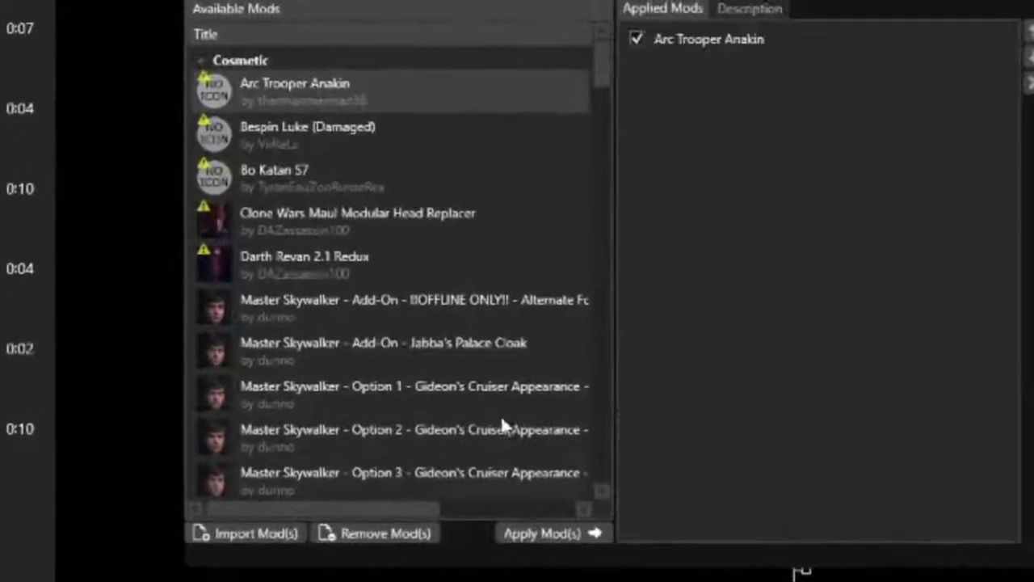
Scroll down through the Available Mods list to review the mods
scroll("down", 3)
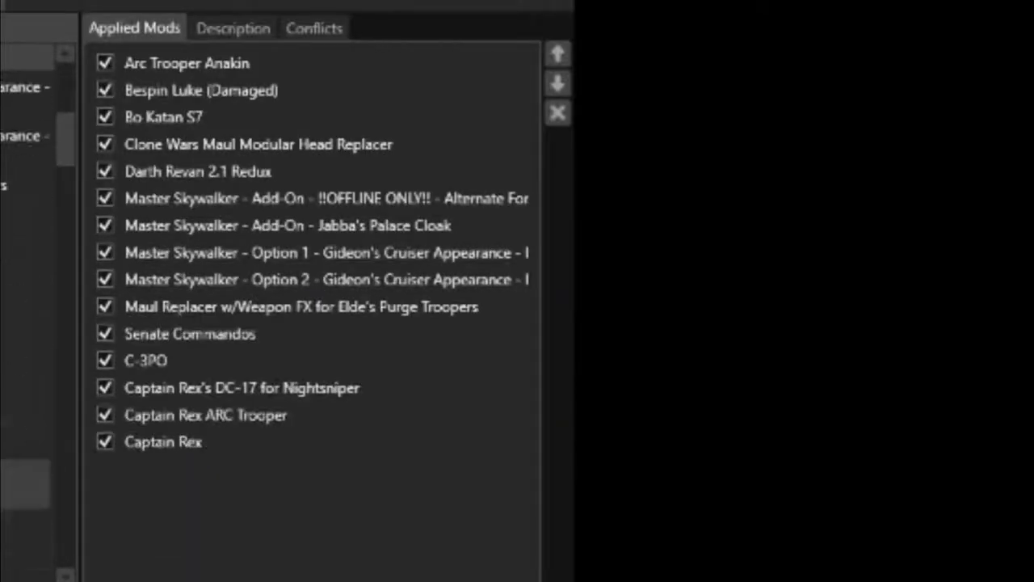
scroll("down", 3)
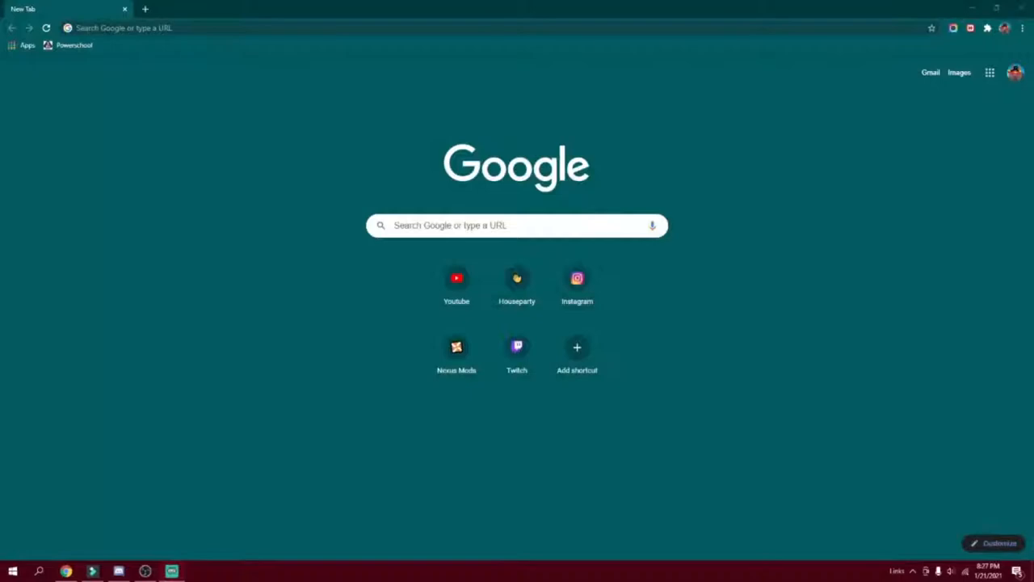
mouse_move(344, 5)
type("winrar")
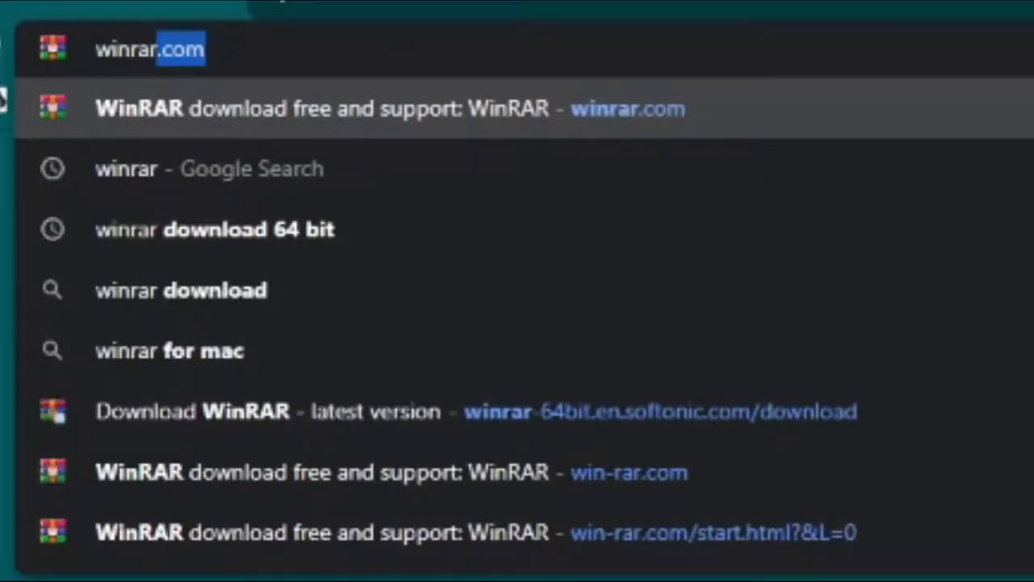
mouse_move(304, 436)
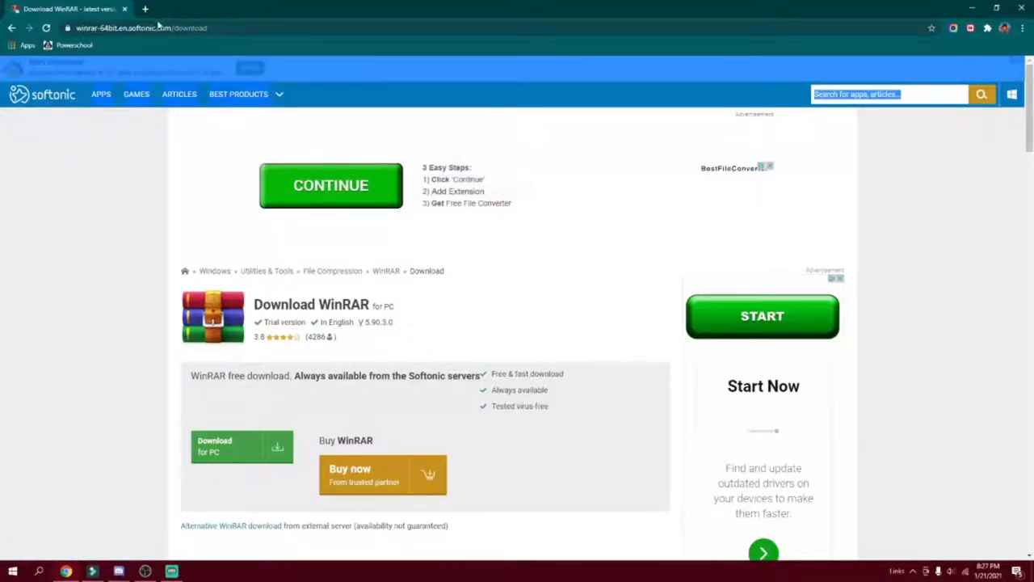
mouse_move(175, 20)
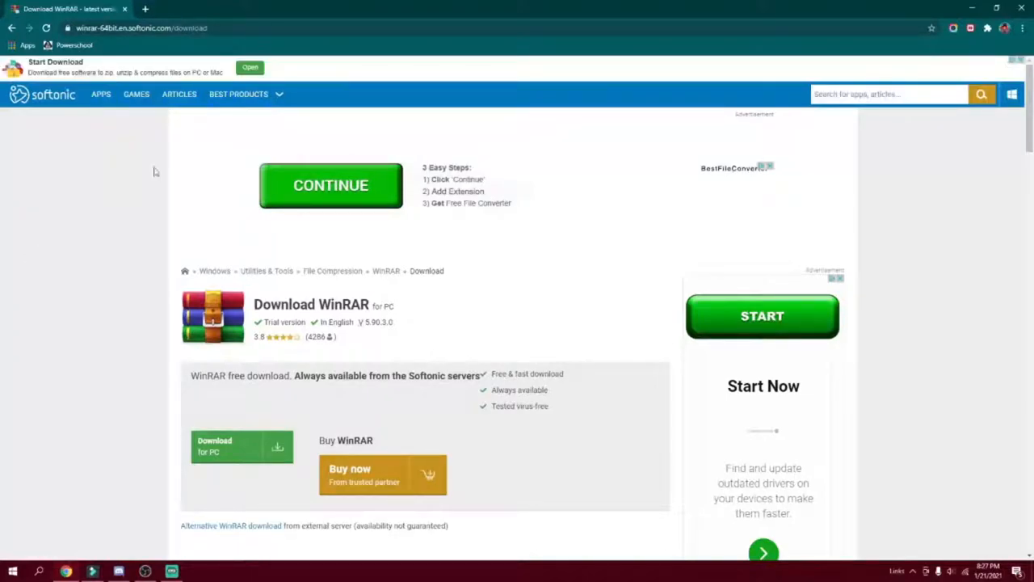
mouse_move(342, 320)
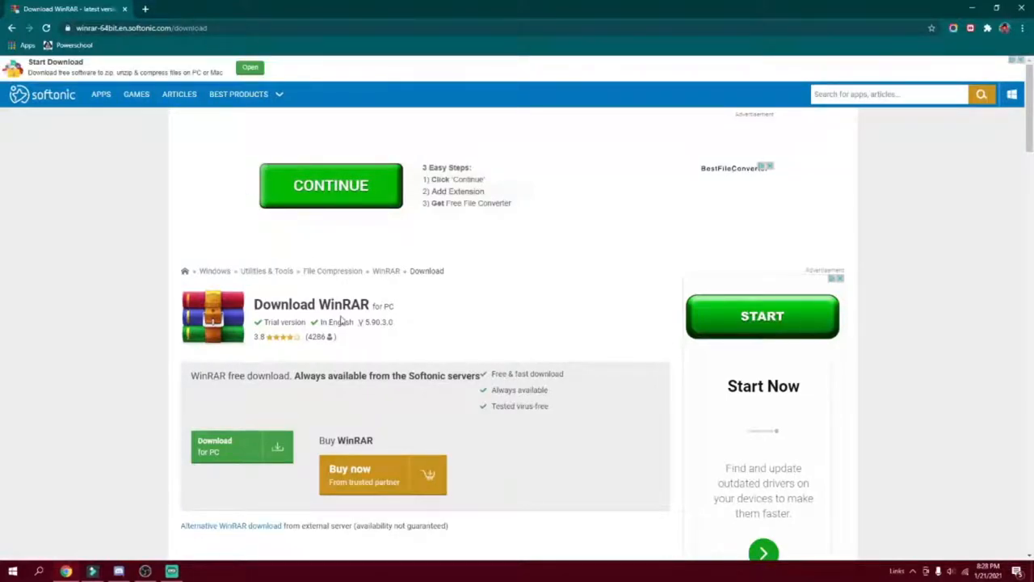
mouse_move(269, 434)
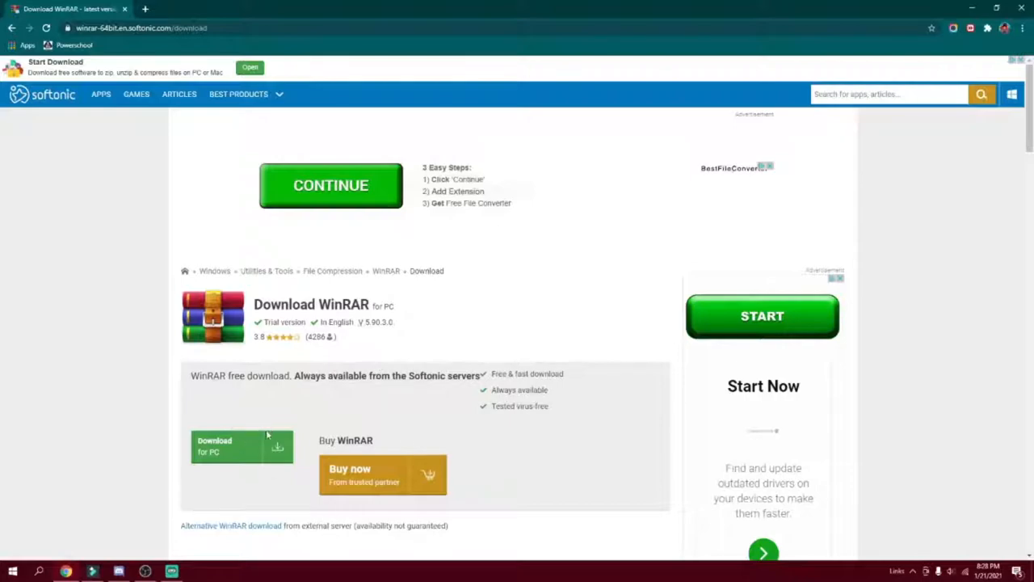
mouse_move(372, 481)
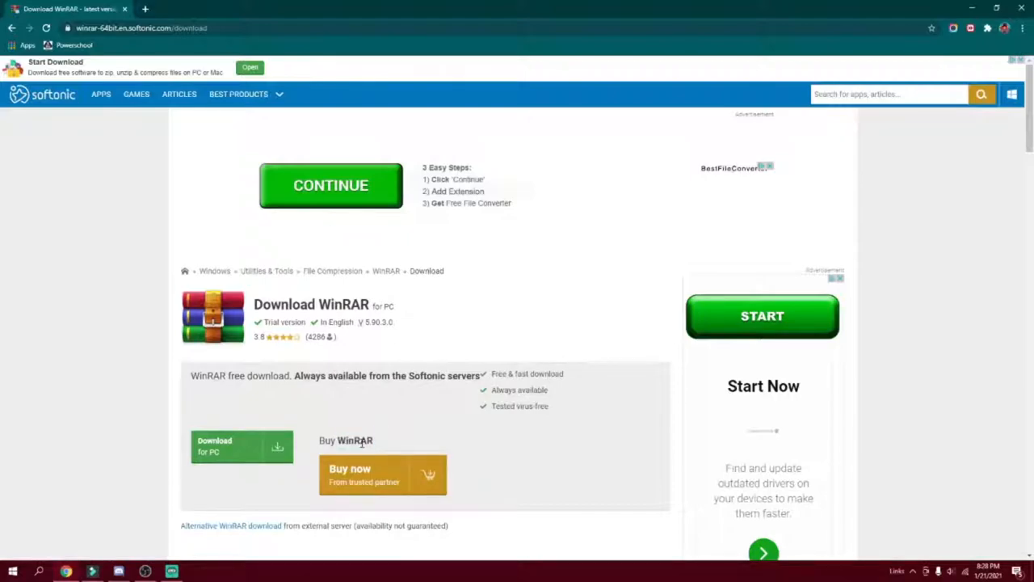
mouse_move(278, 446)
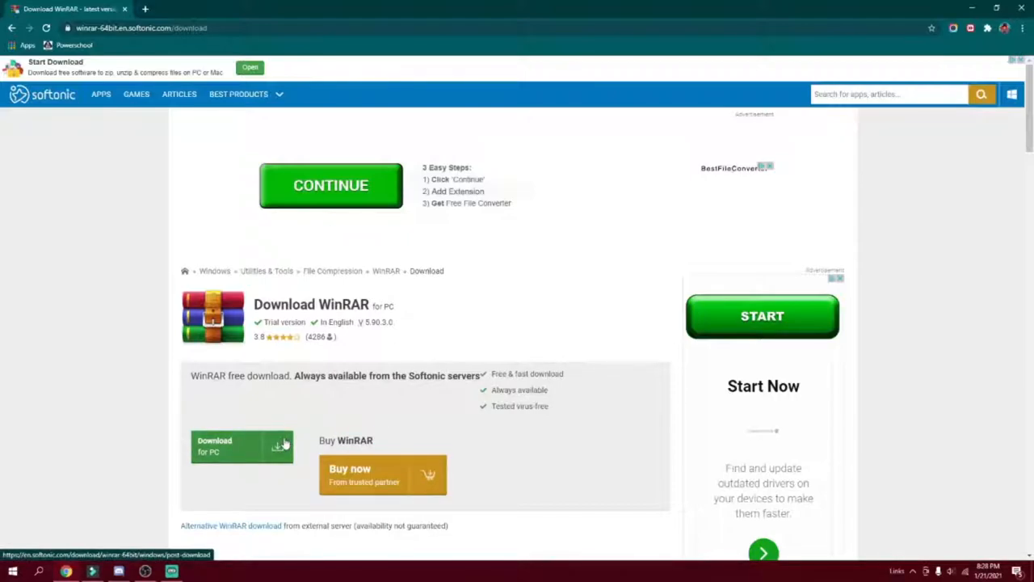
Start the free WinRAR download for PC from the Softonic page
left_click(243, 446)
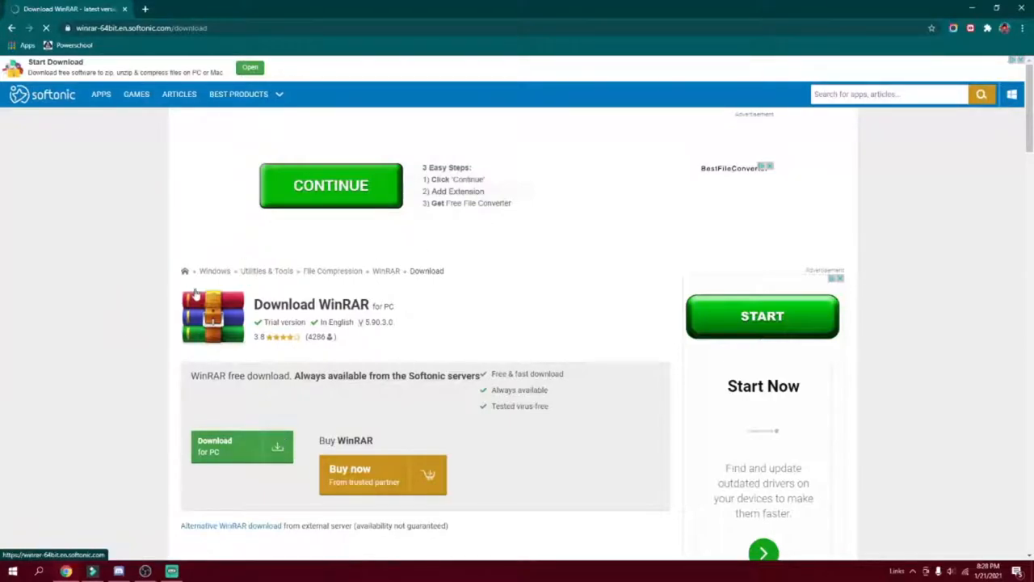
left_click(330, 185)
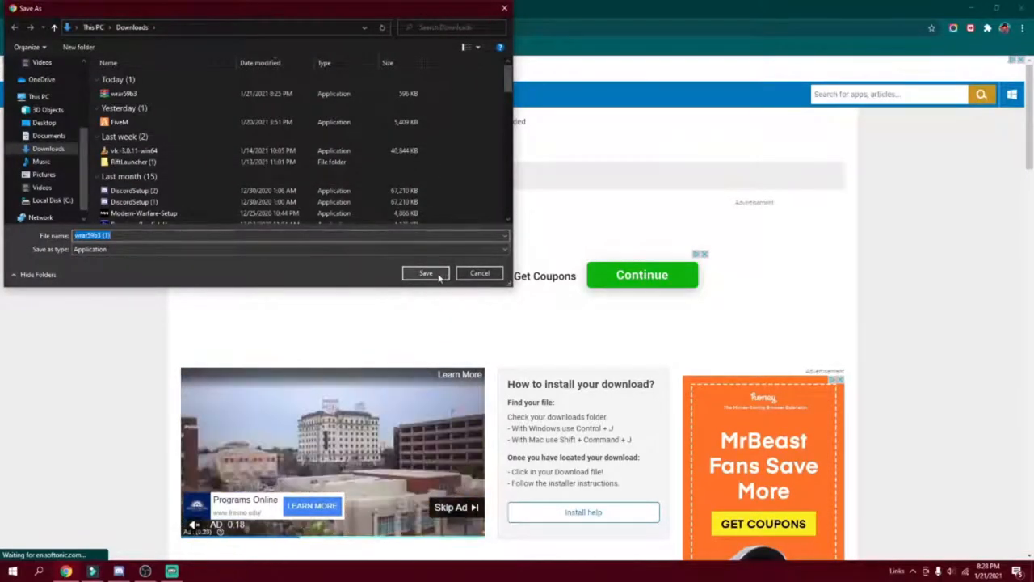
Save the WinRAR installer into Downloads and dismiss the duplicate Save As dialog
left_click(123, 92)
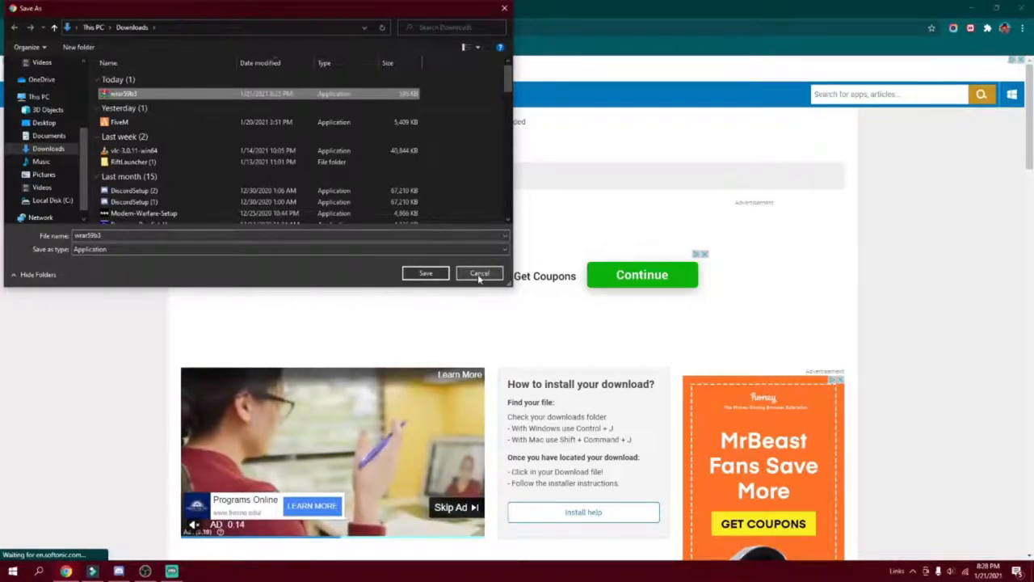
left_click(479, 273)
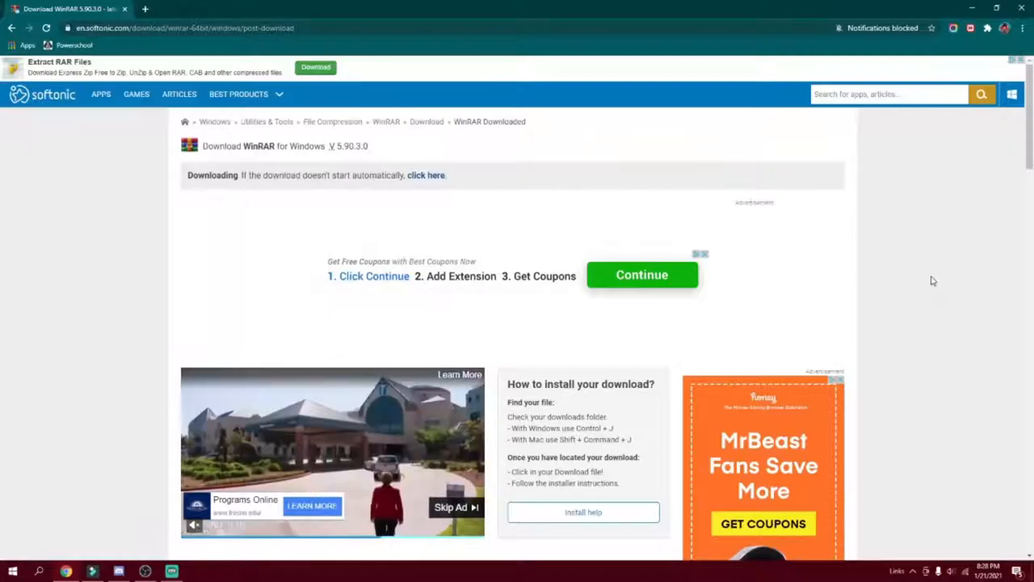
left_click(13, 572)
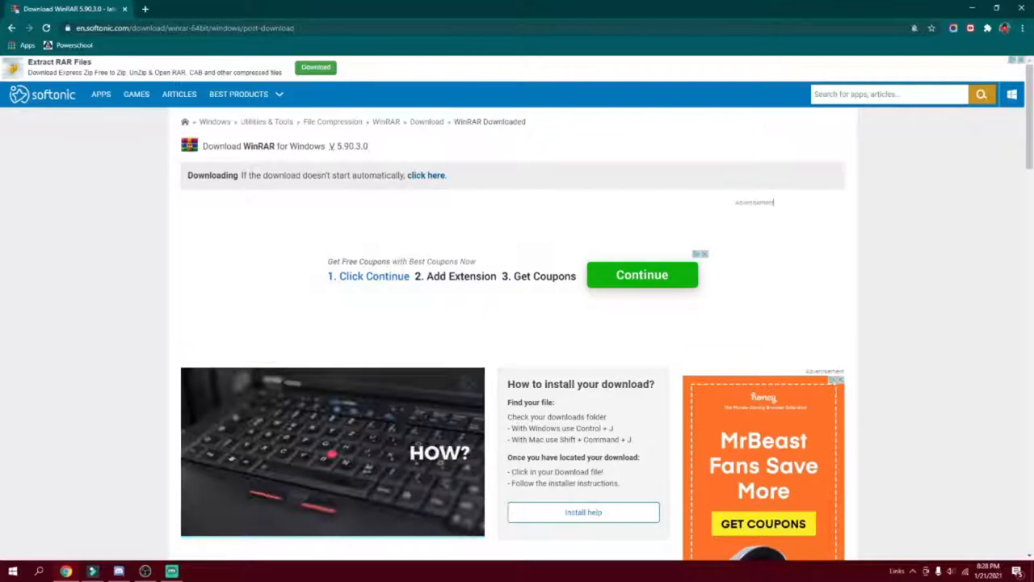
left_click(13, 572)
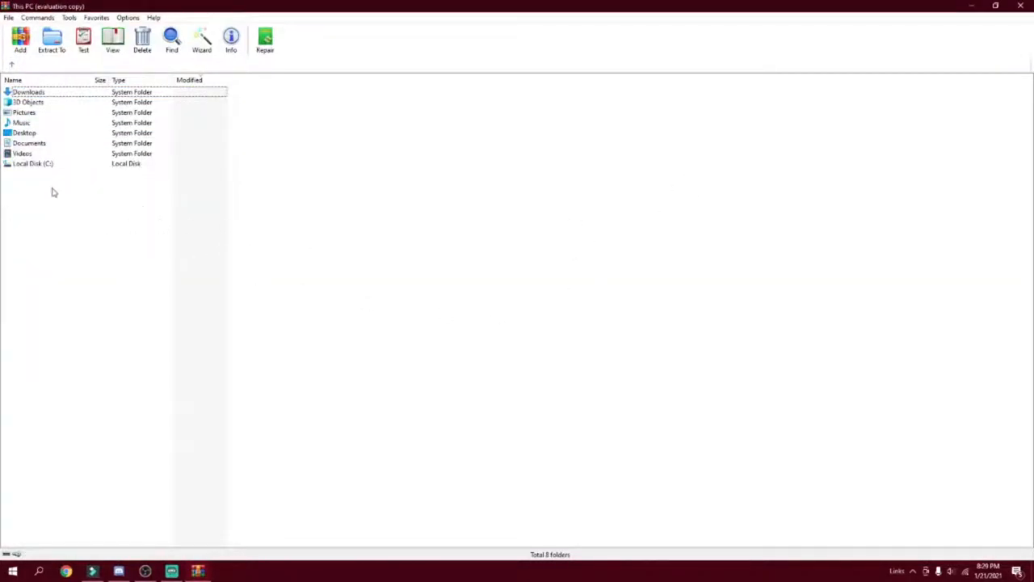
mouse_move(216, 155)
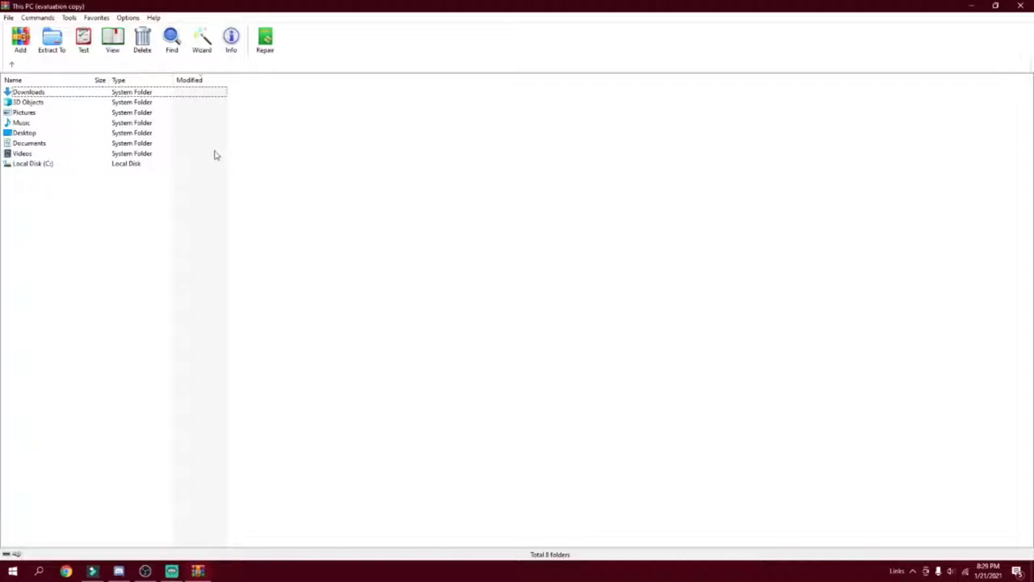
mouse_move(119, 283)
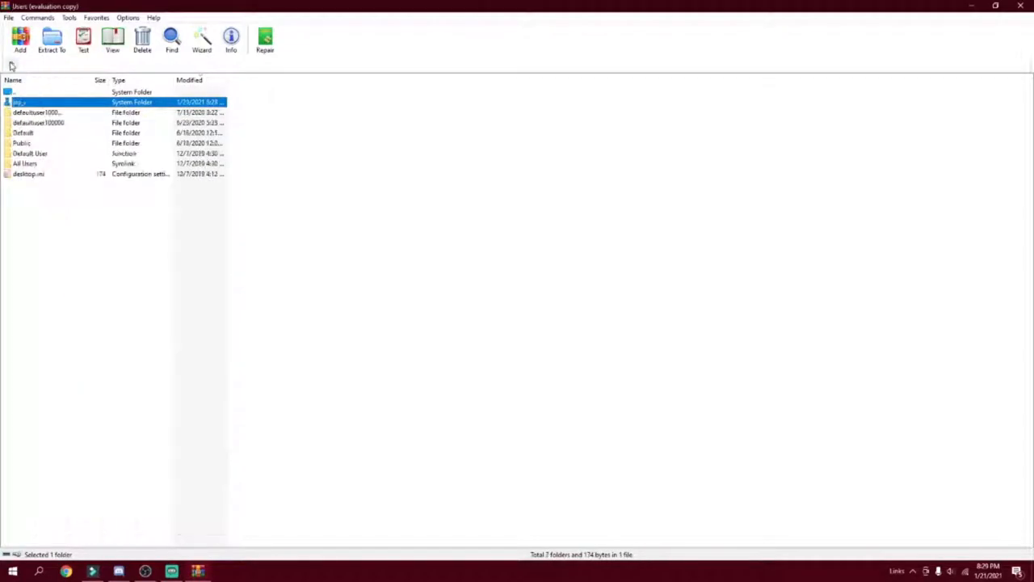
mouse_move(13, 68)
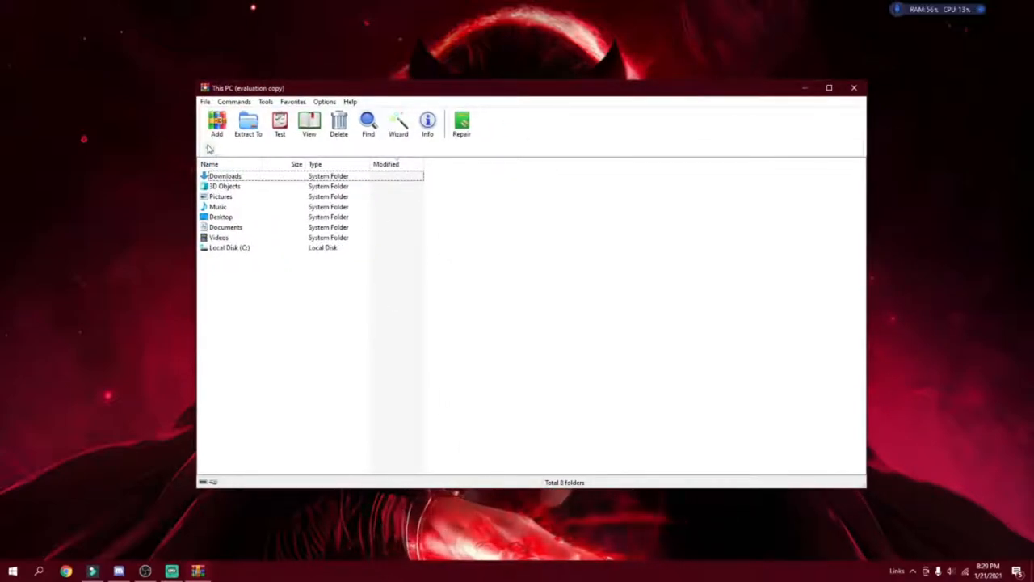
Browse into the Users folder in WinRAR and return to This PC
left_click(225, 175)
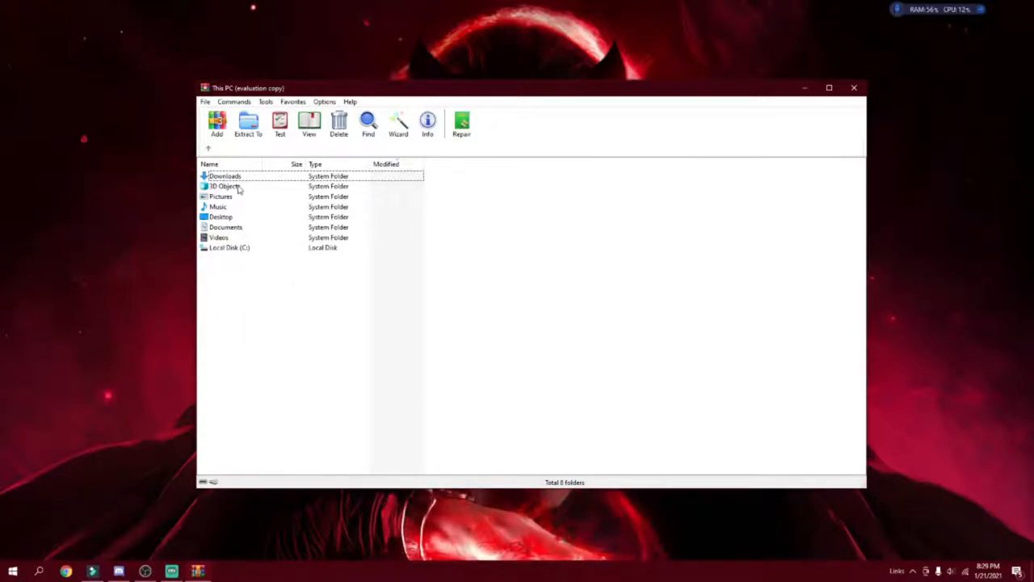
mouse_move(246, 230)
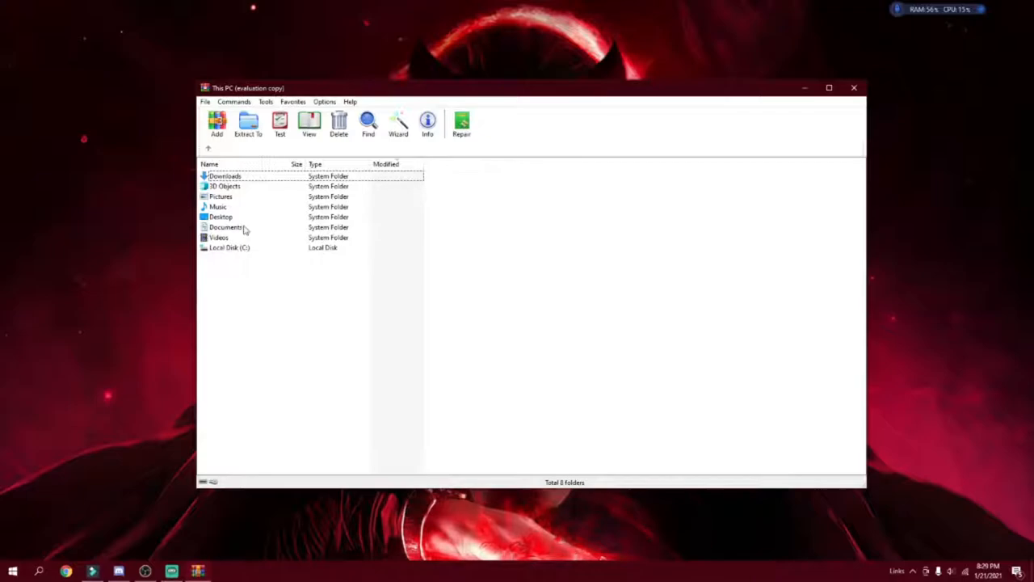
left_click(229, 247)
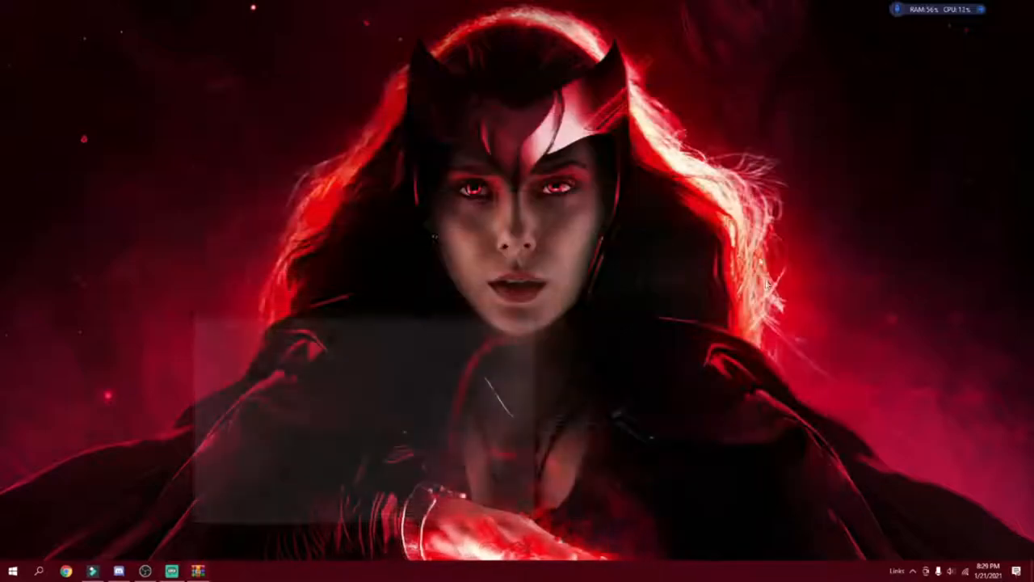
Toggle the Start menu open and closed, then launch Chrome from the taskbar
left_click(13, 572)
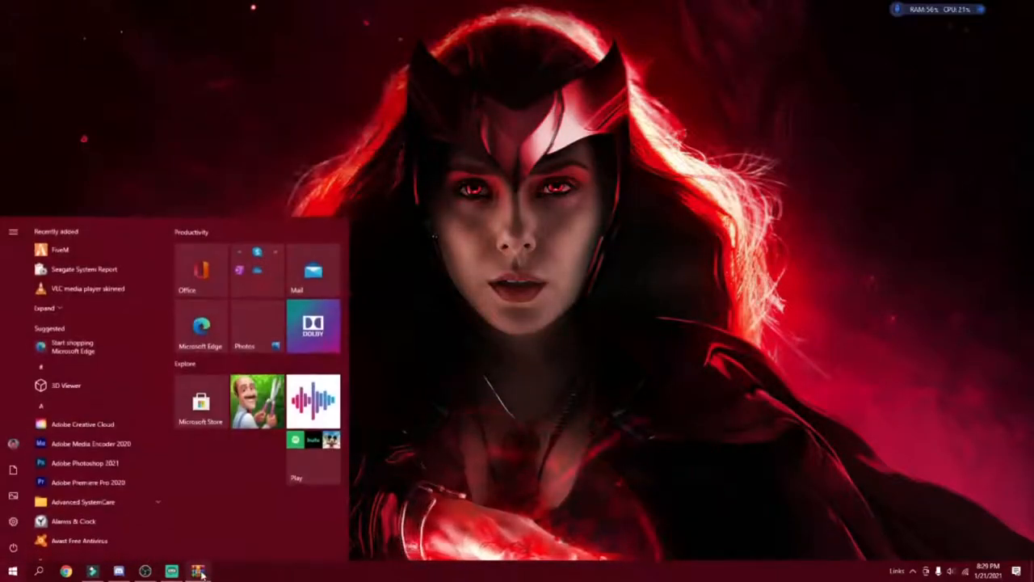
left_click(13, 573)
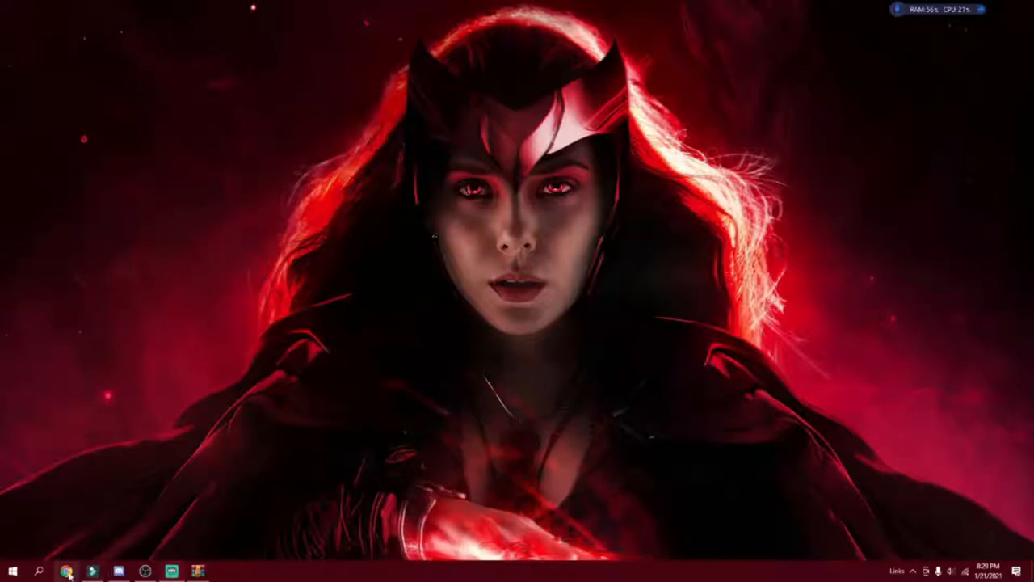
left_click(68, 571)
type("fr")
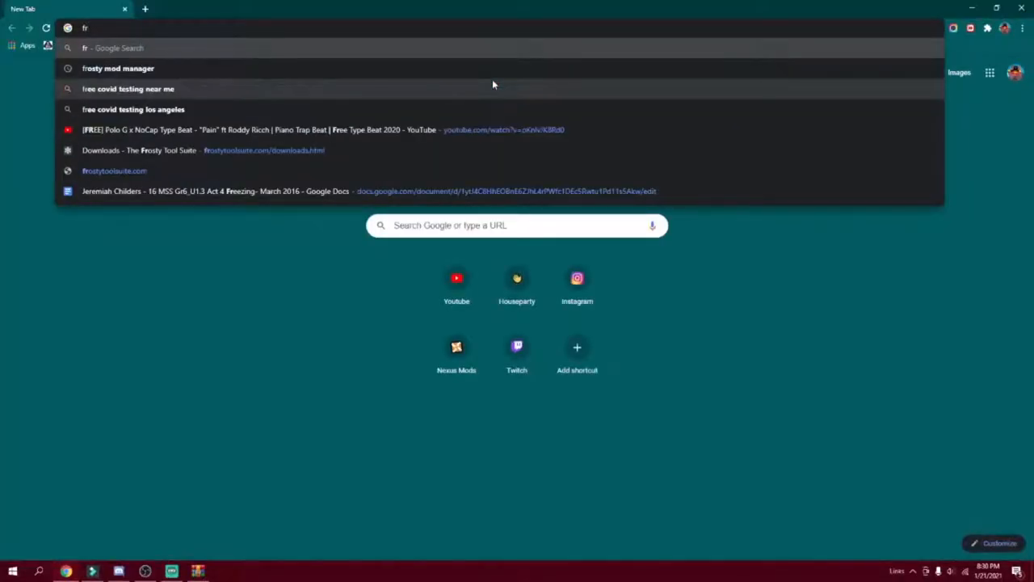
Search for frosty mod manager and open the Frosty Tool Suite downloads page
left_click(118, 68)
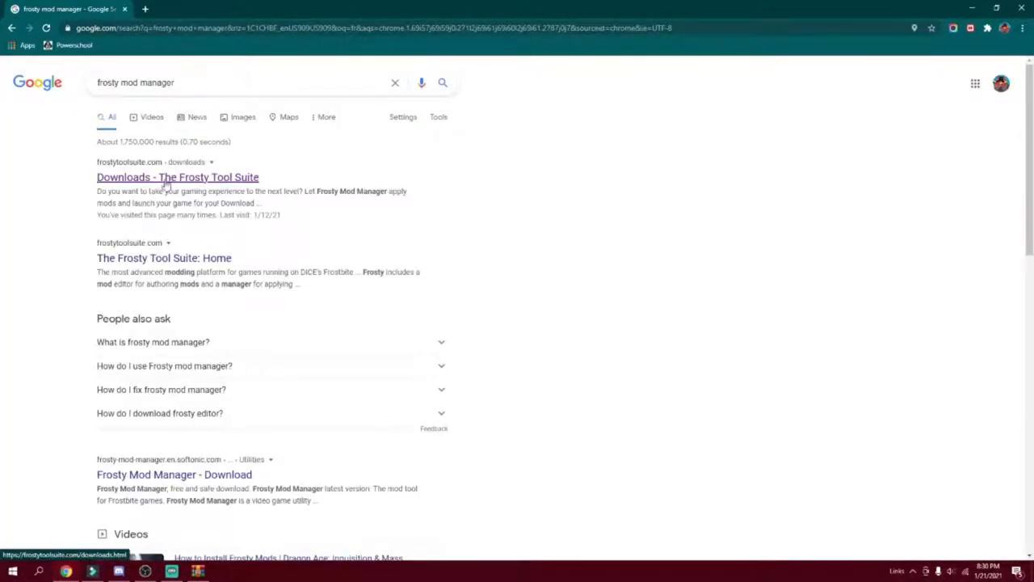
left_click(178, 176)
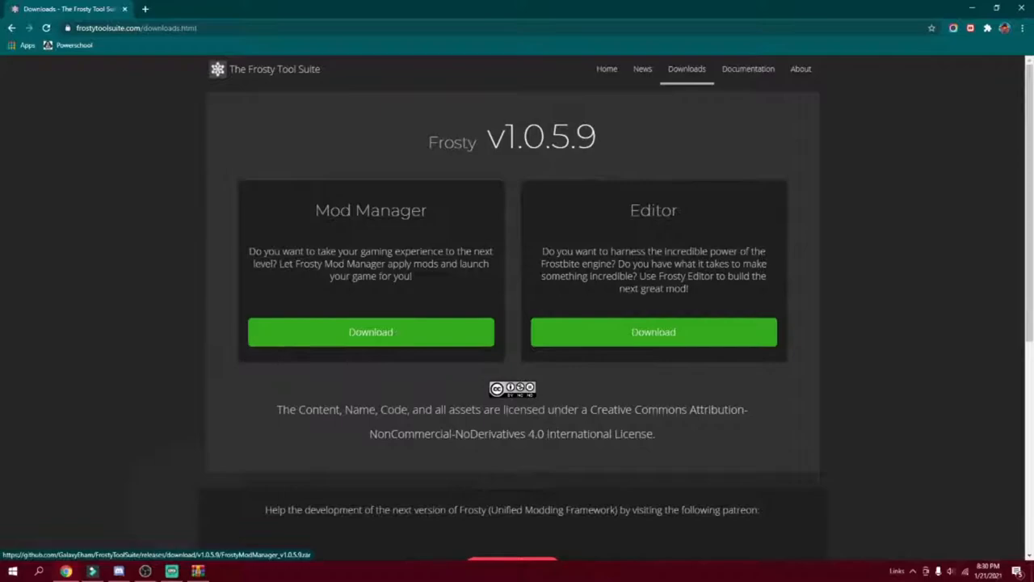
Download the Frosty Mod Manager archive from the Mod Manager section
double_click(640, 211)
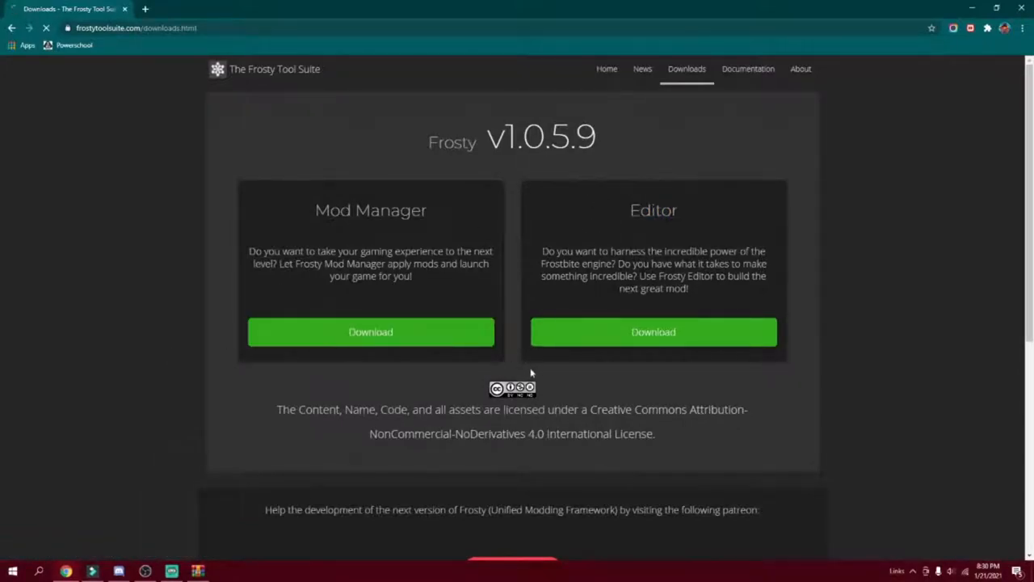
left_click(372, 331)
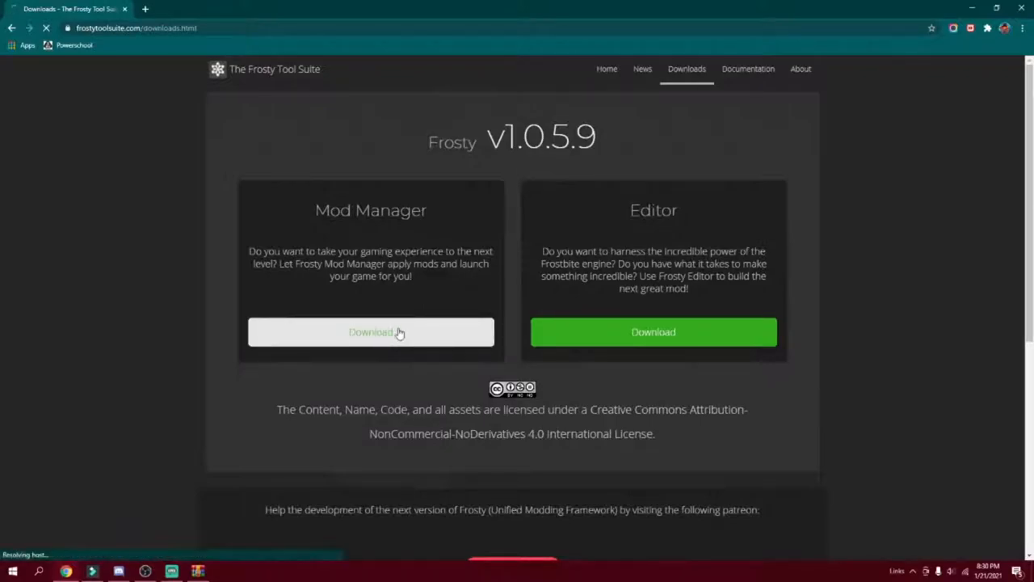
left_click(371, 331)
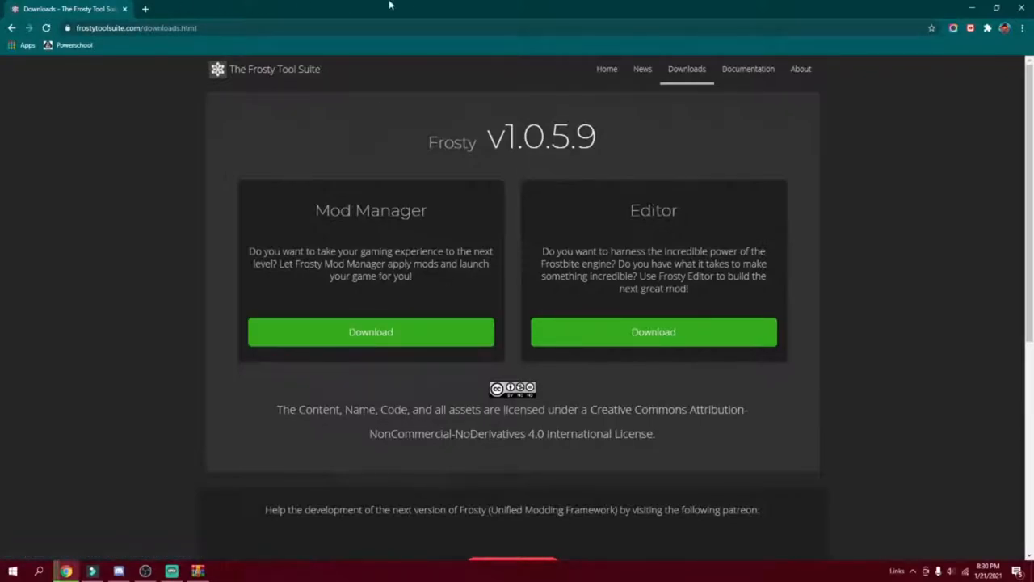
left_click(371, 331)
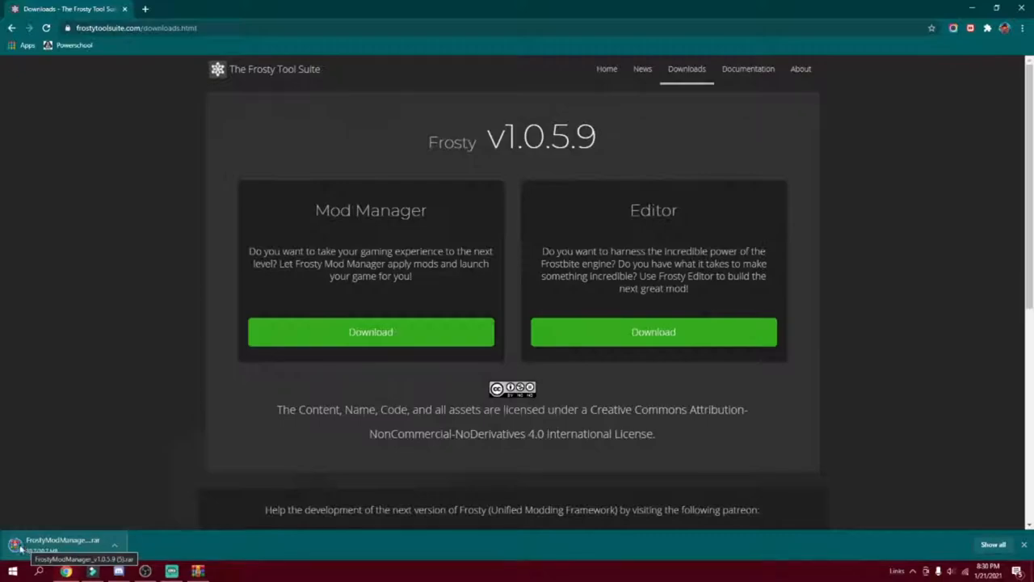
Open the downloaded Mod Manager archive in WinRAR and navigate up to This PC
left_click(65, 540)
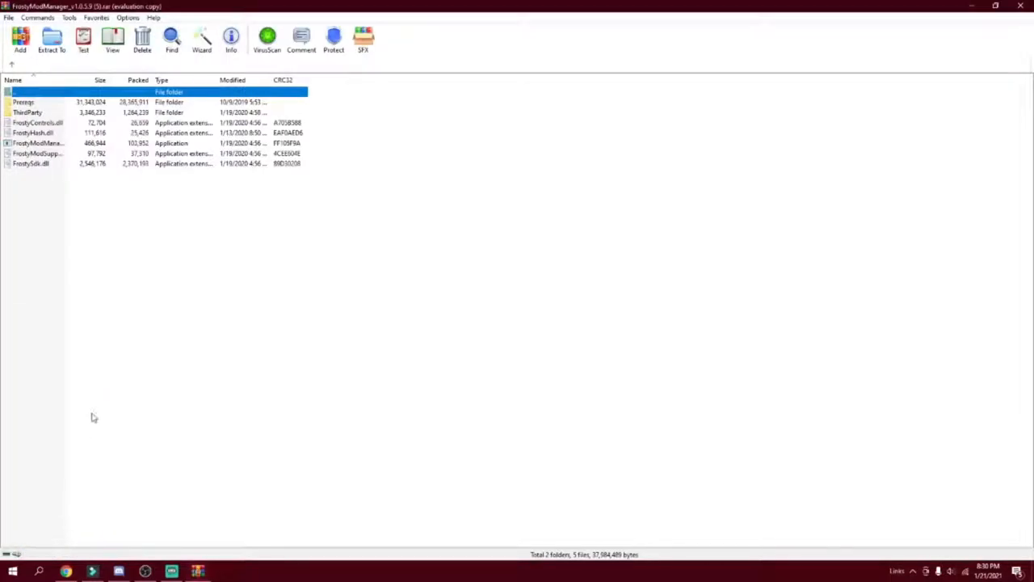
left_click(13, 68)
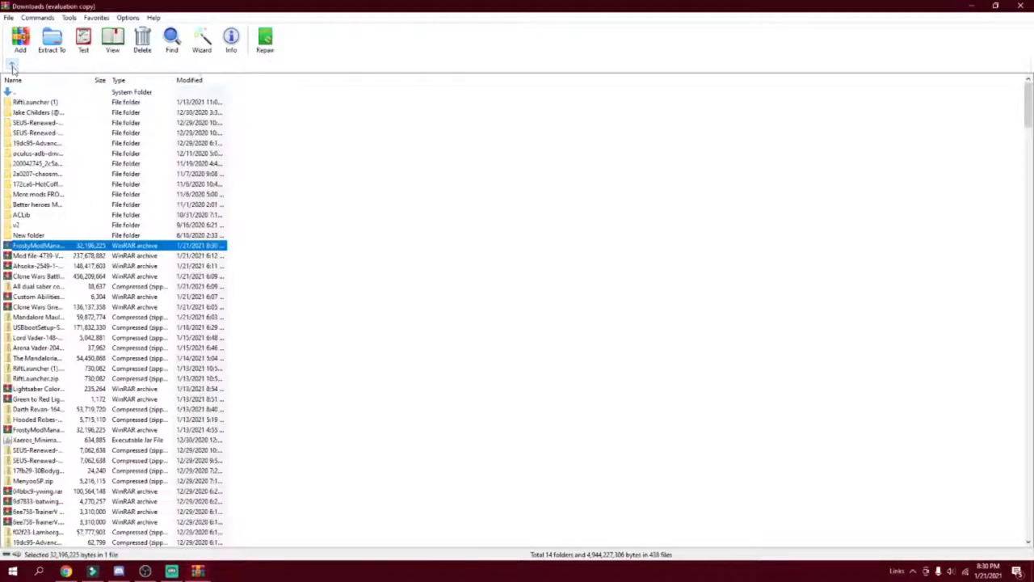
left_click(13, 66)
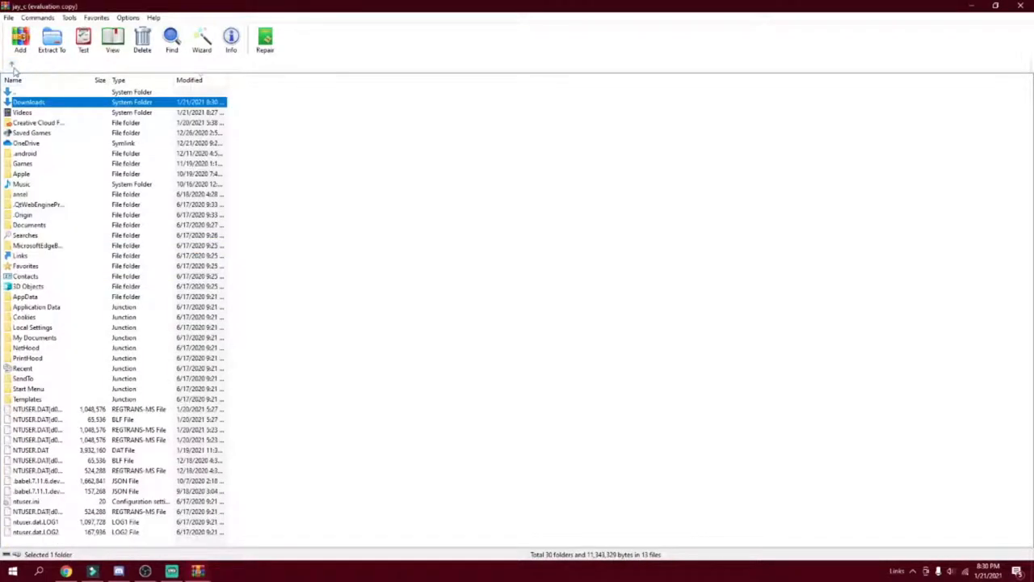
left_click(13, 64)
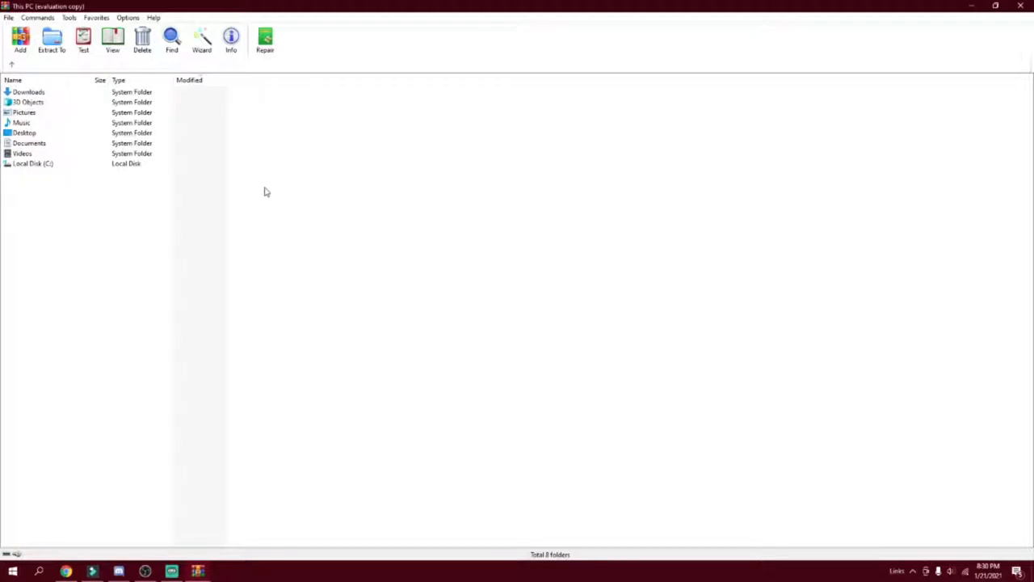
mouse_move(211, 210)
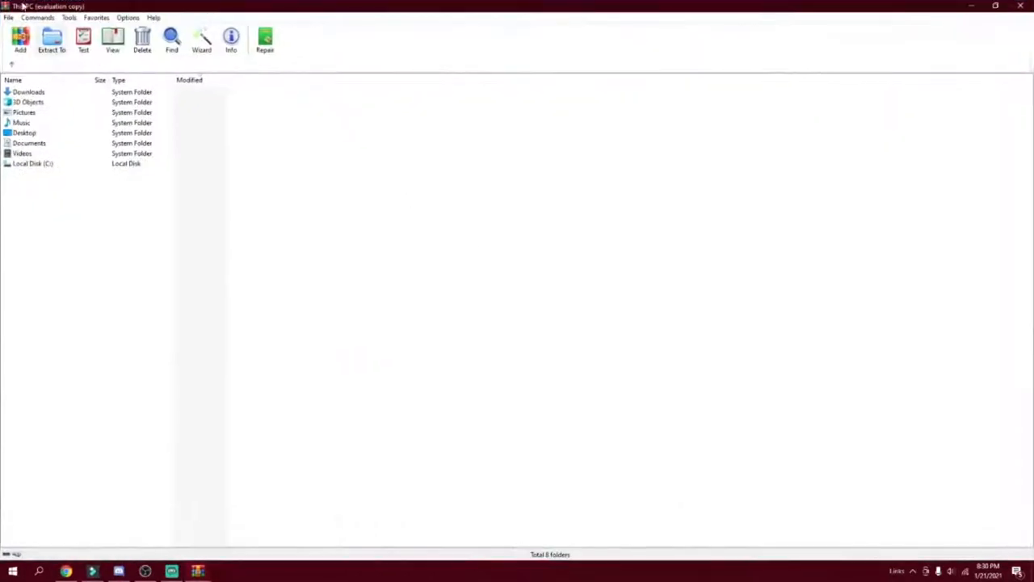
mouse_move(36, 139)
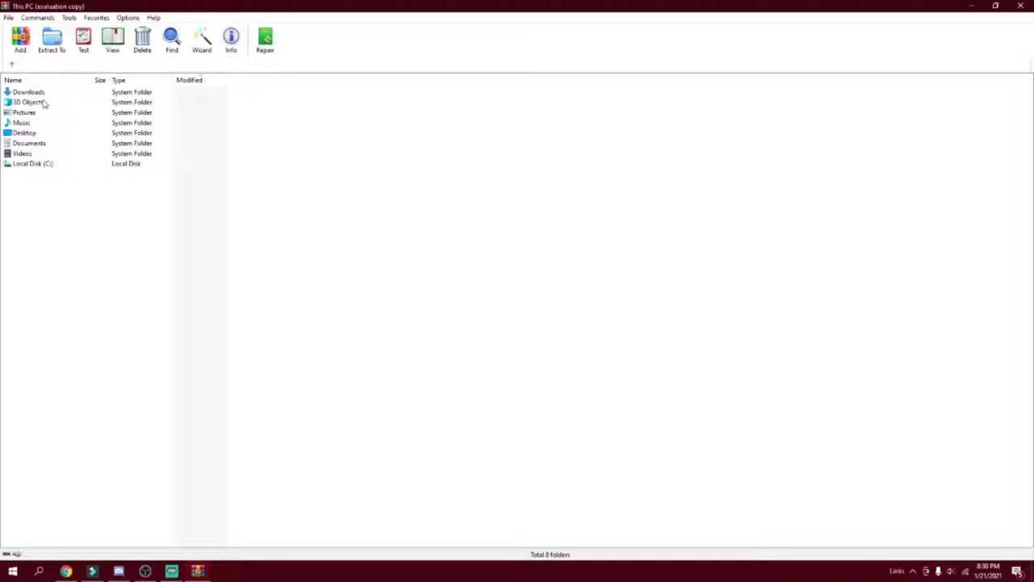
double_click(29, 90)
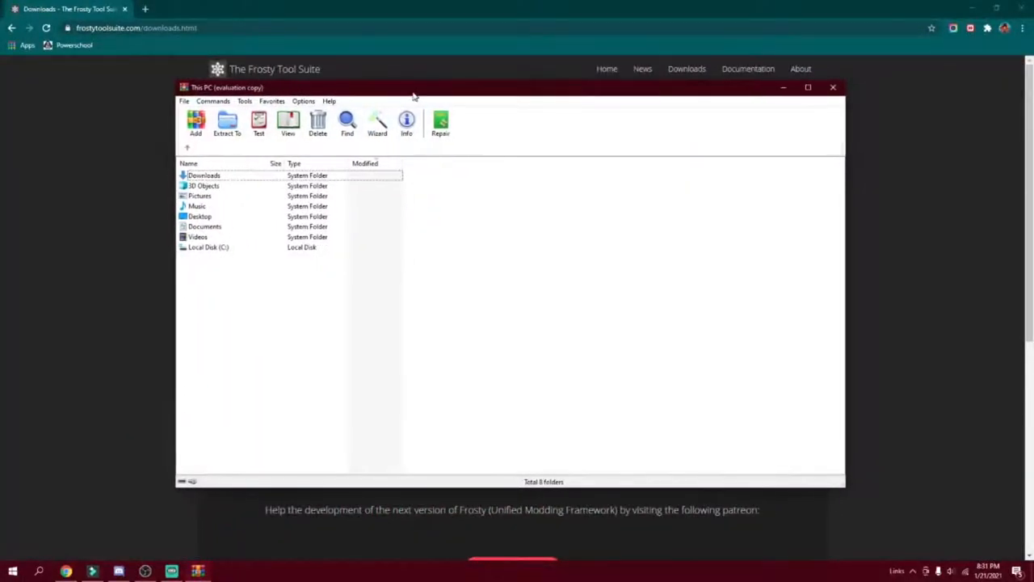
mouse_move(214, 186)
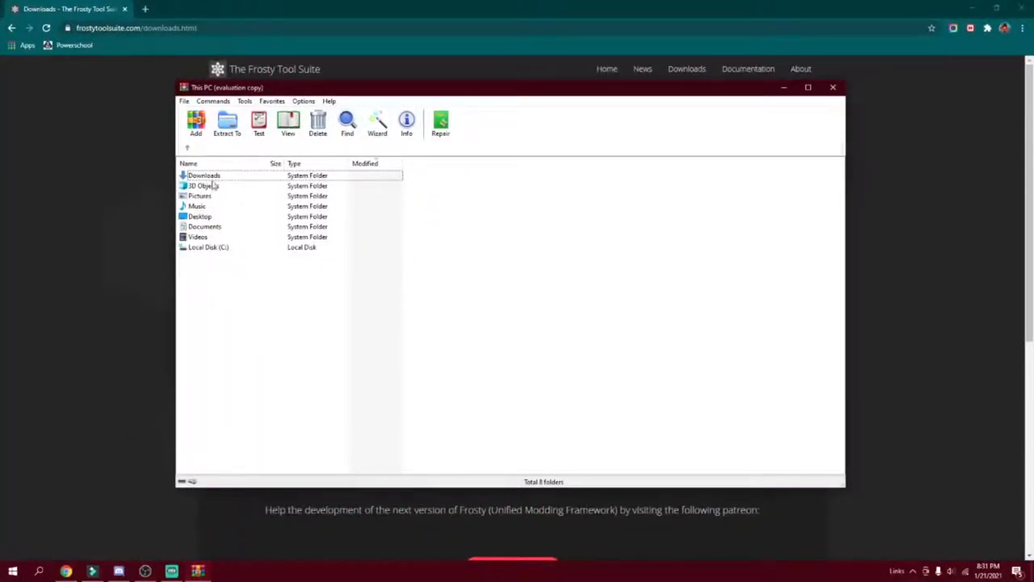
Open Downloads in WinRAR and open the FrostyModManager archive
double_click(204, 175)
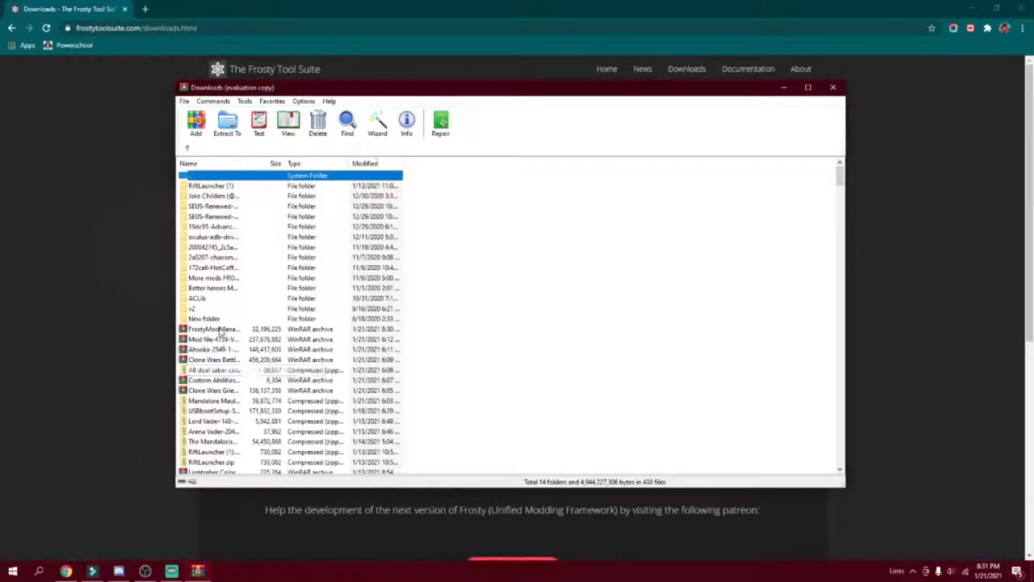
left_click(213, 328)
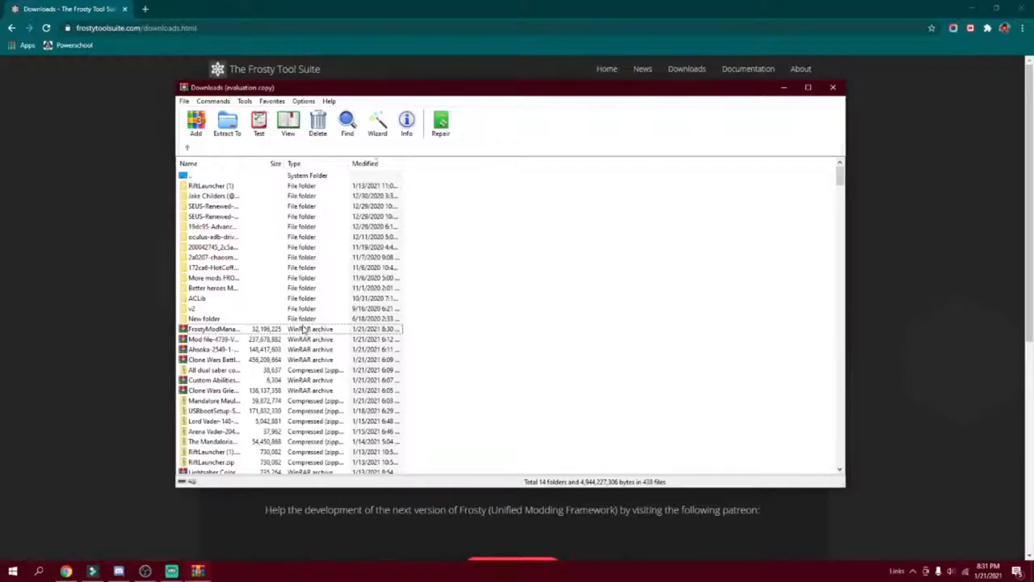
left_click(213, 330)
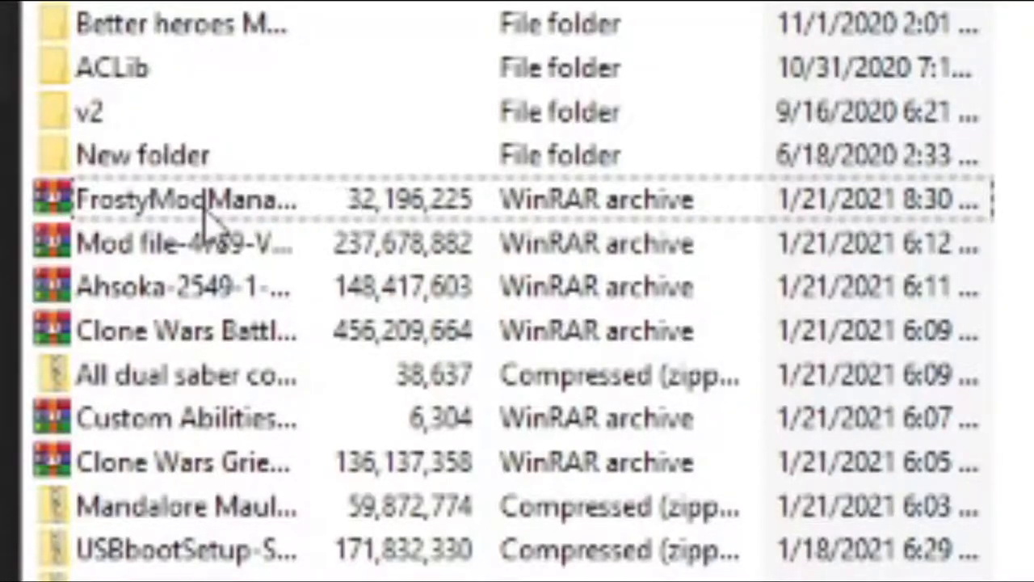
mouse_move(594, 234)
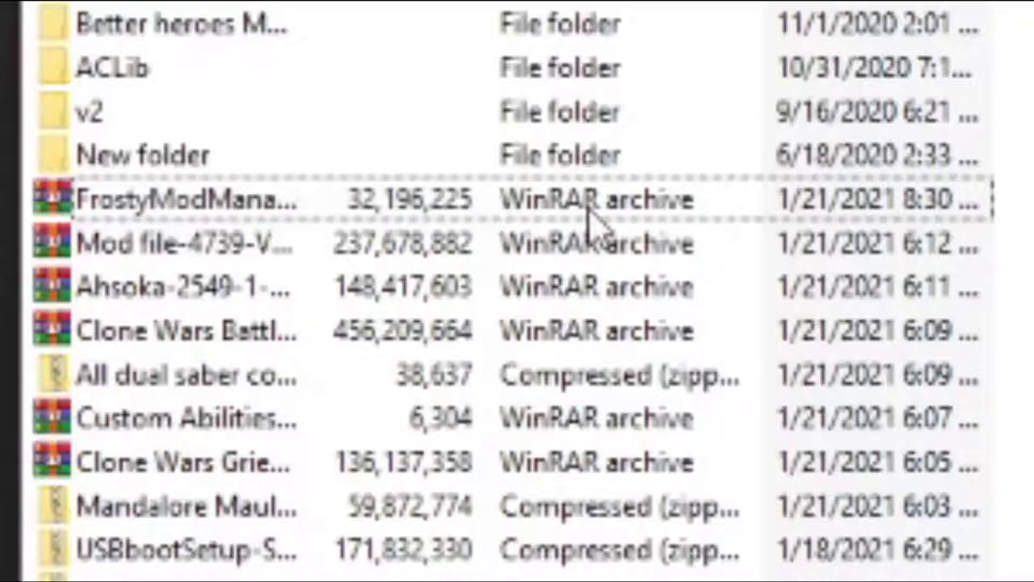
mouse_move(695, 219)
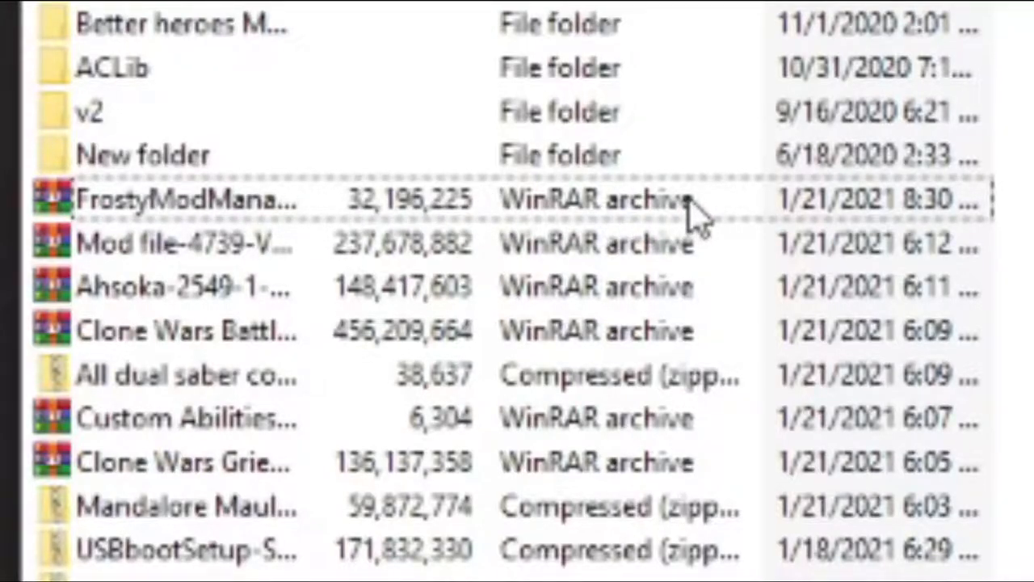
mouse_move(590, 226)
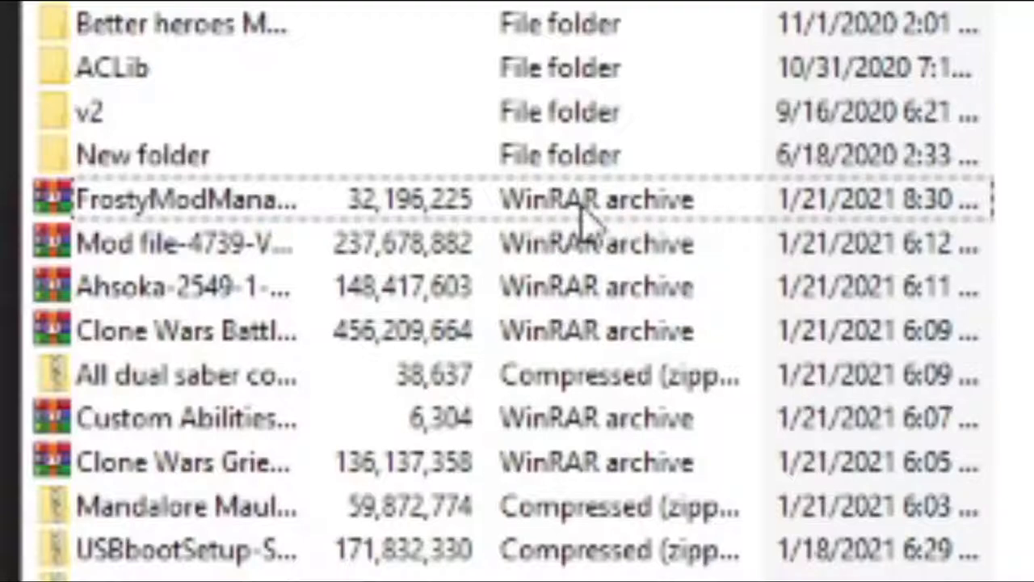
mouse_move(380, 266)
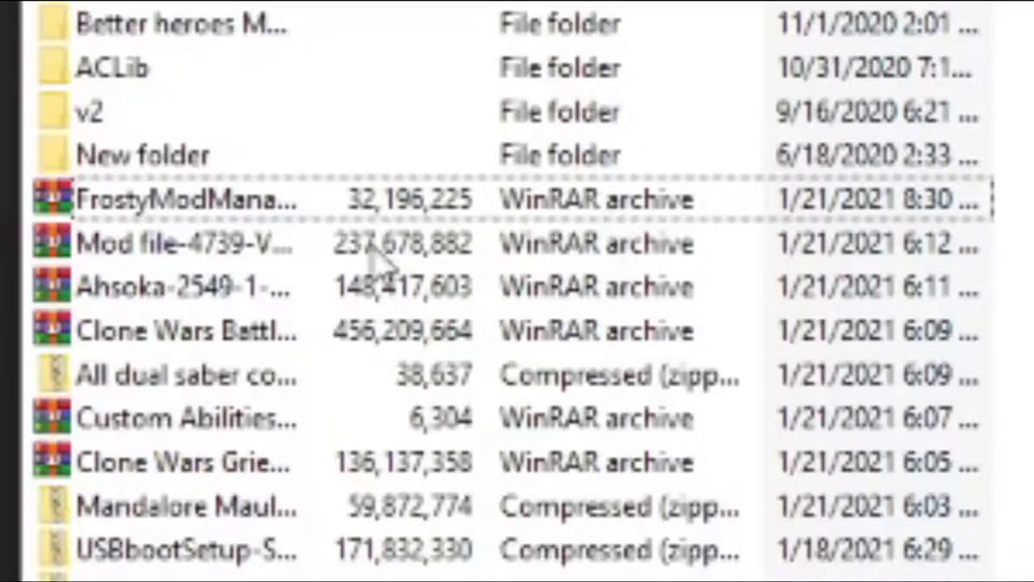
mouse_move(692, 190)
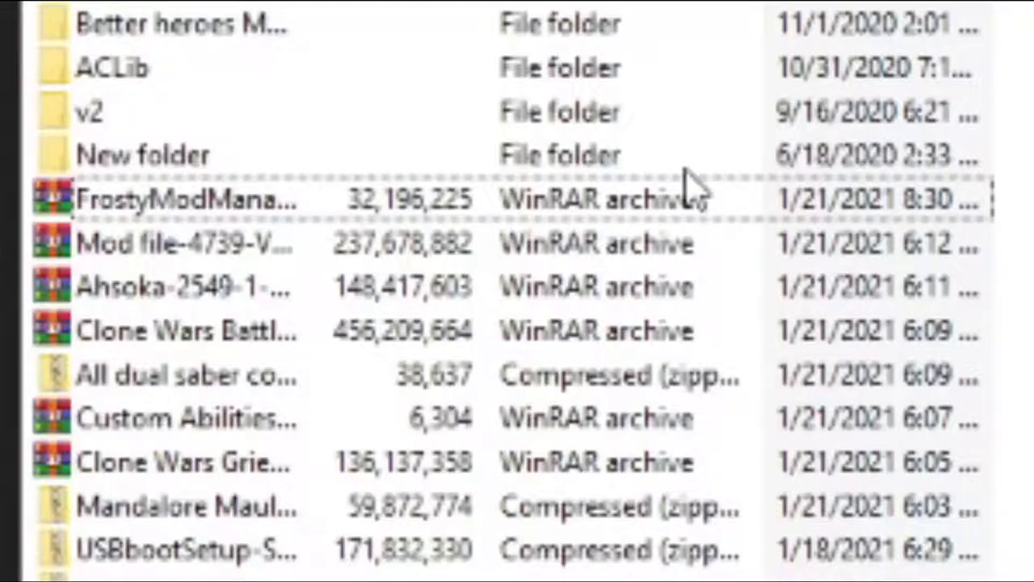
left_click(186, 200)
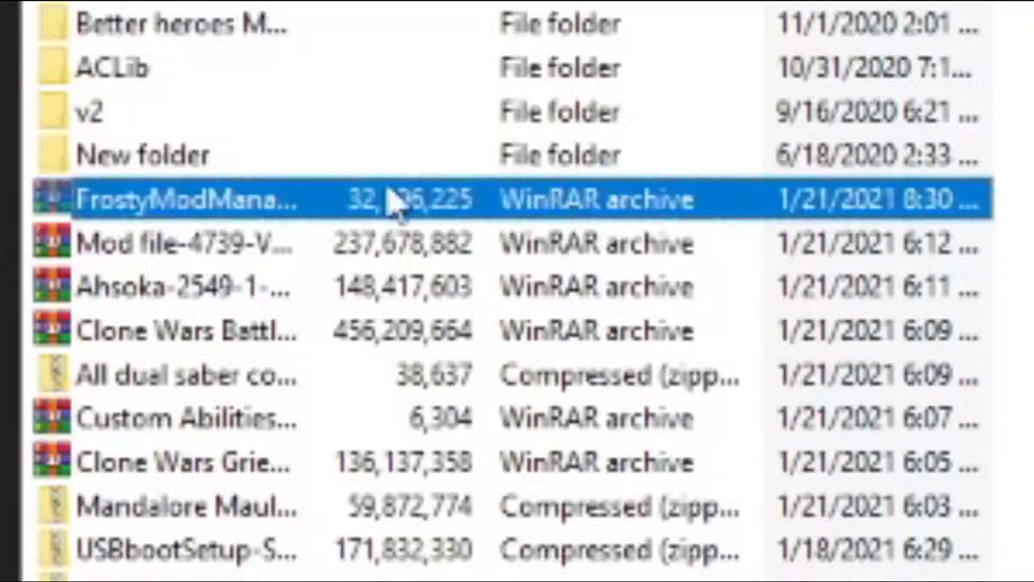
double_click(194, 200)
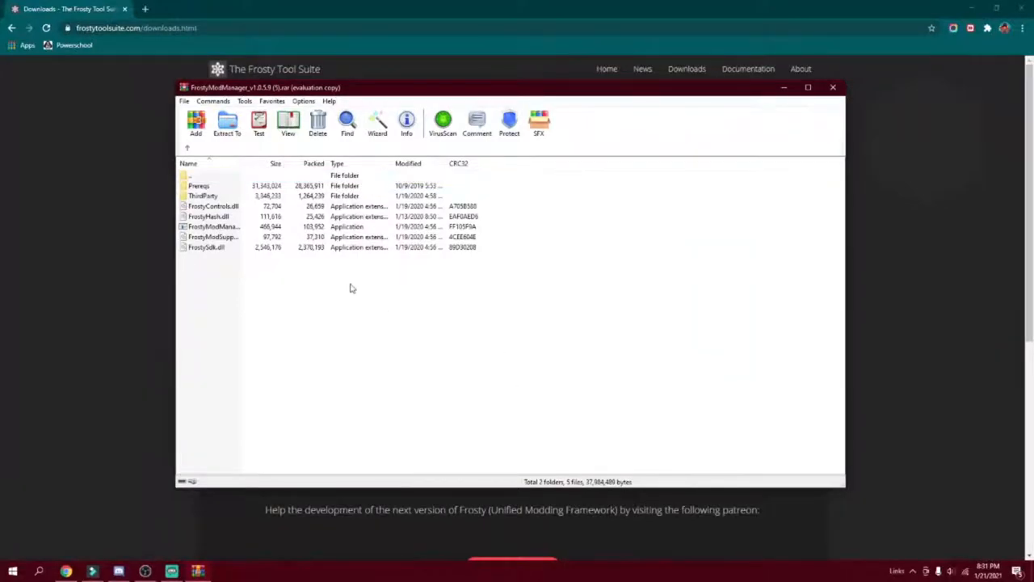
mouse_move(245, 301)
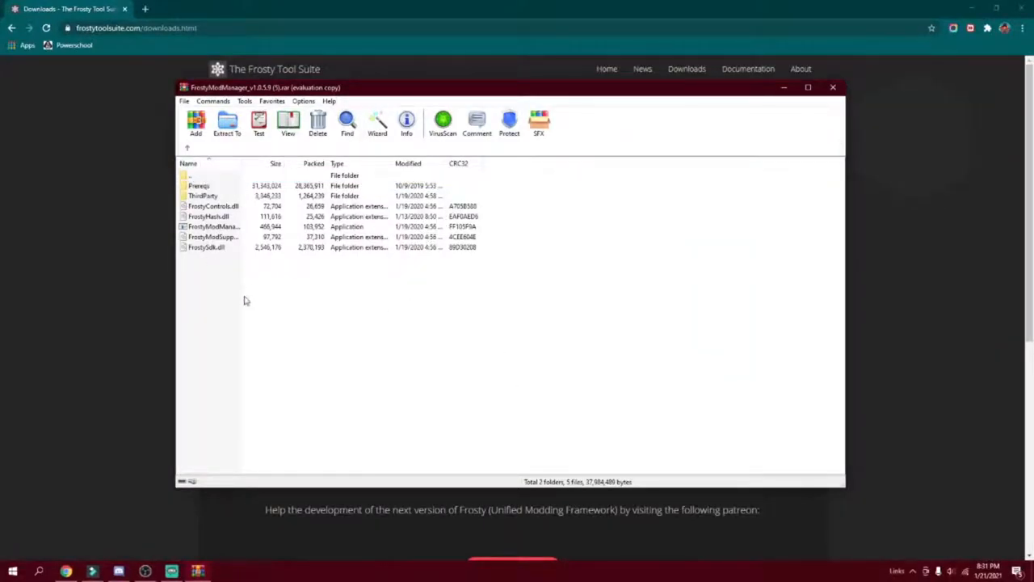
mouse_move(590, 359)
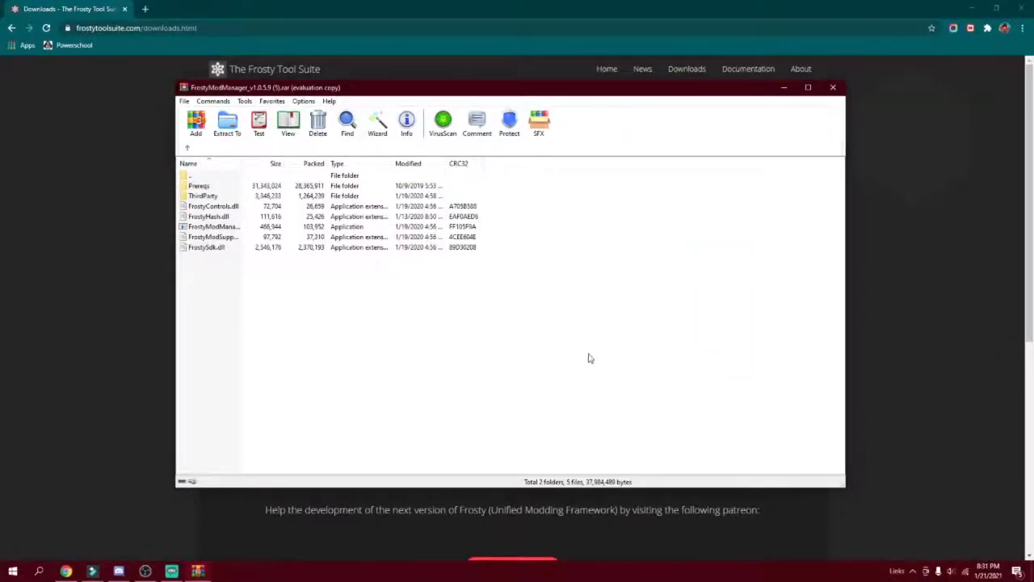
Run FrostyModManager.exe from the archive and bring up its Select Configuration window
left_click(213, 227)
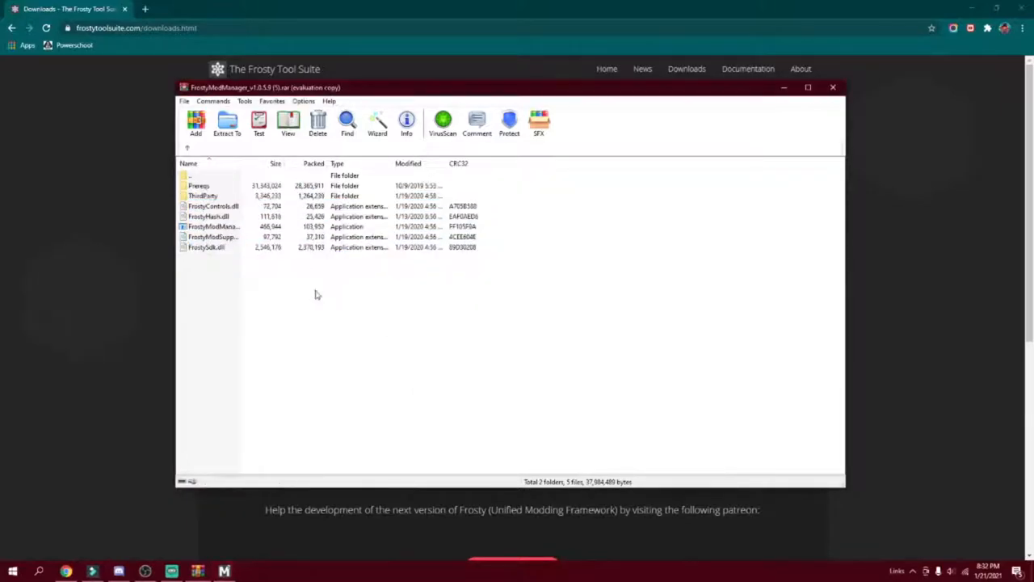
left_click(207, 247)
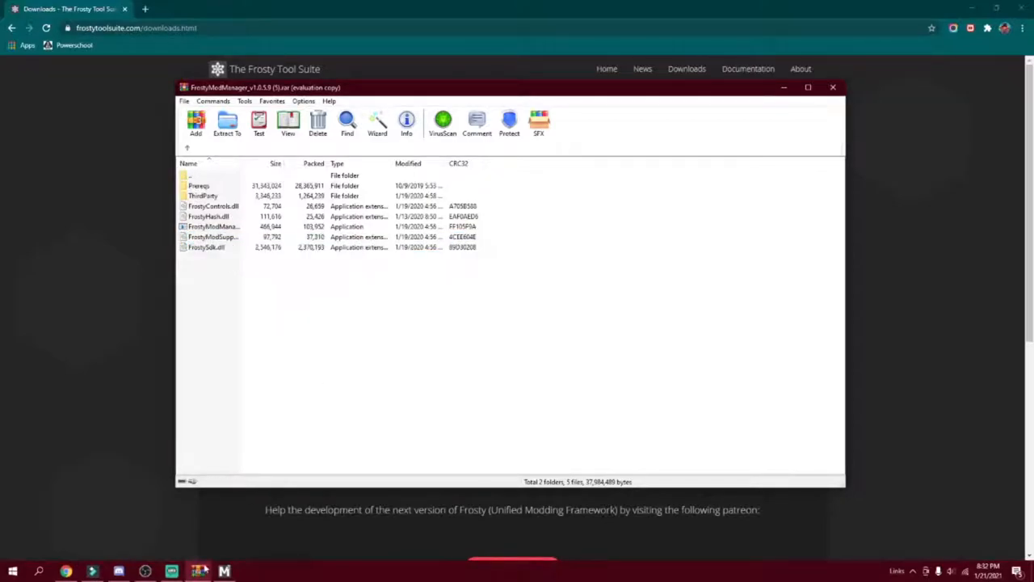
left_click(197, 572)
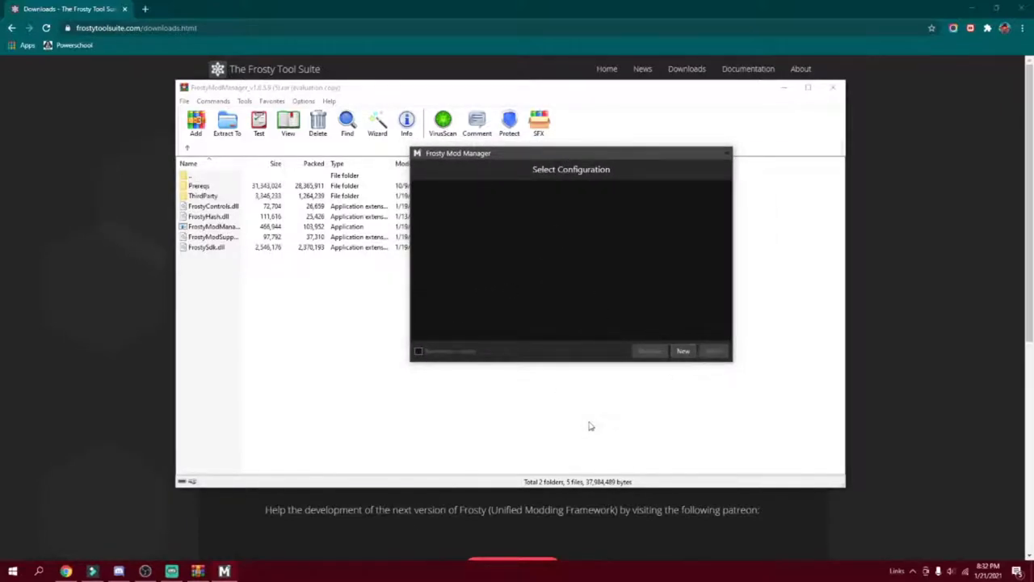
Start a new game configuration and browse the executable picker to Local Disk (C:)
left_click(683, 349)
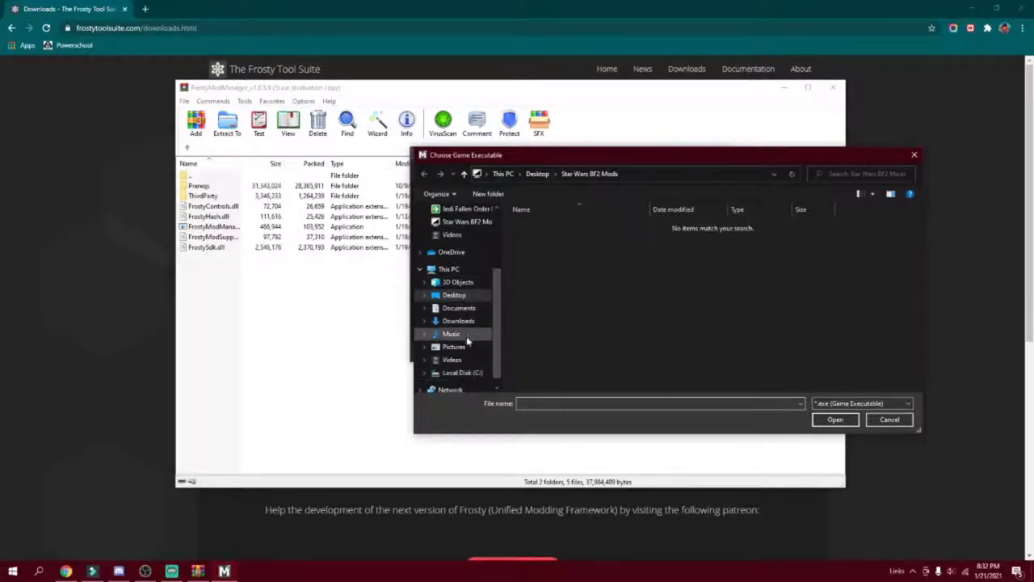
left_click(452, 294)
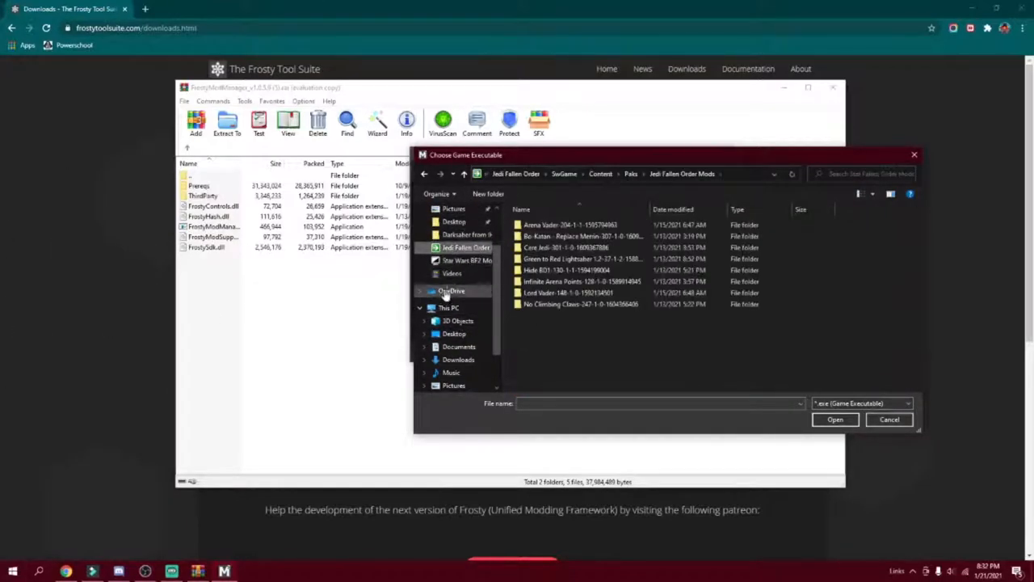
left_click(466, 260)
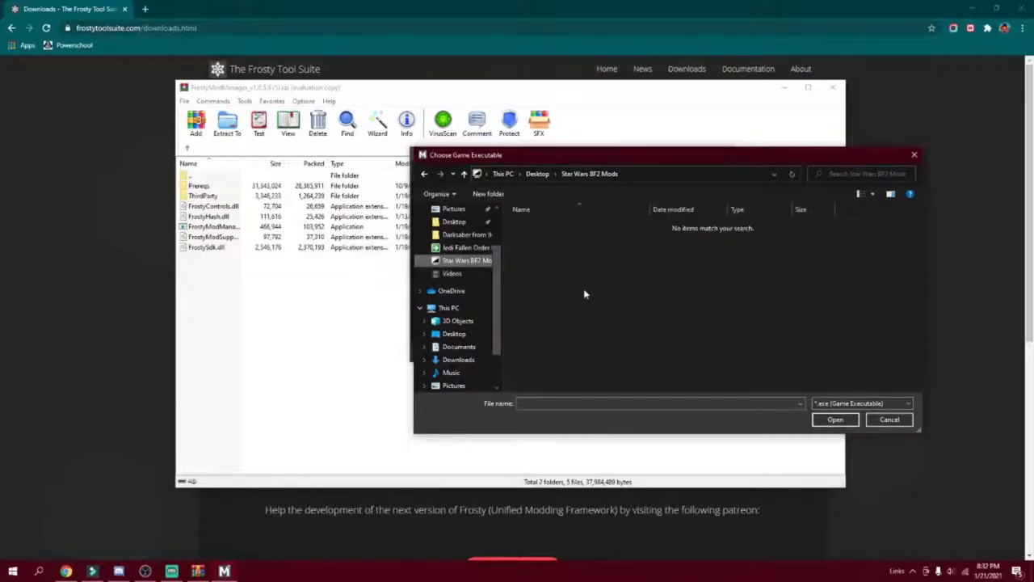
scroll("down", 3)
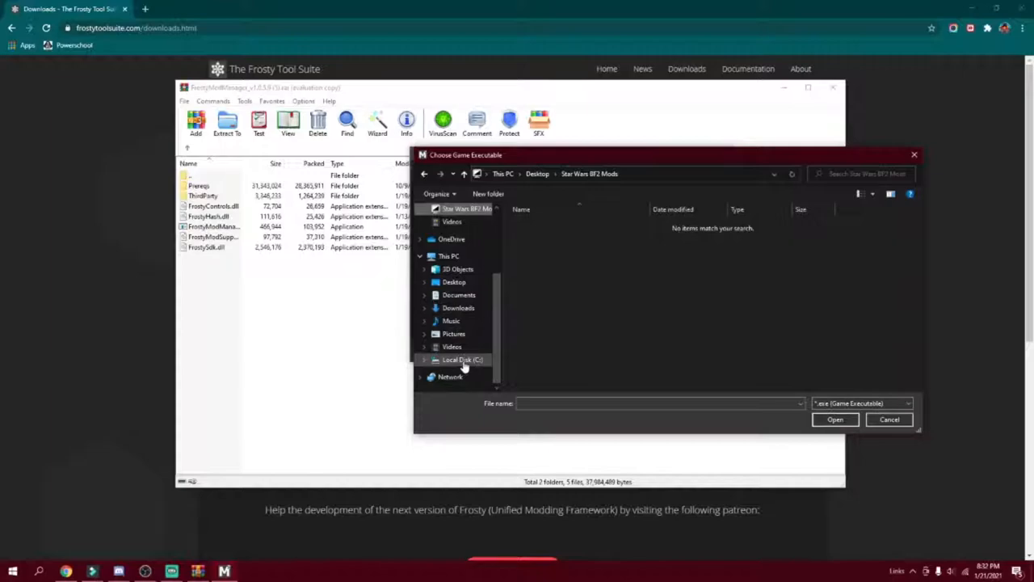
left_click(461, 359)
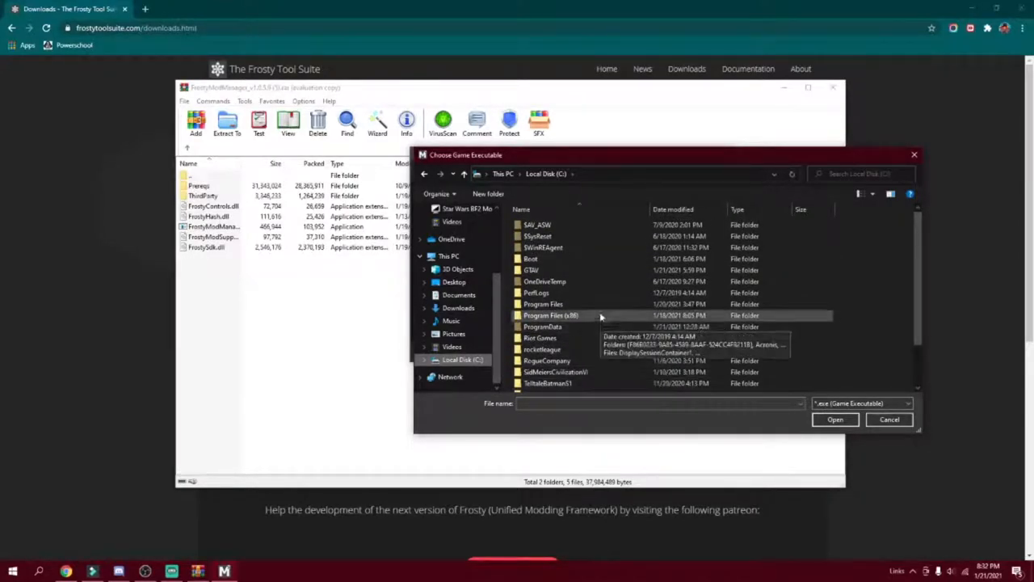
mouse_move(537, 293)
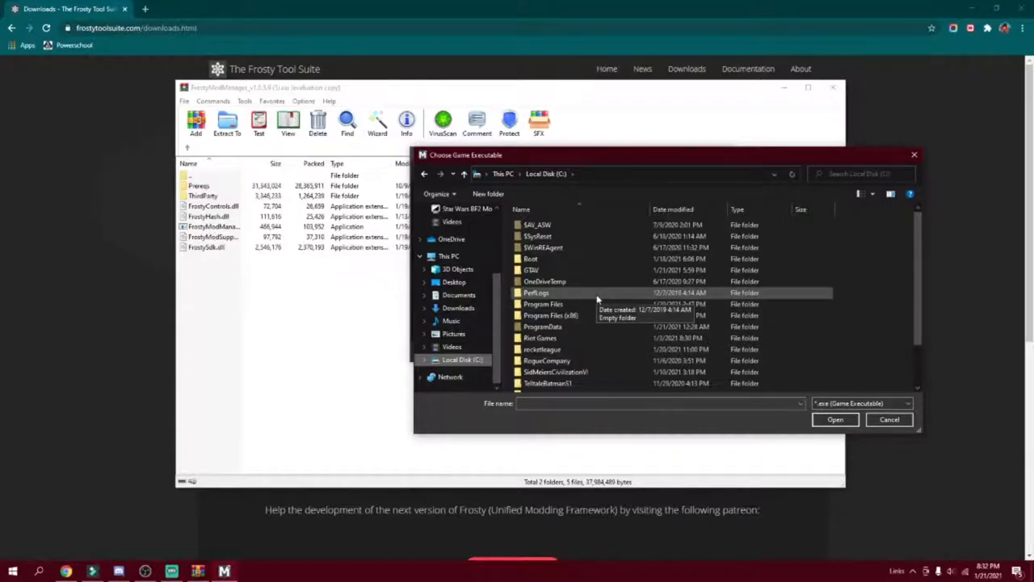
mouse_move(550, 315)
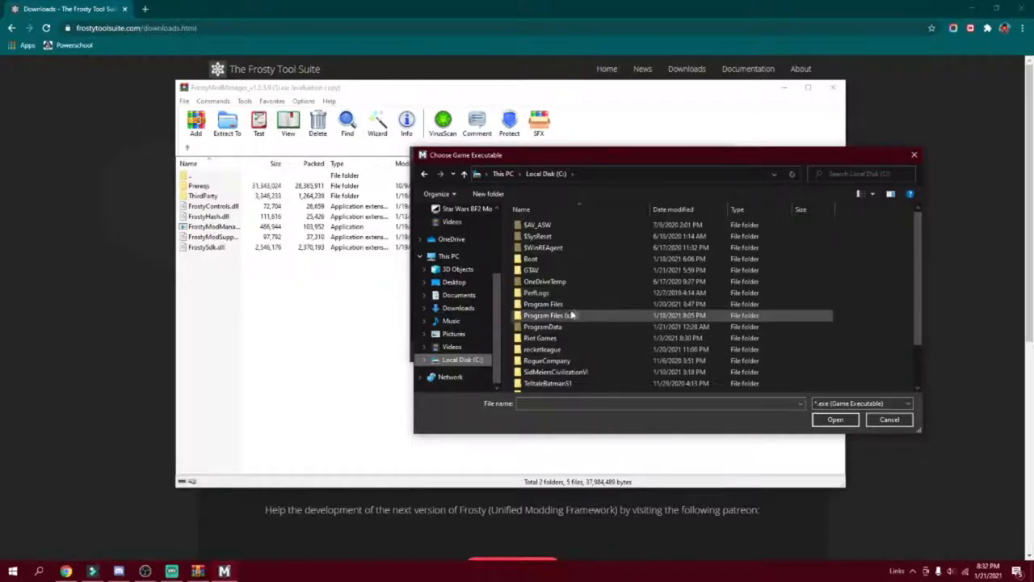
mouse_move(553, 315)
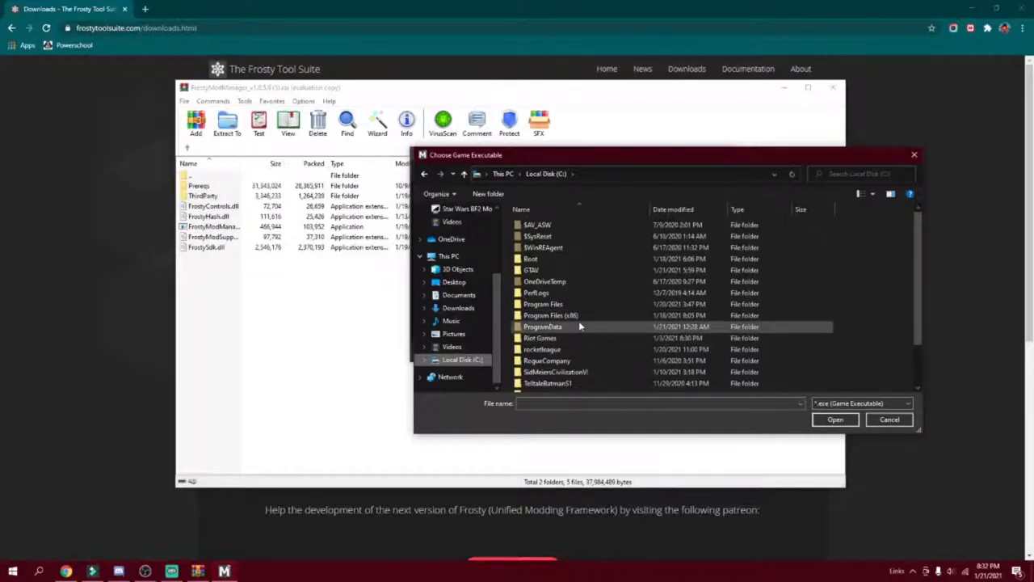
mouse_move(579, 315)
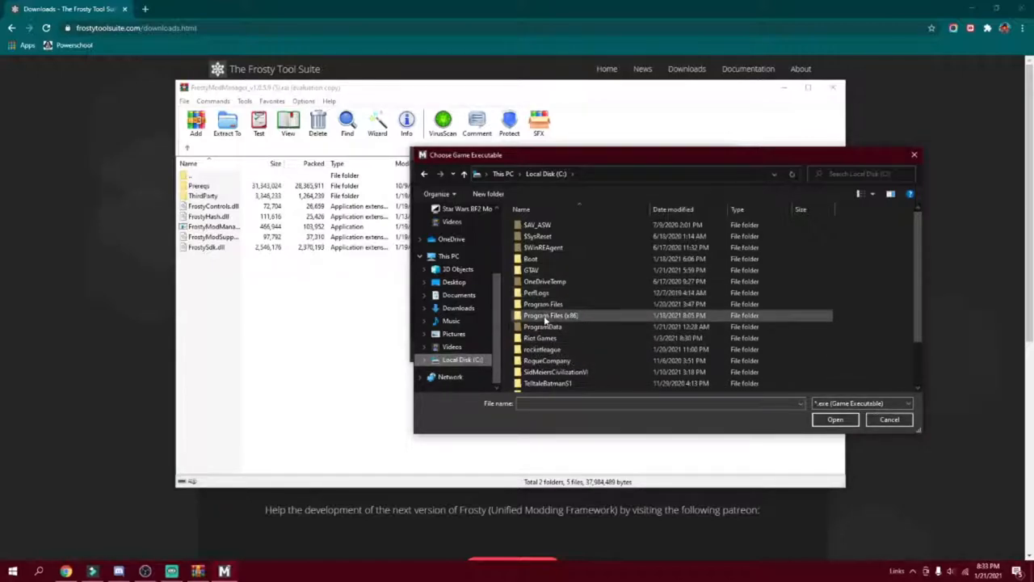
Browse into Program Files (x86) in the game-executable picker and scroll down past Origin
double_click(551, 315)
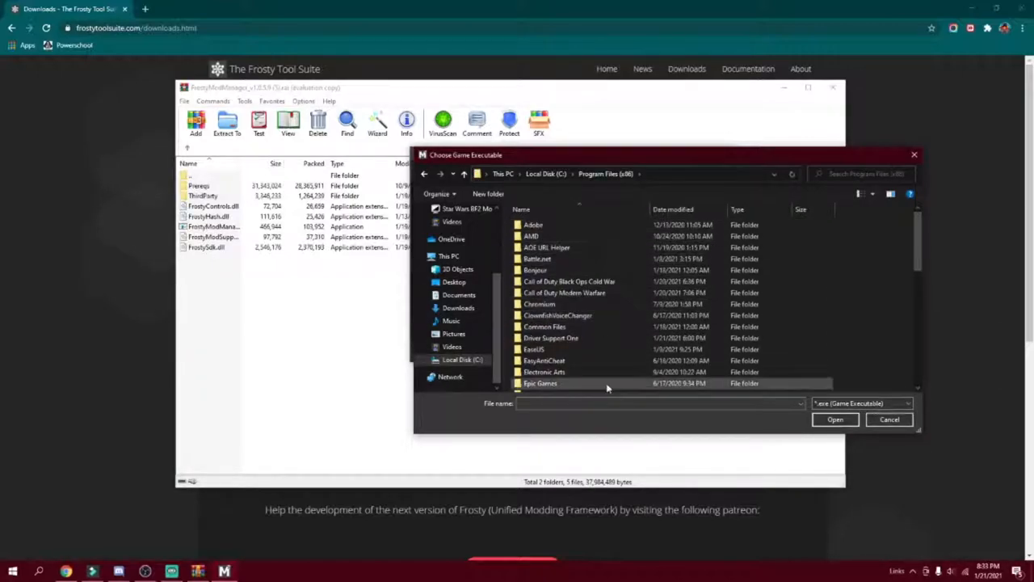
mouse_move(697, 381)
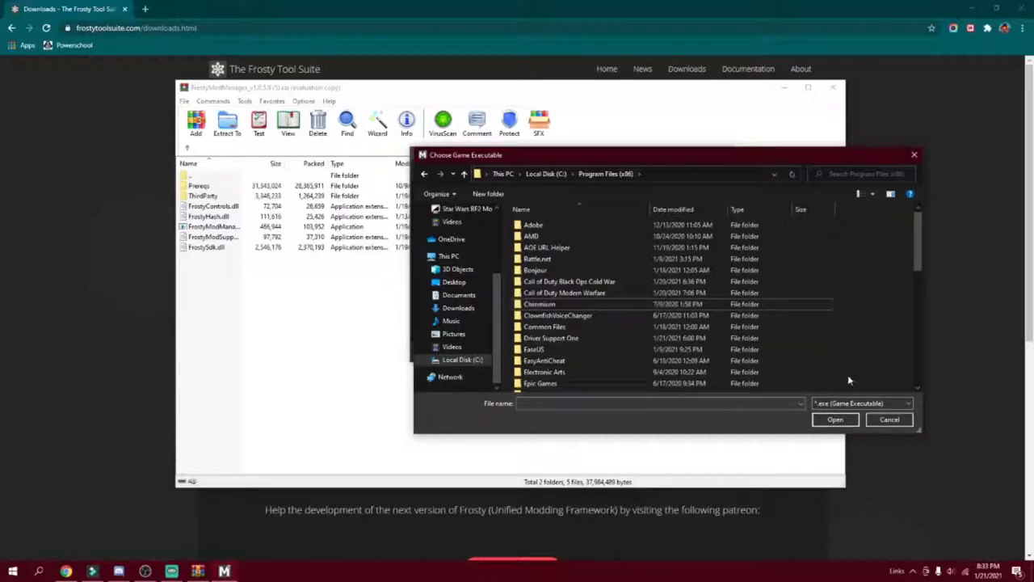
scroll("down", 3)
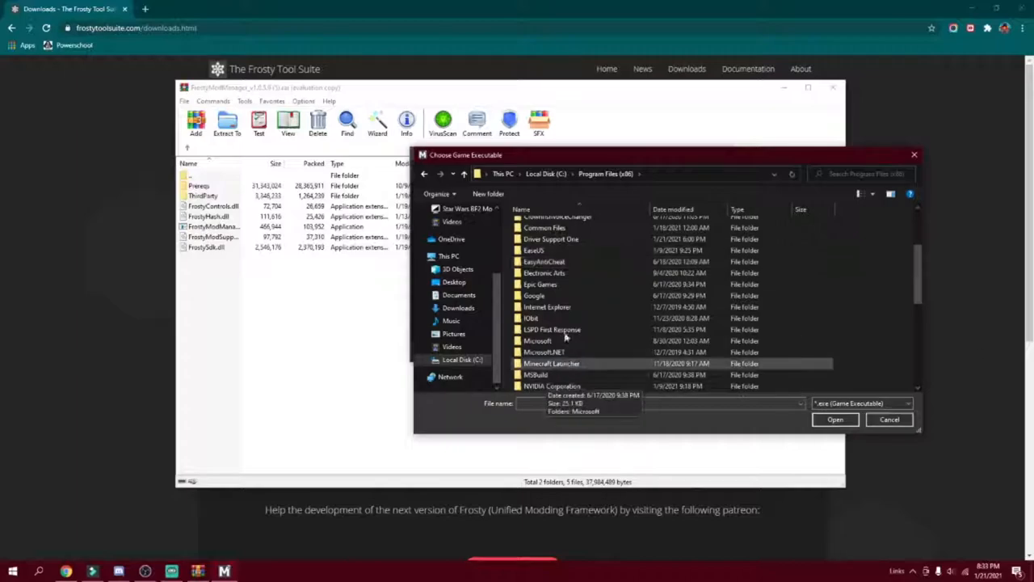
scroll("up", 3)
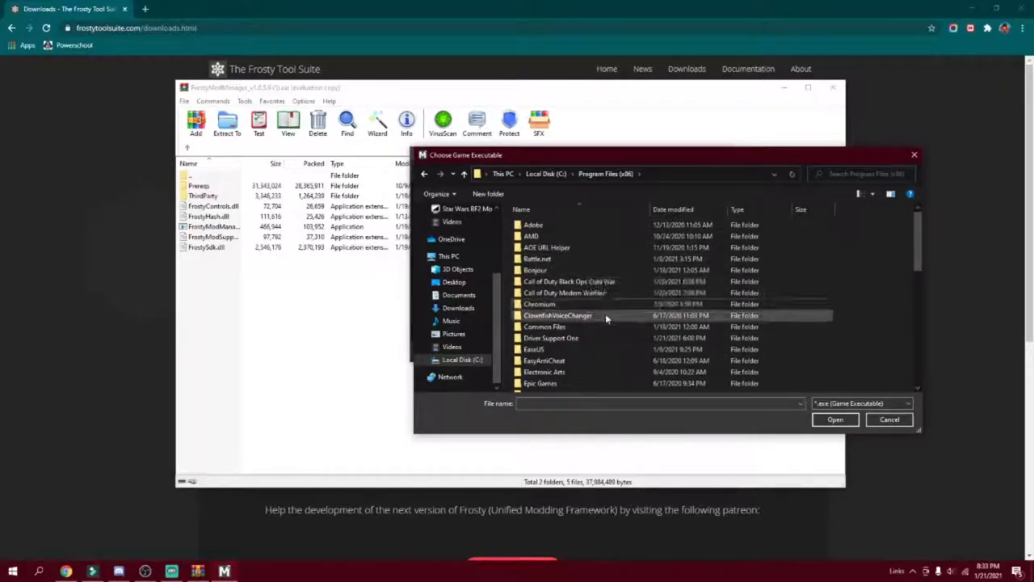
scroll("down", 3)
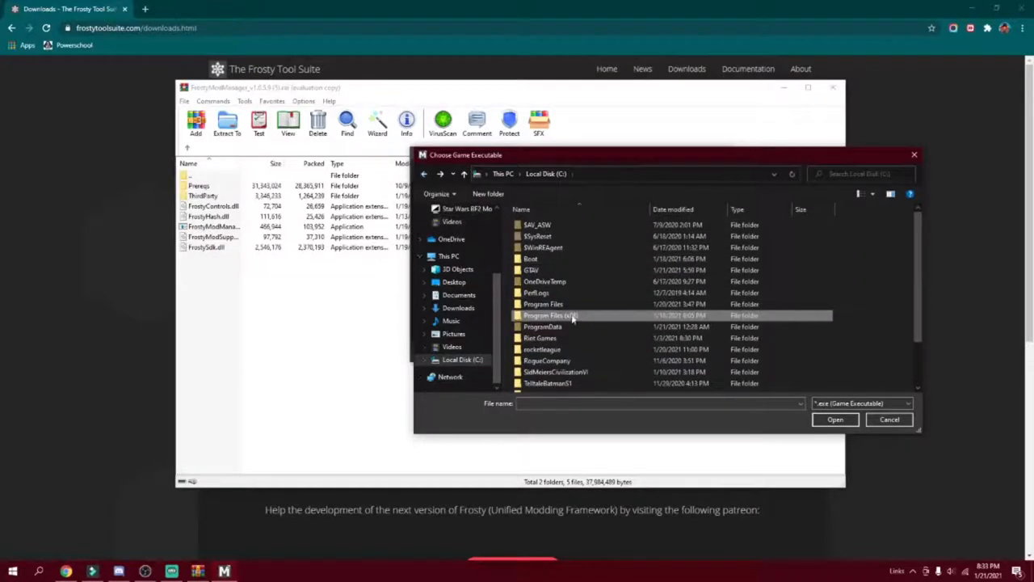
double_click(549, 315)
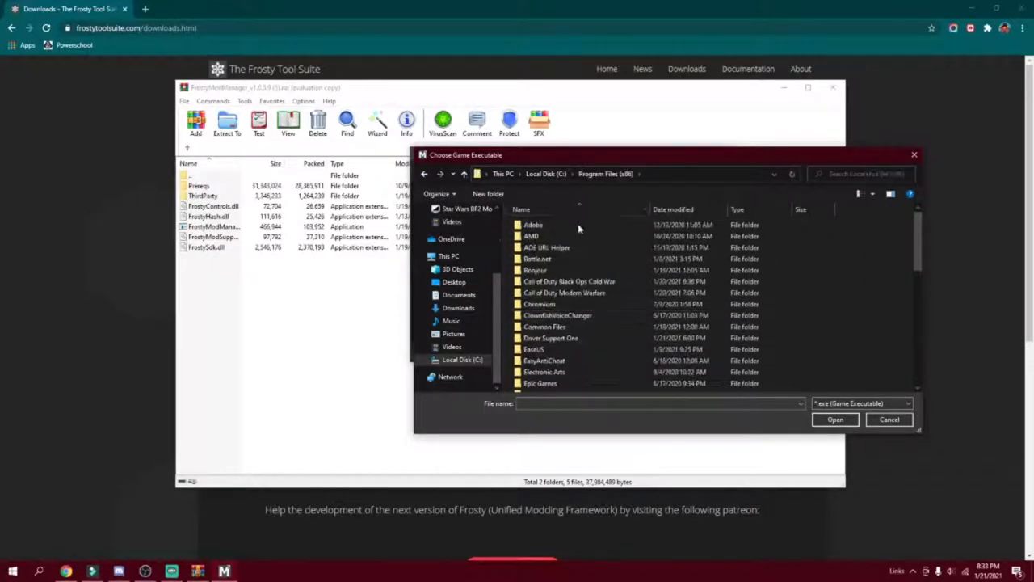
scroll("down", 3)
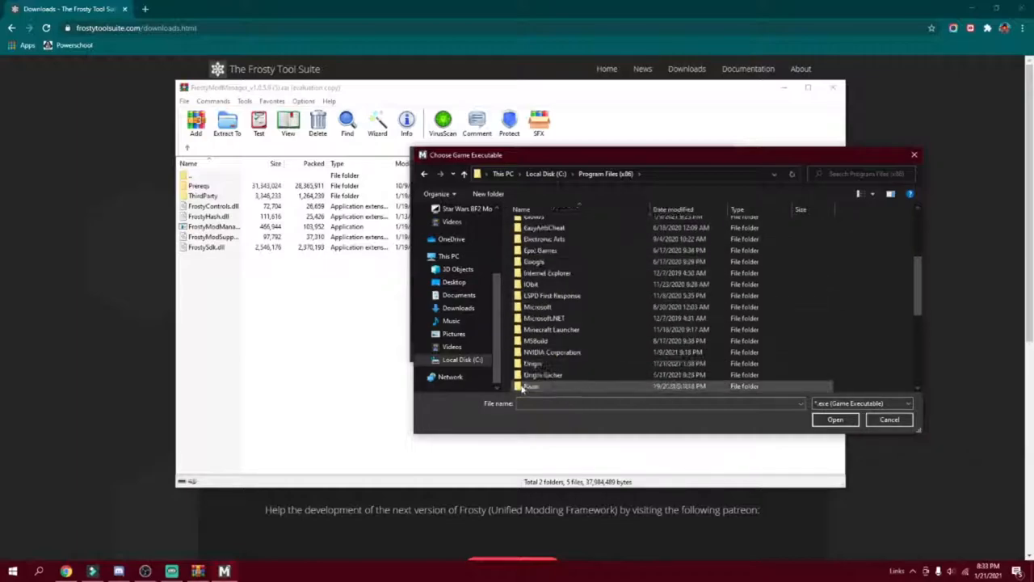
scroll("down", 3)
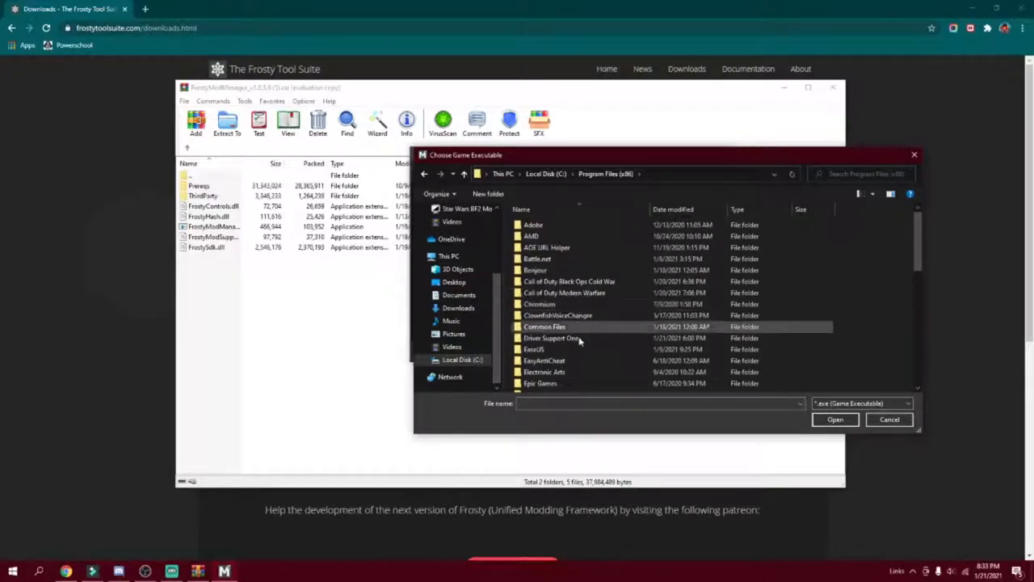
scroll("down", 3)
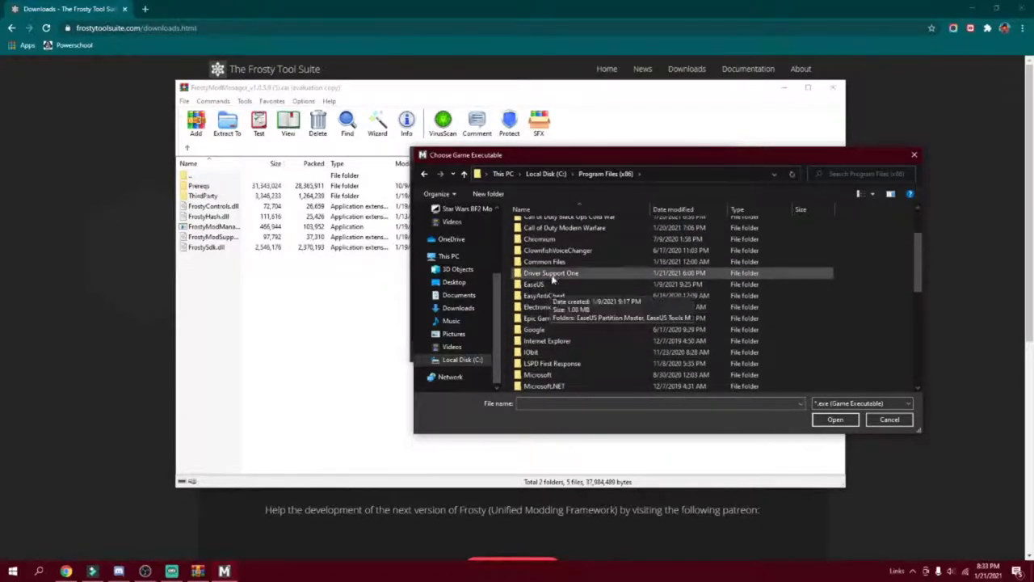
scroll("down", 3)
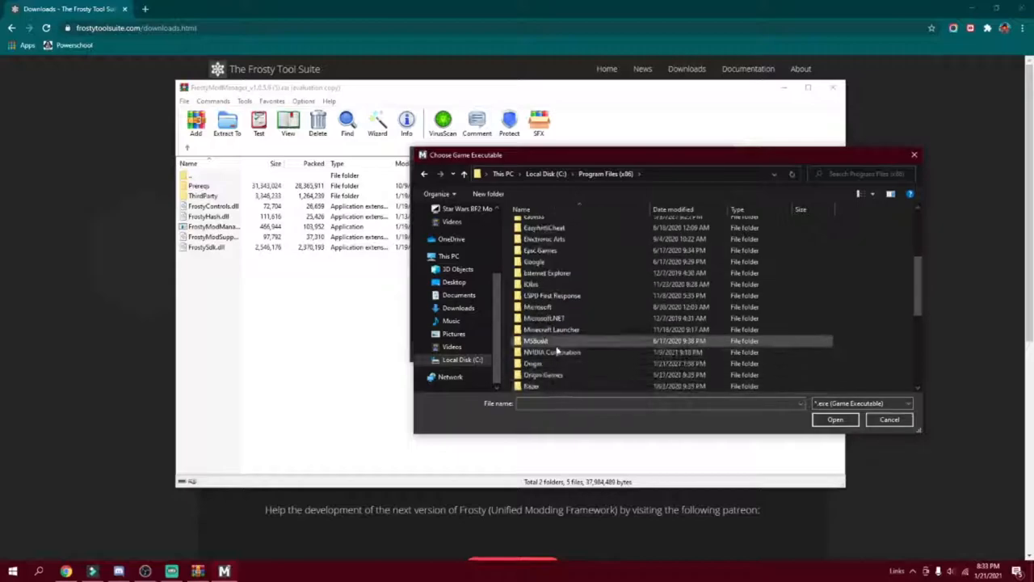
right_click(536, 340)
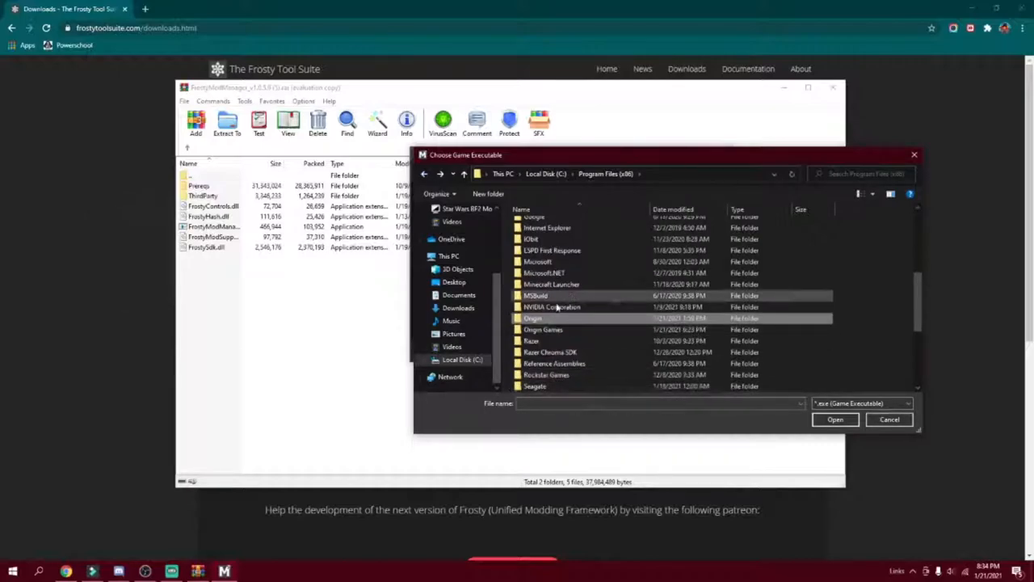
Navigate through Origin Games into the STAR WARS Battlefront II install folder
double_click(543, 329)
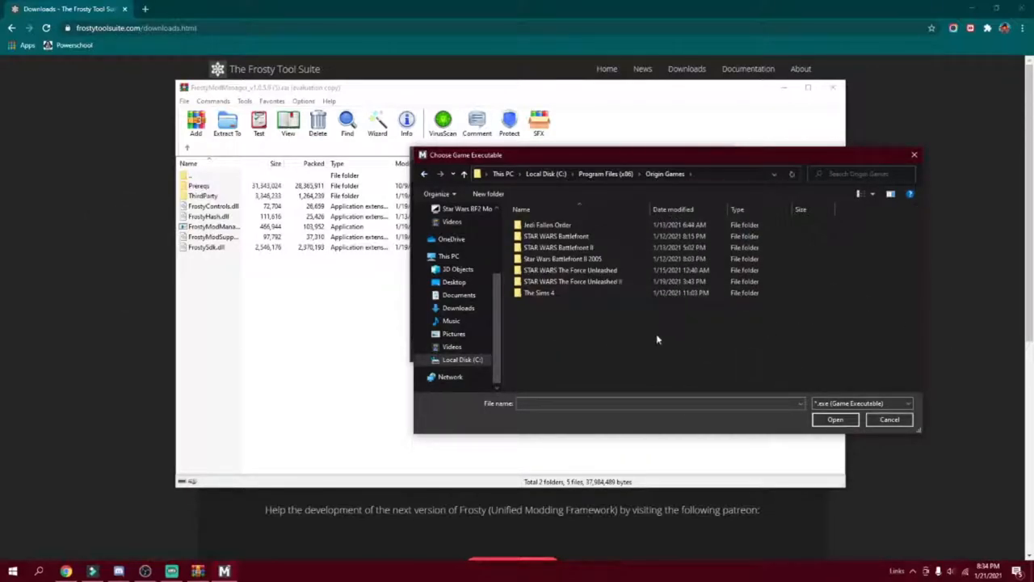
mouse_move(909, 330)
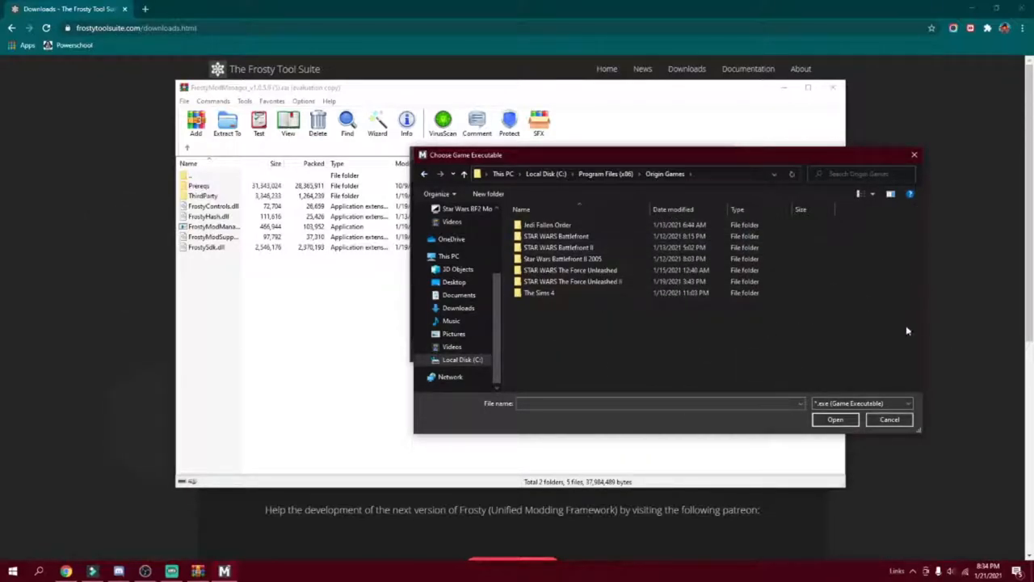
left_click(558, 248)
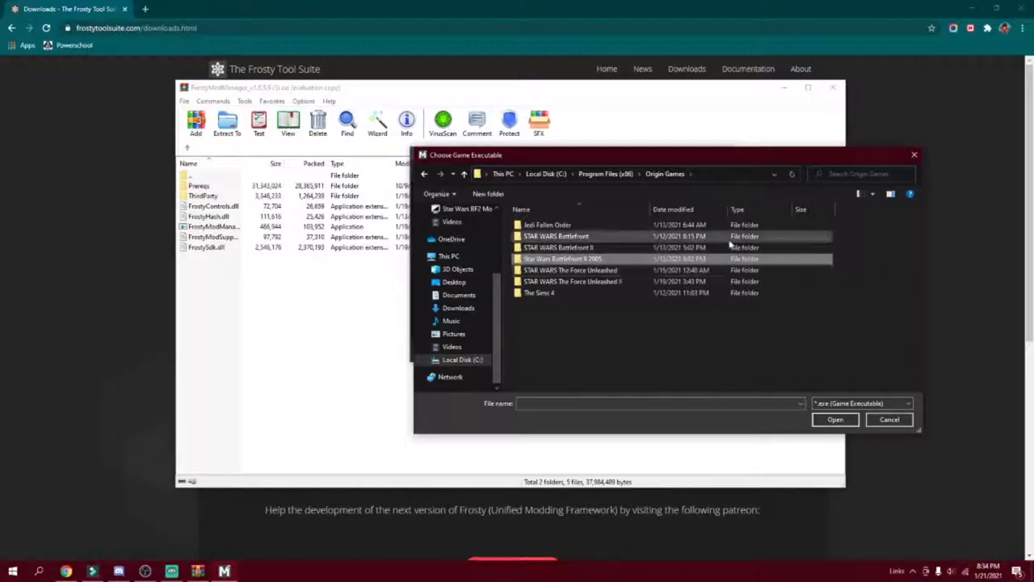
left_click(558, 247)
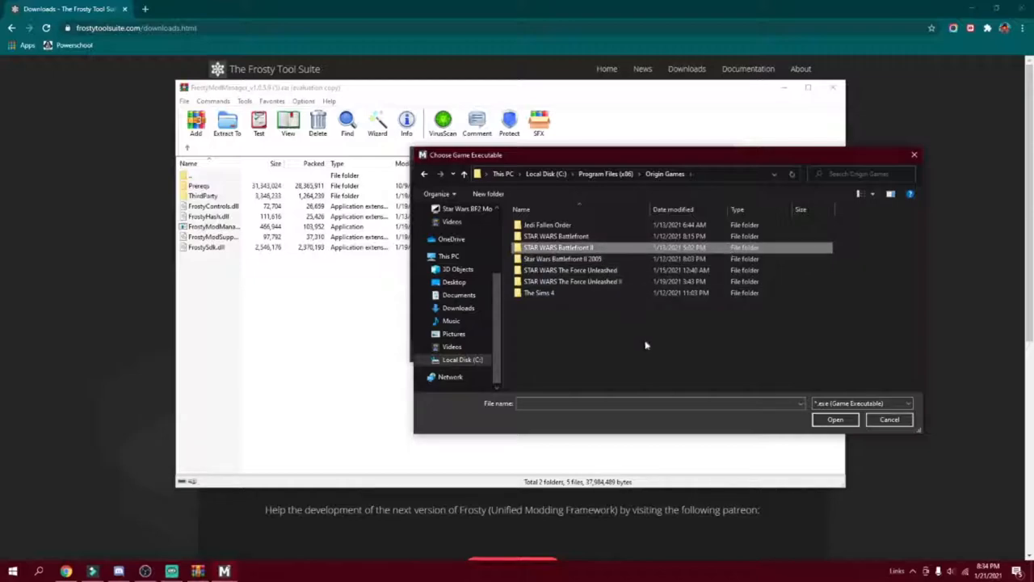
mouse_move(578, 259)
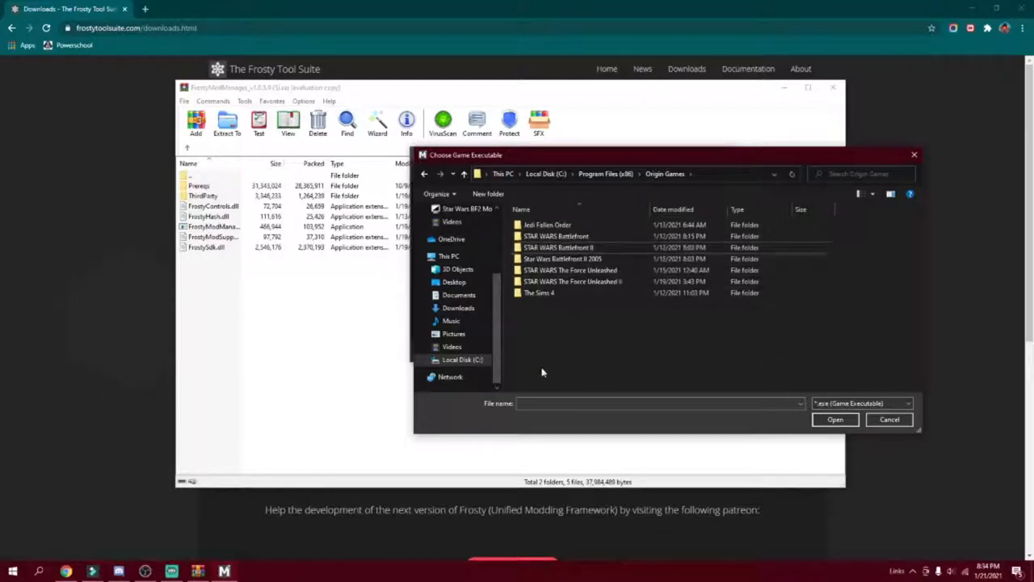
left_click(574, 252)
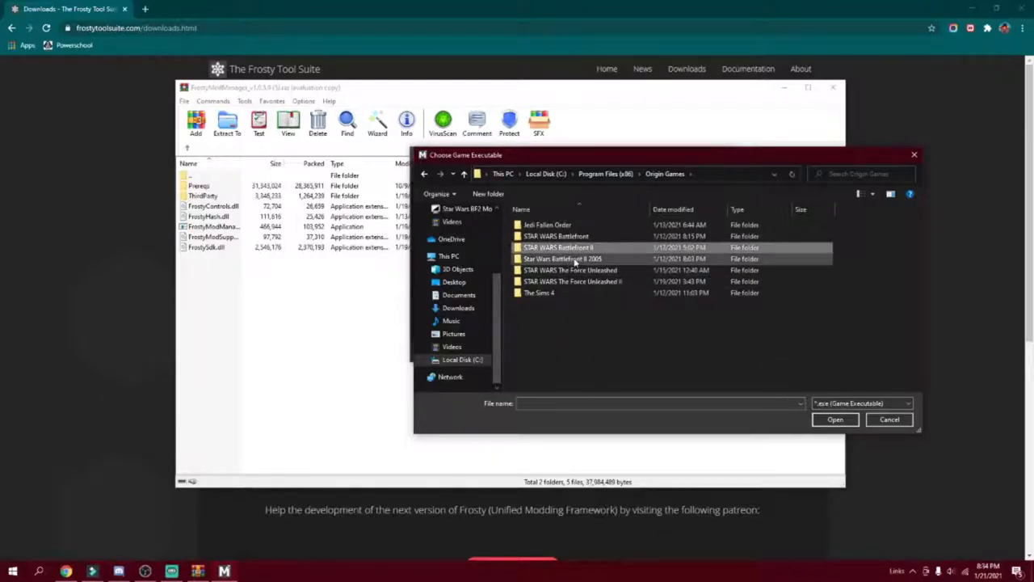
left_click(562, 259)
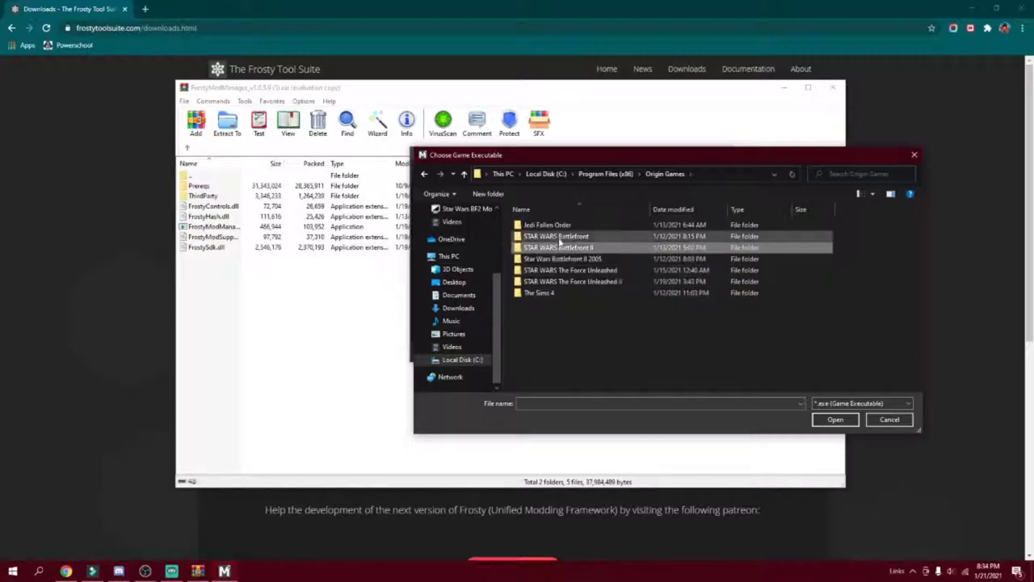
double_click(558, 248)
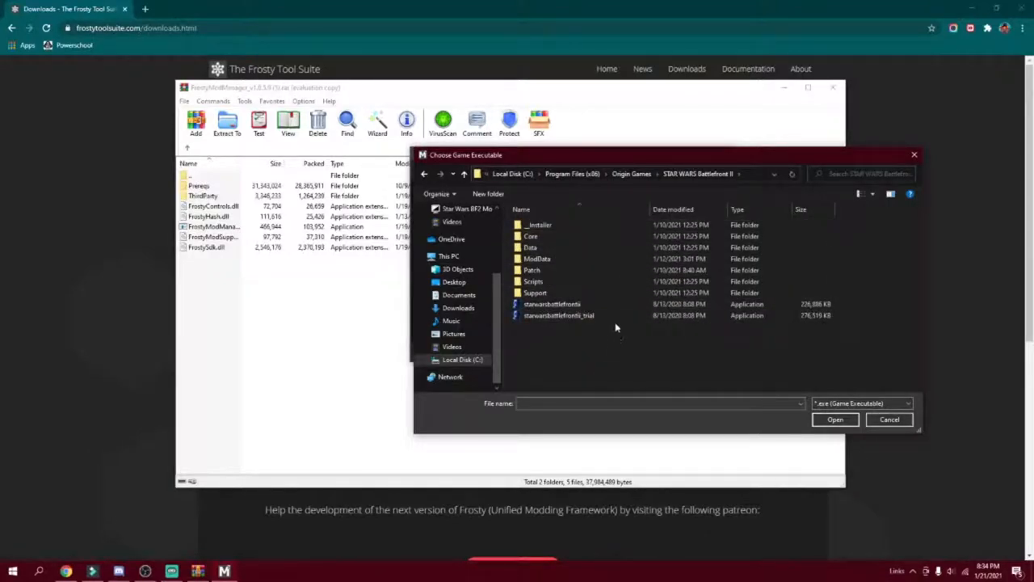
mouse_move(663, 326)
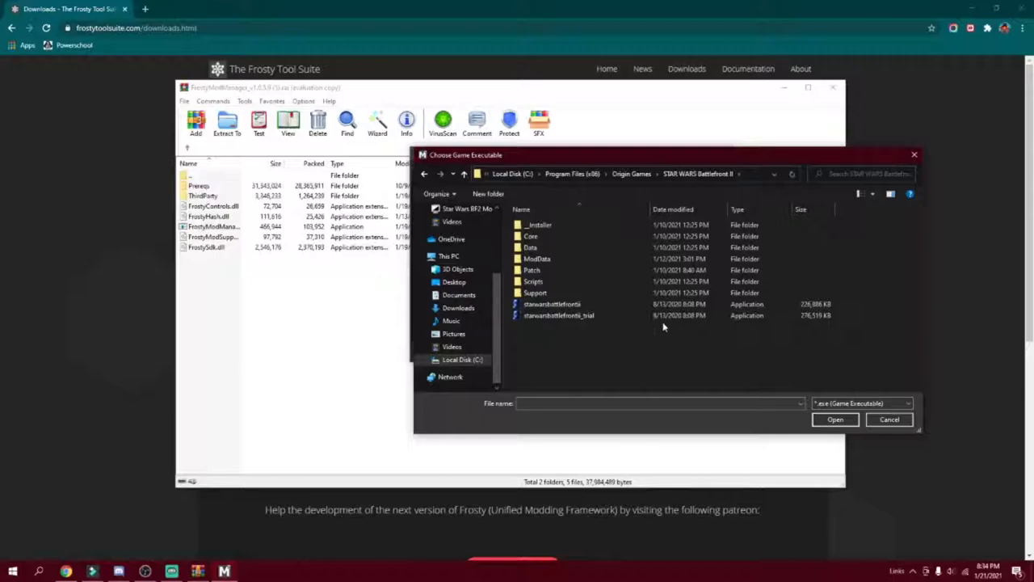
Choose the game executable to create the STAR WARS Battlefront II configuration
left_click(559, 315)
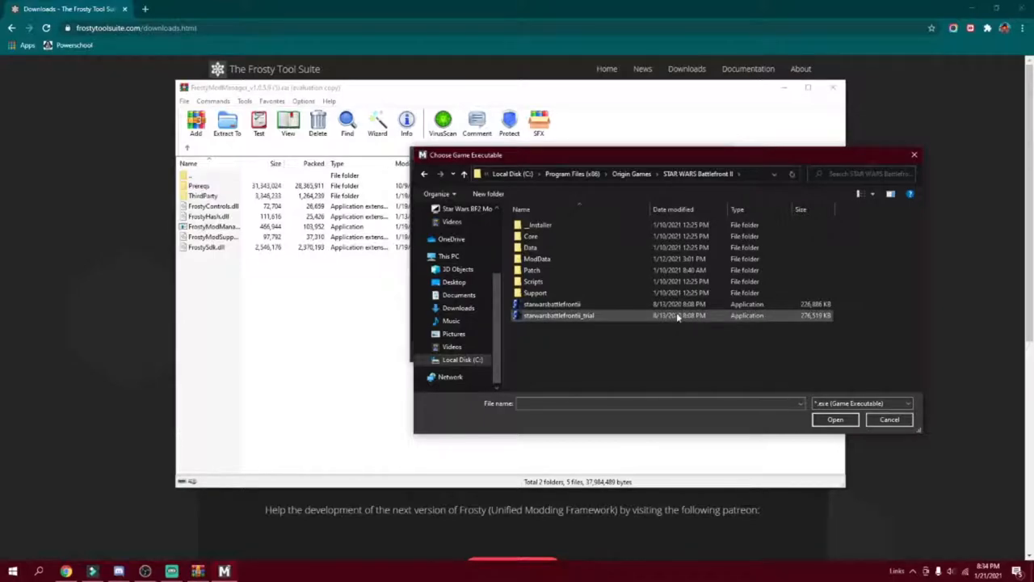
left_click(553, 303)
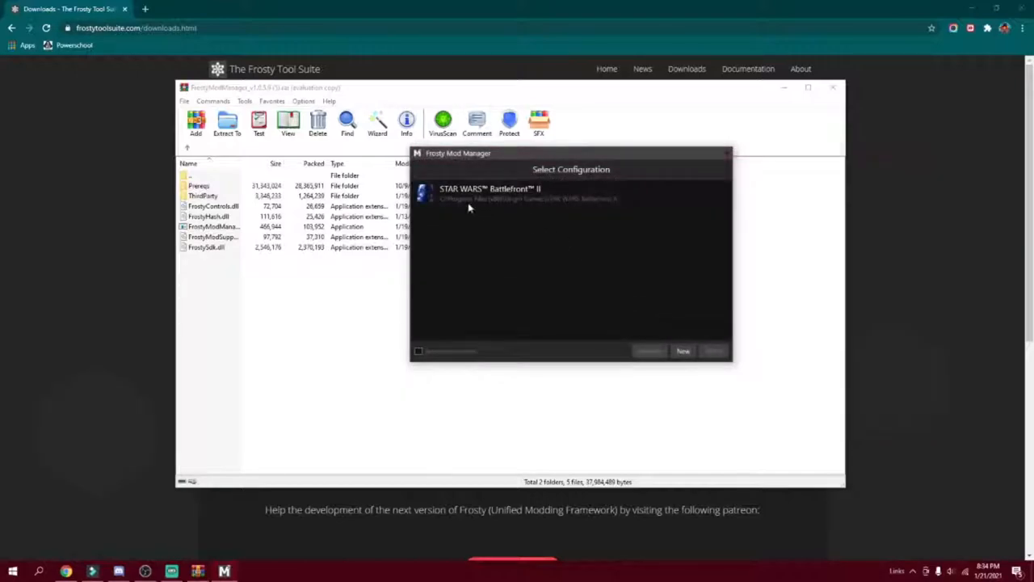
mouse_move(491, 310)
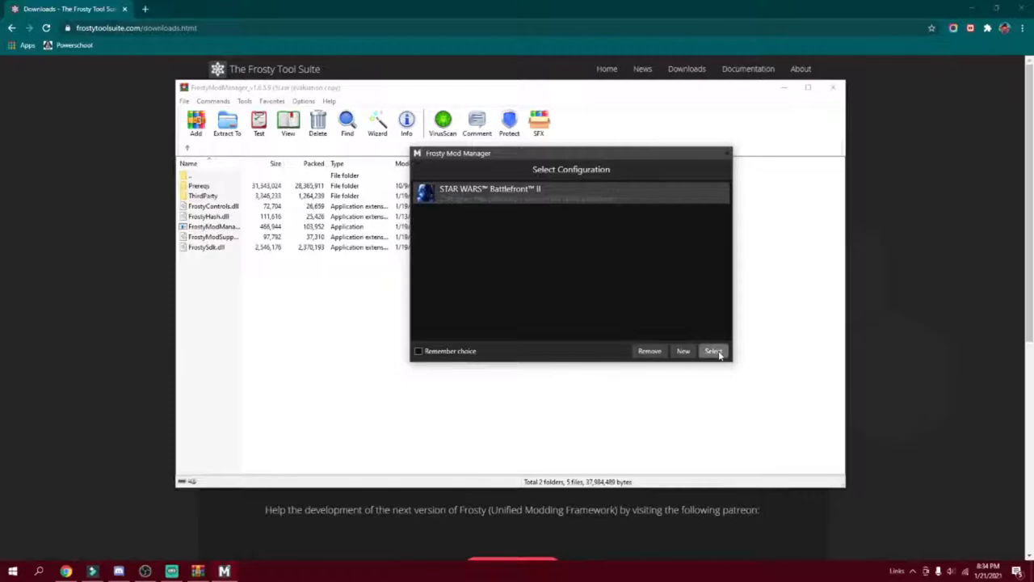
Load the STAR WARS Battlefront II configuration, start Import Mod(s), then cancel back to the browser
left_click(714, 350)
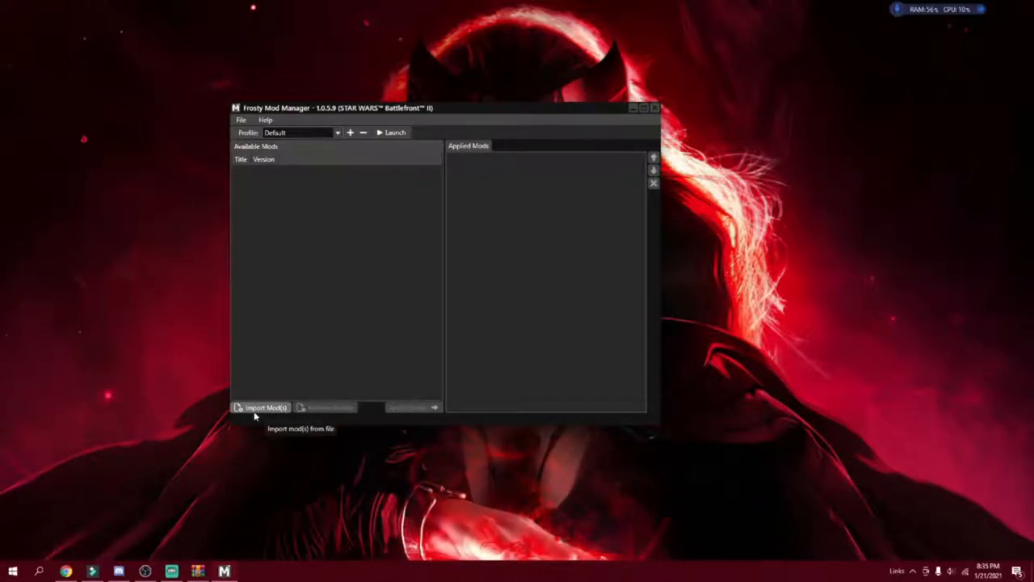
left_click(262, 407)
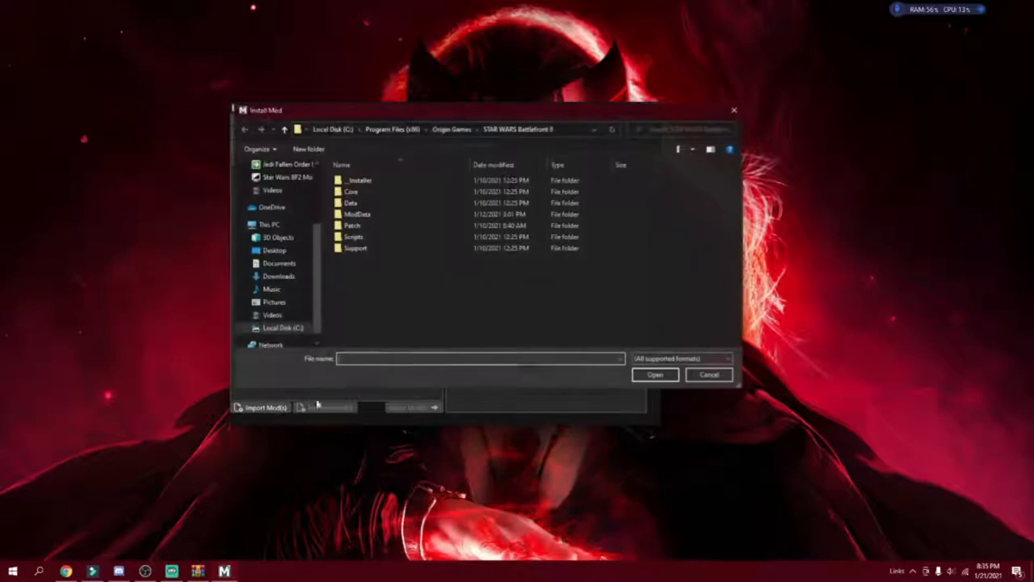
left_click(708, 375)
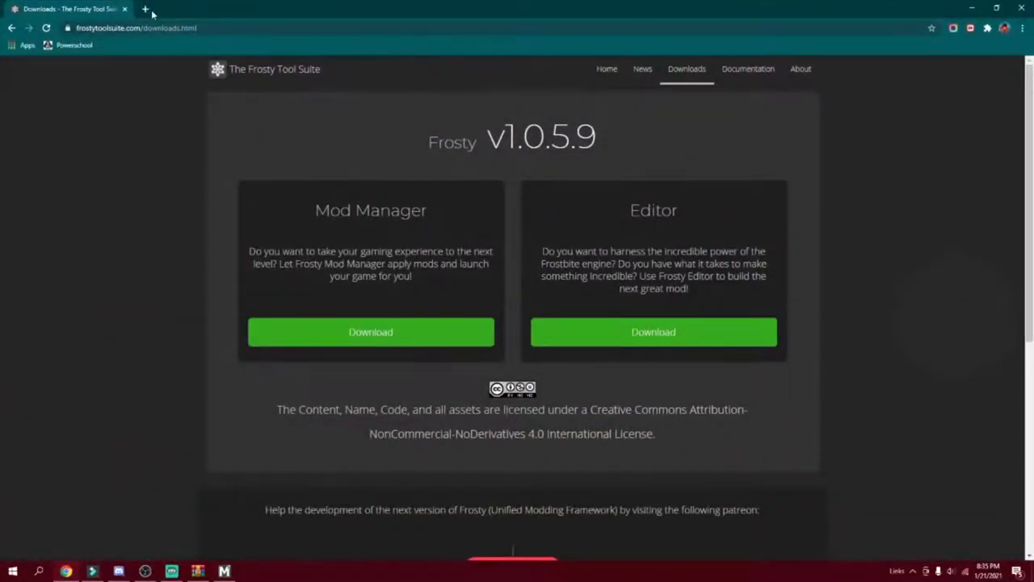
Reach the Nexus Mods Battlefront II front page in a new tab and scroll to Hot Mods
left_click(145, 10)
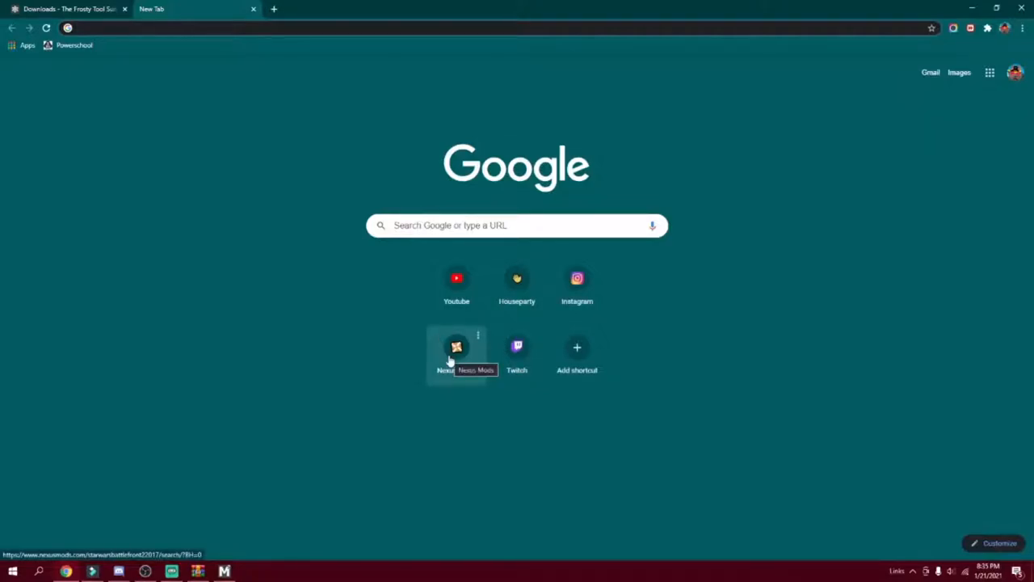
left_click(456, 346)
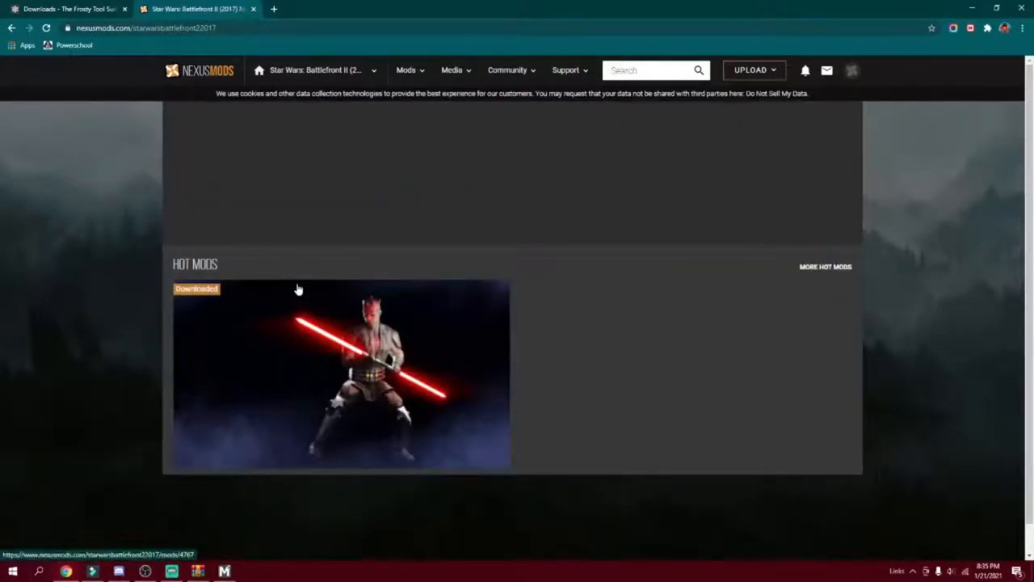
mouse_move(299, 288)
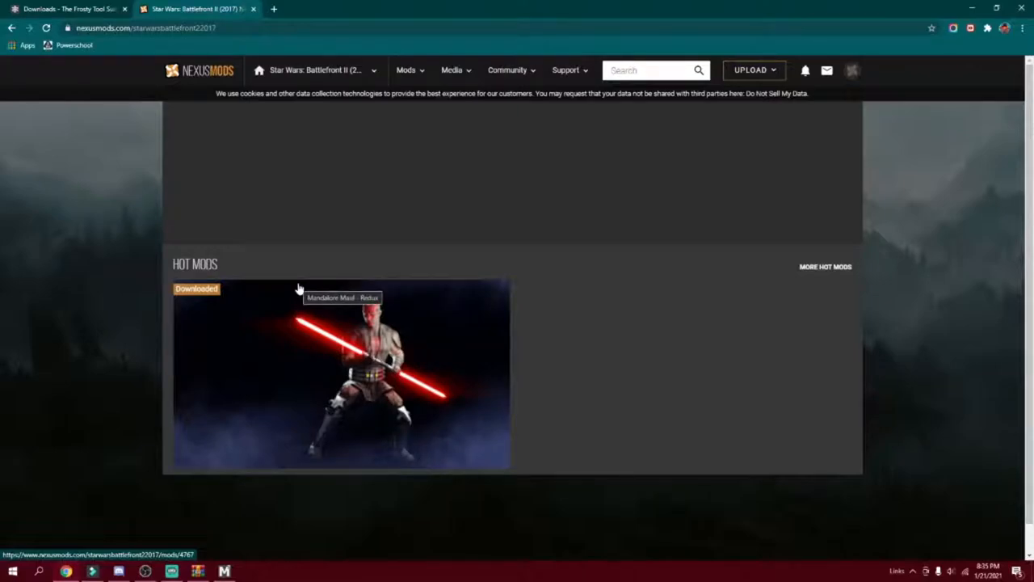
scroll("down", 3)
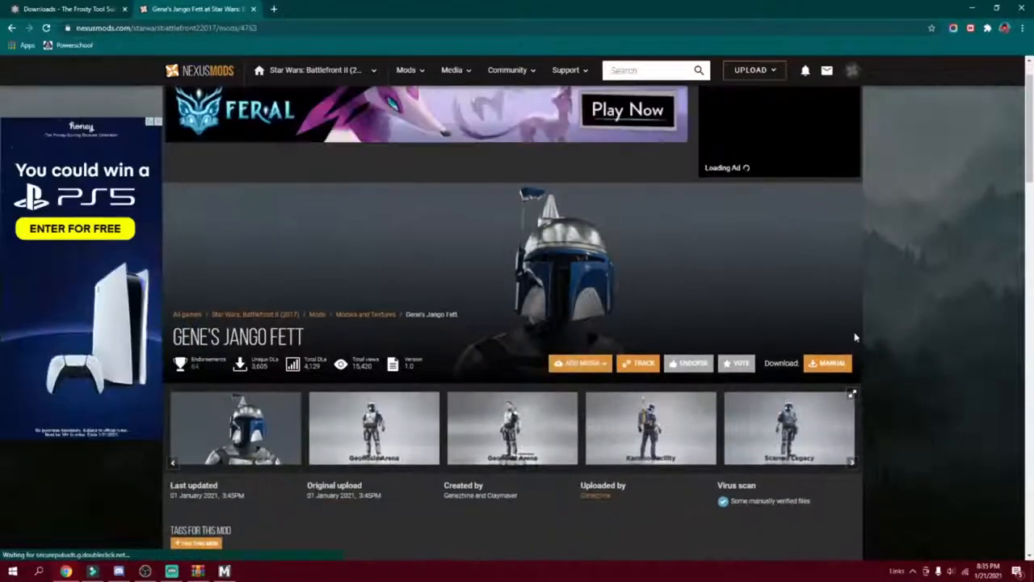
Start the free slow download of the Jango Fett - 2K archive (143.9MB) from Gene's Jango Fett Files
left_click(828, 362)
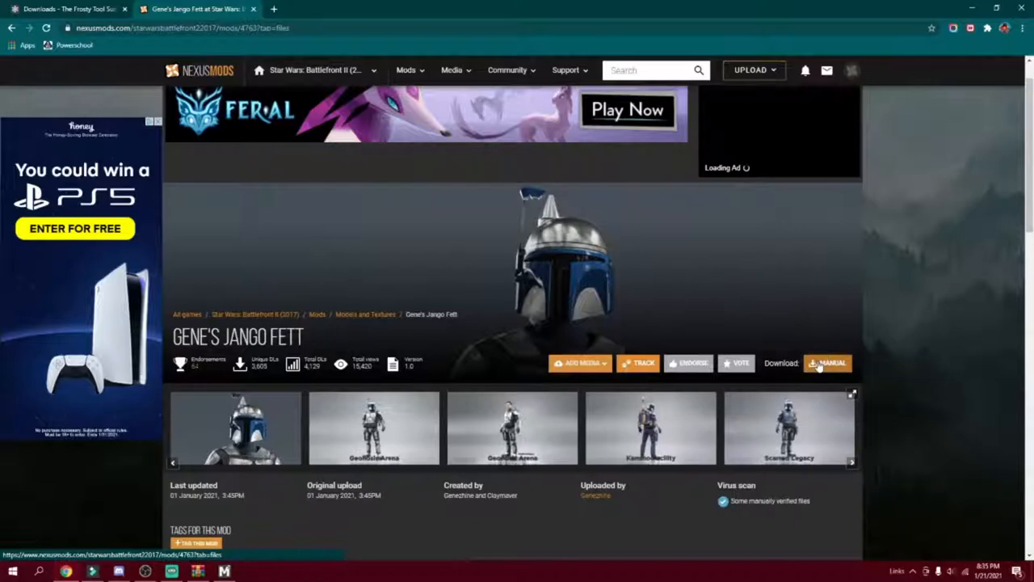
left_click(827, 363)
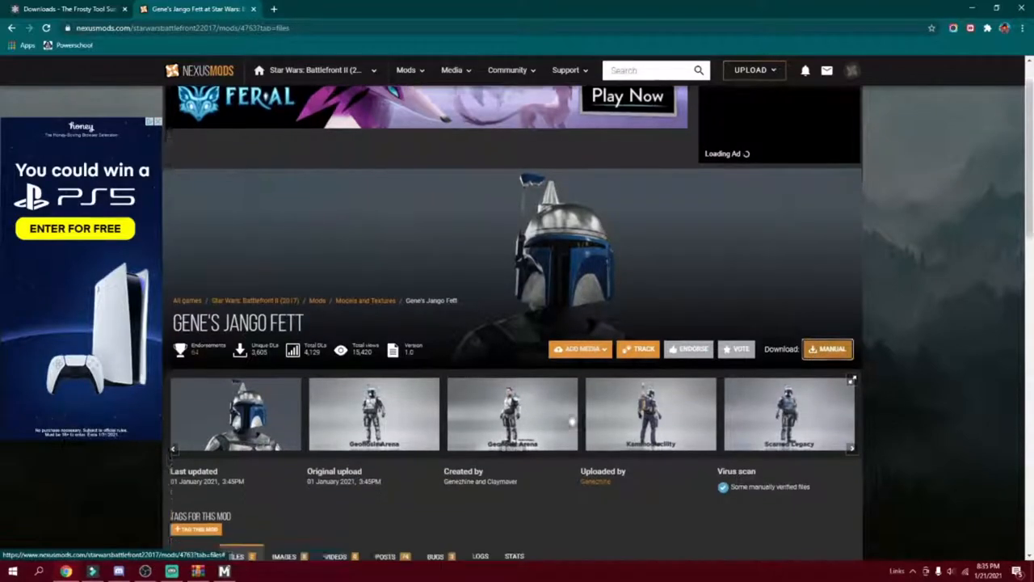
scroll("down", 3)
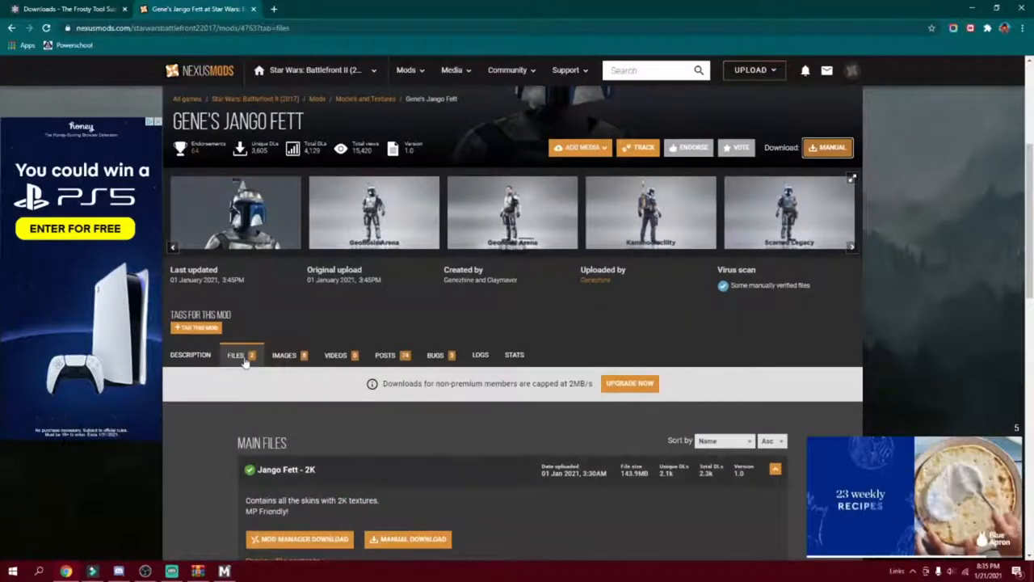
scroll("down", 3)
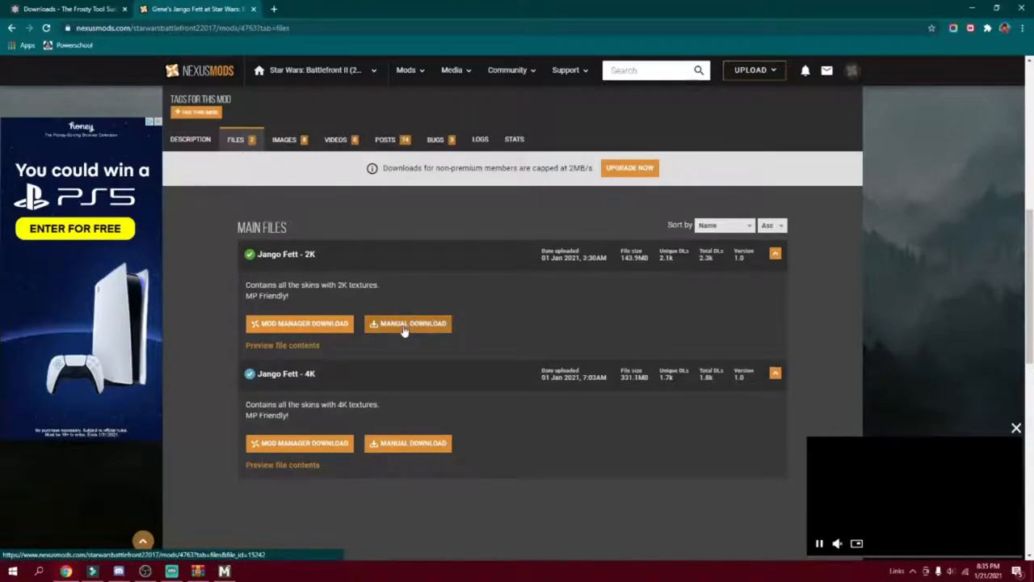
left_click(408, 323)
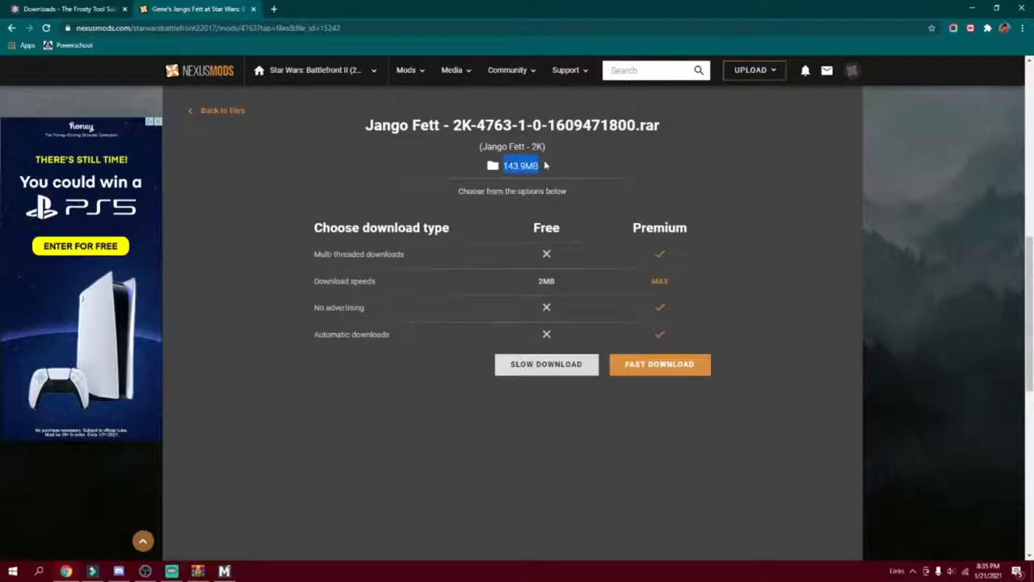
left_click(546, 364)
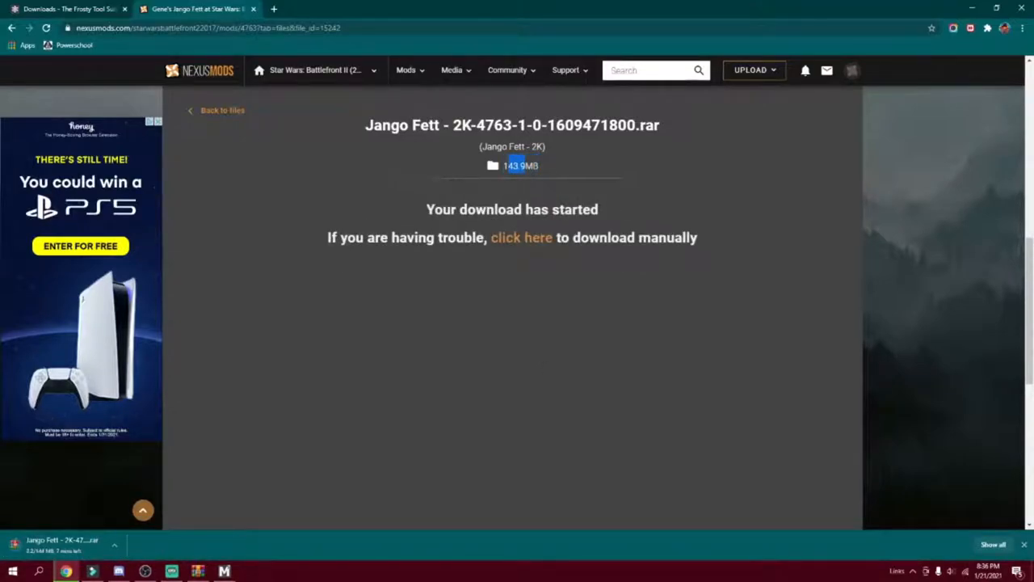
left_click(316, 70)
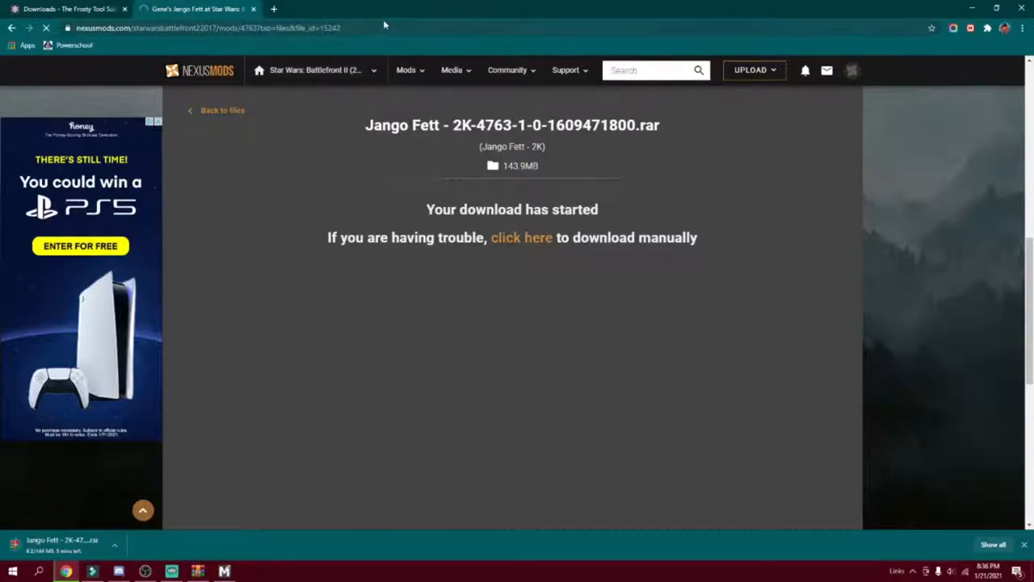
mouse_move(300, 227)
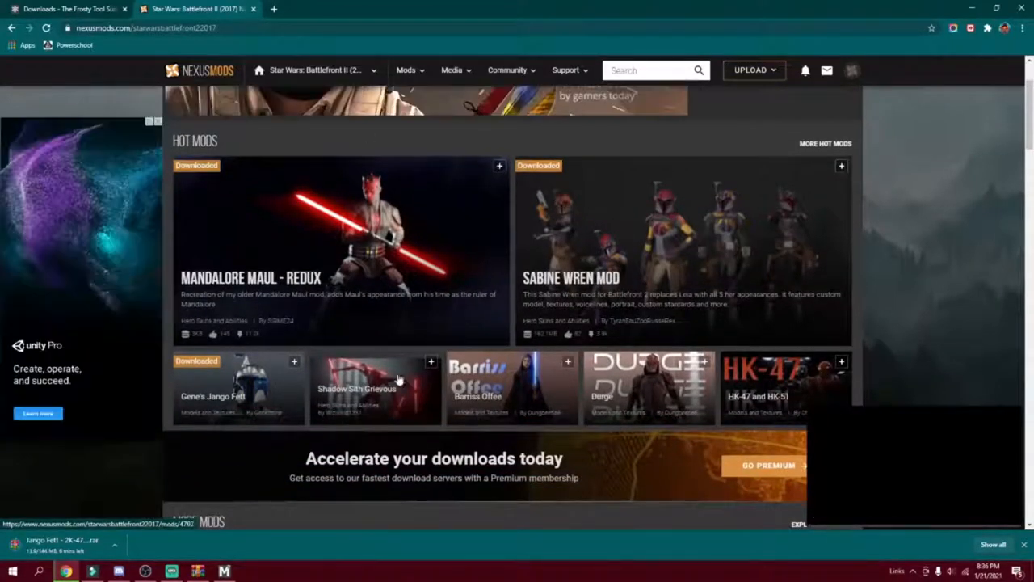
Switch the More Mods list to Popular (All Time) and browse the results, zooming the page in
scroll("down", 3)
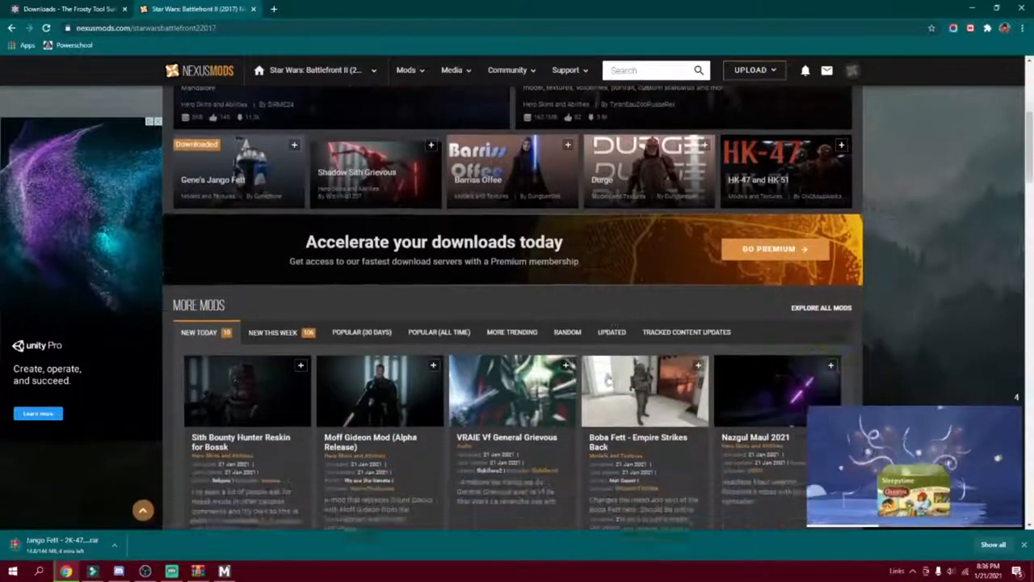
scroll("down", 3)
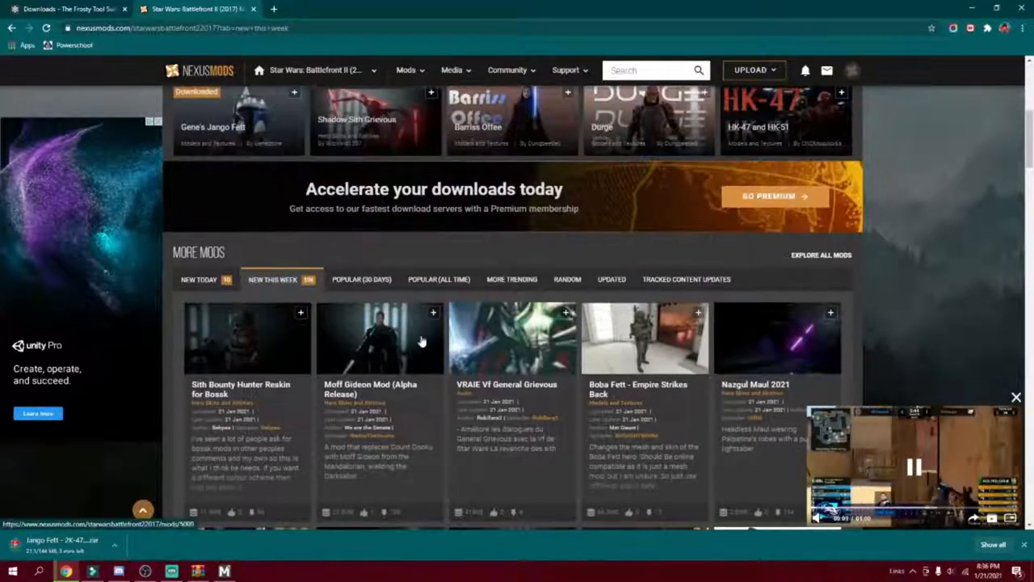
left_click(440, 278)
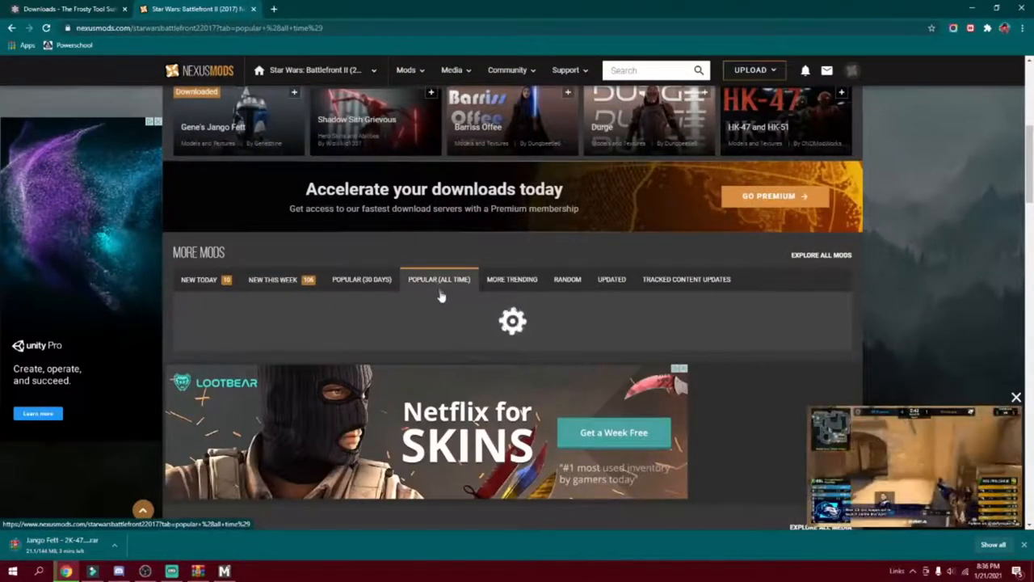
mouse_move(440, 278)
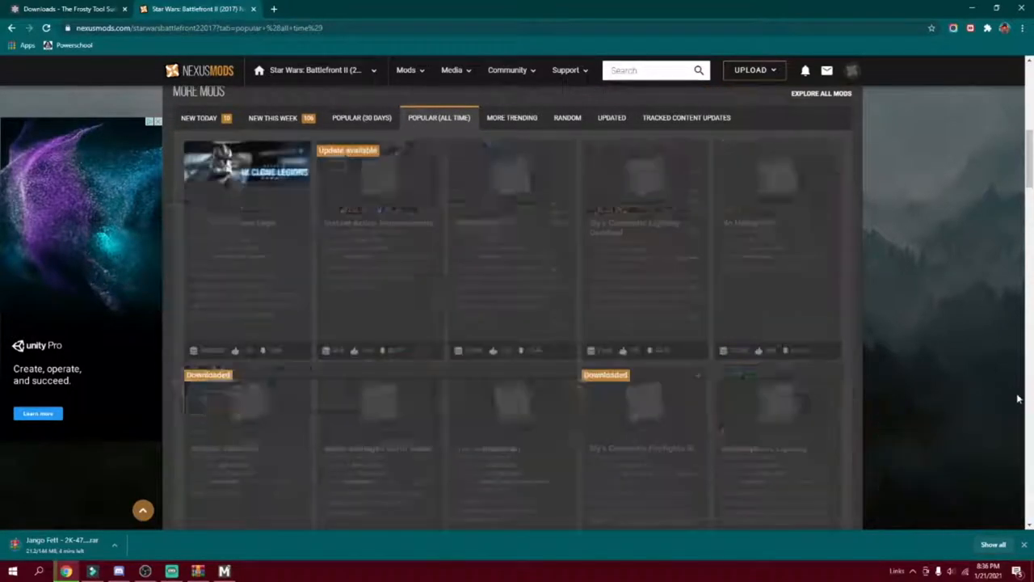
scroll("down", 3)
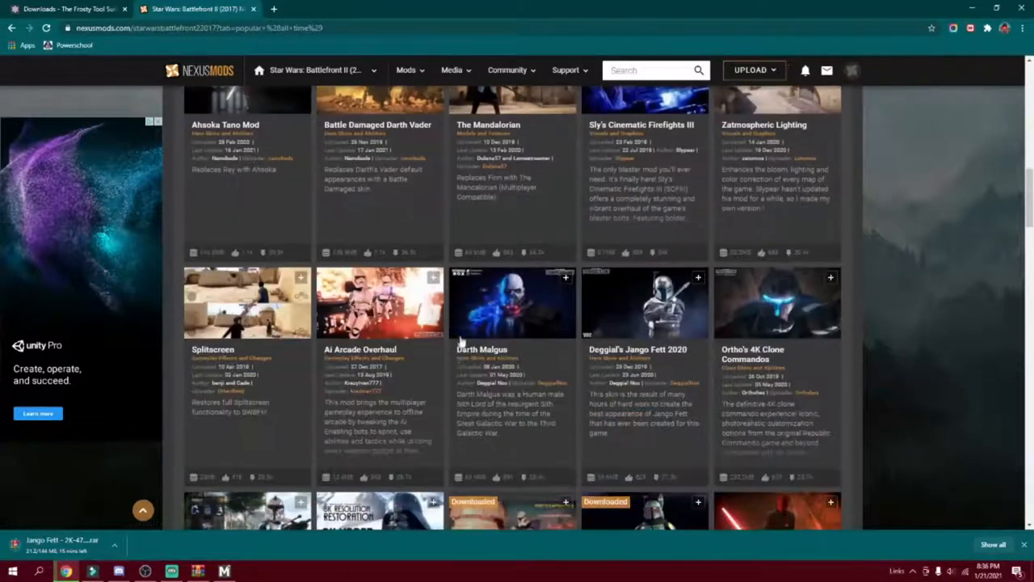
scroll("down", 3)
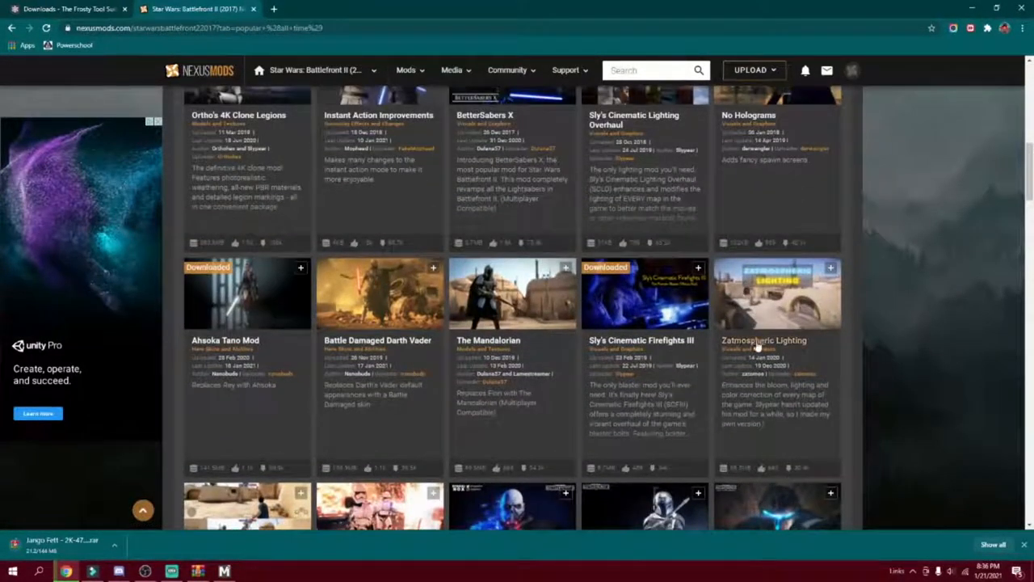
mouse_move(776, 339)
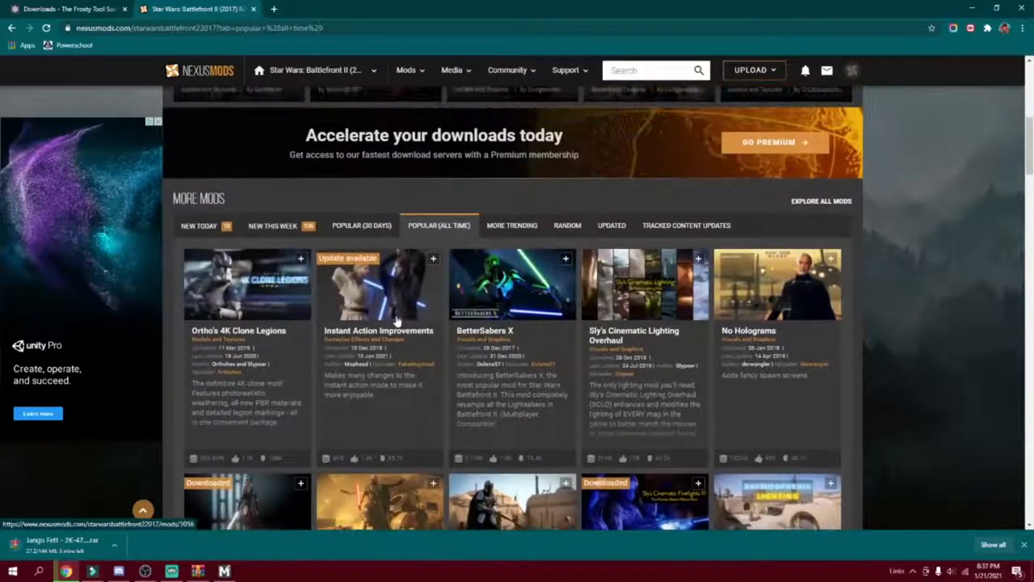
mouse_move(479, 320)
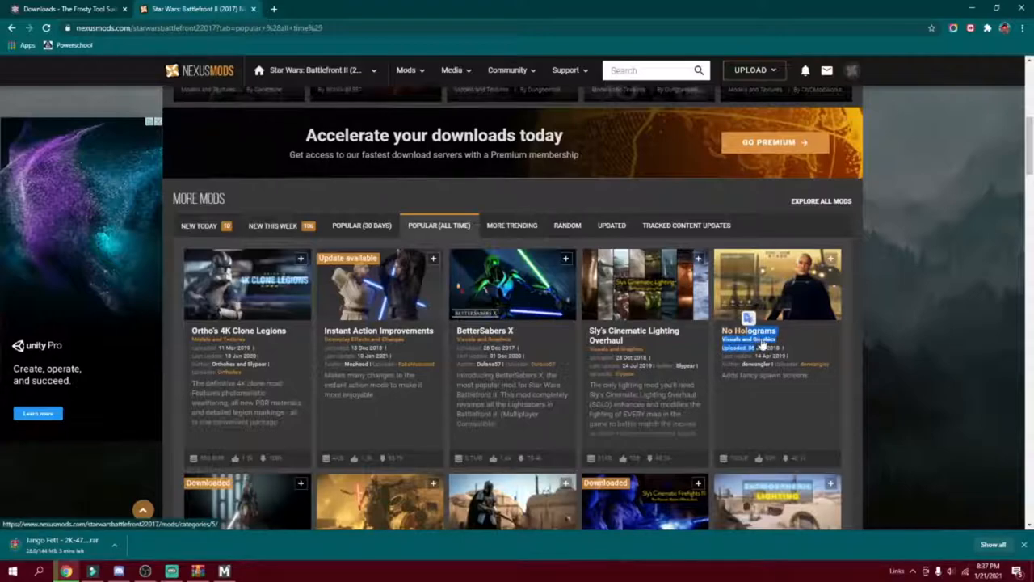
key("ctrl+plus")
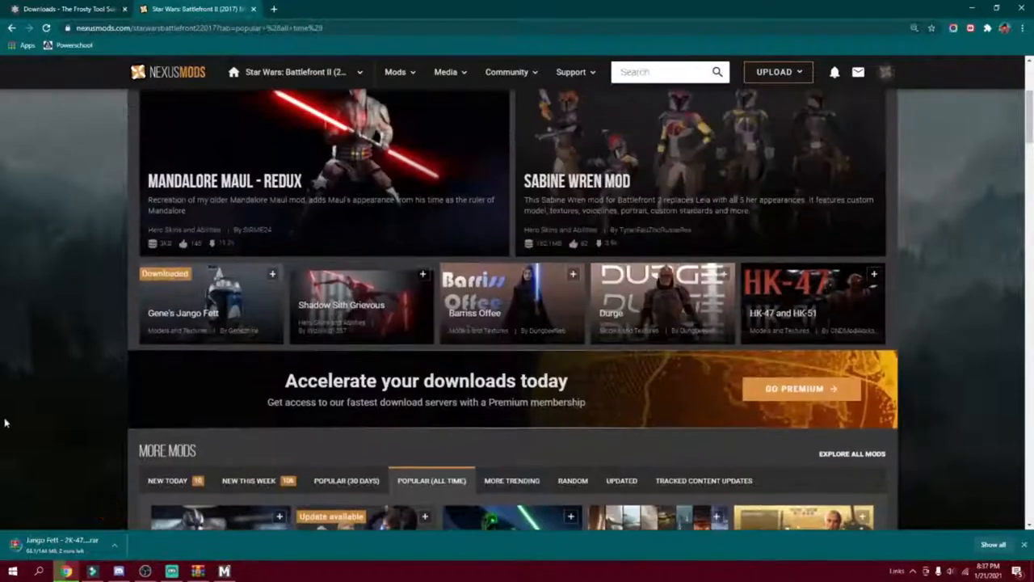
scroll("up", 3)
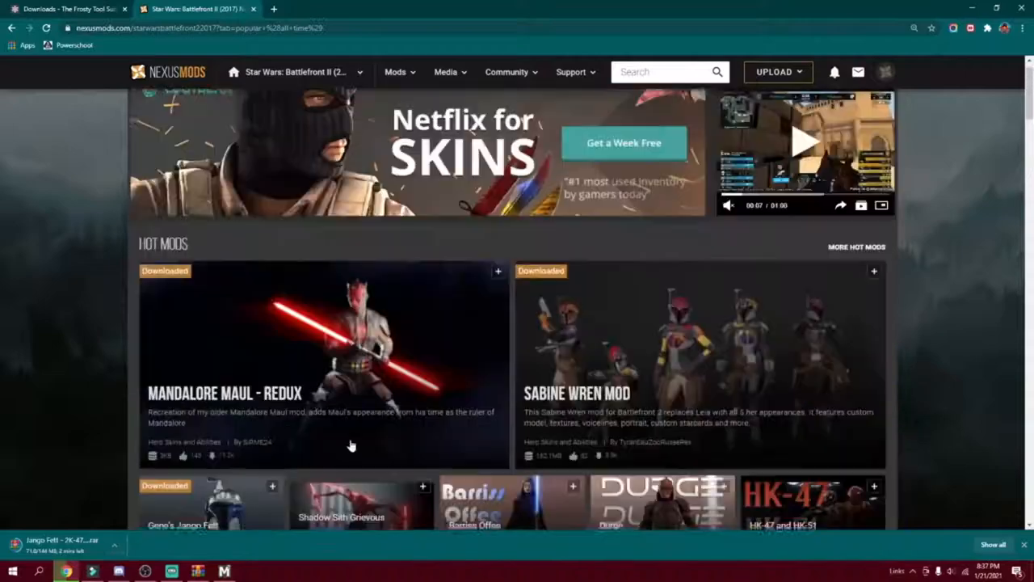
scroll("down", 3)
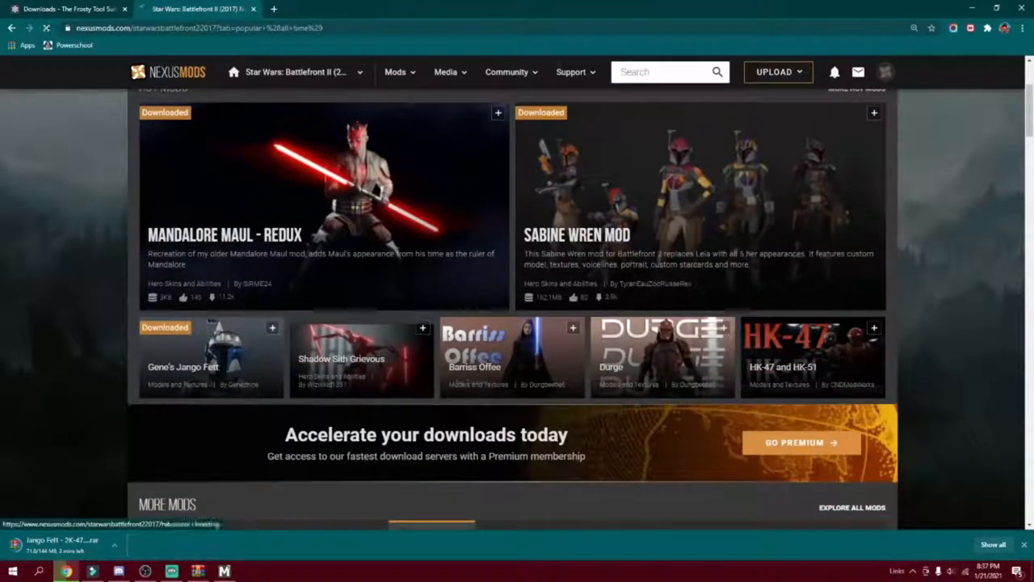
left_click(211, 356)
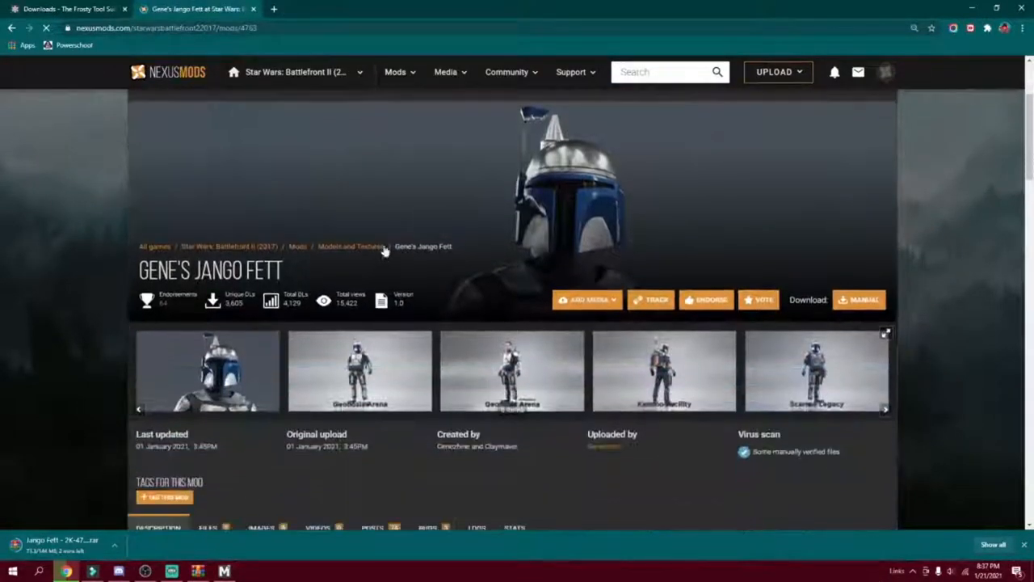
scroll("down", 3)
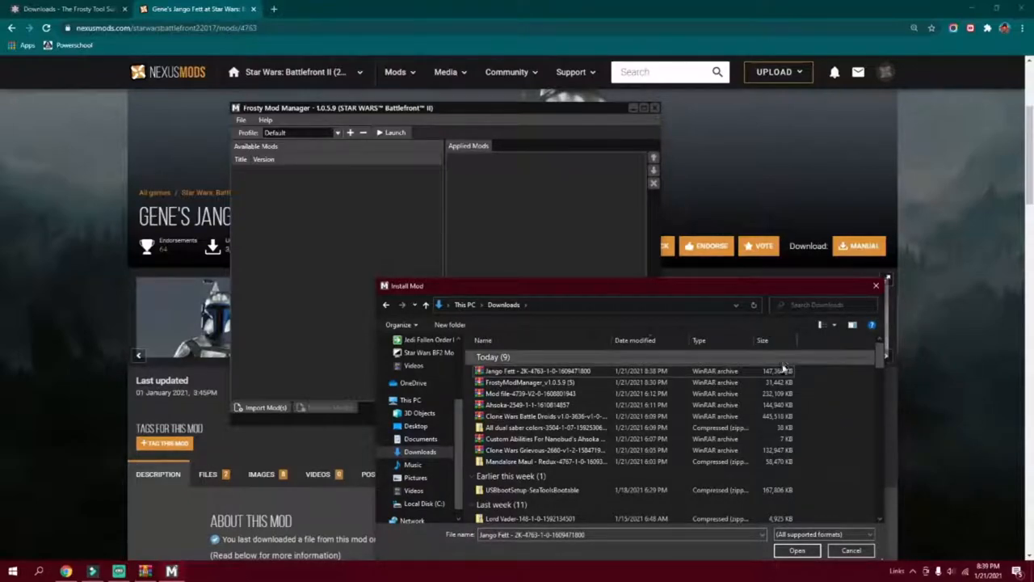
Import the downloaded Jango Fett 2K archive, adding Gene's four Jango Fett mods to Available Mods
left_click(538, 370)
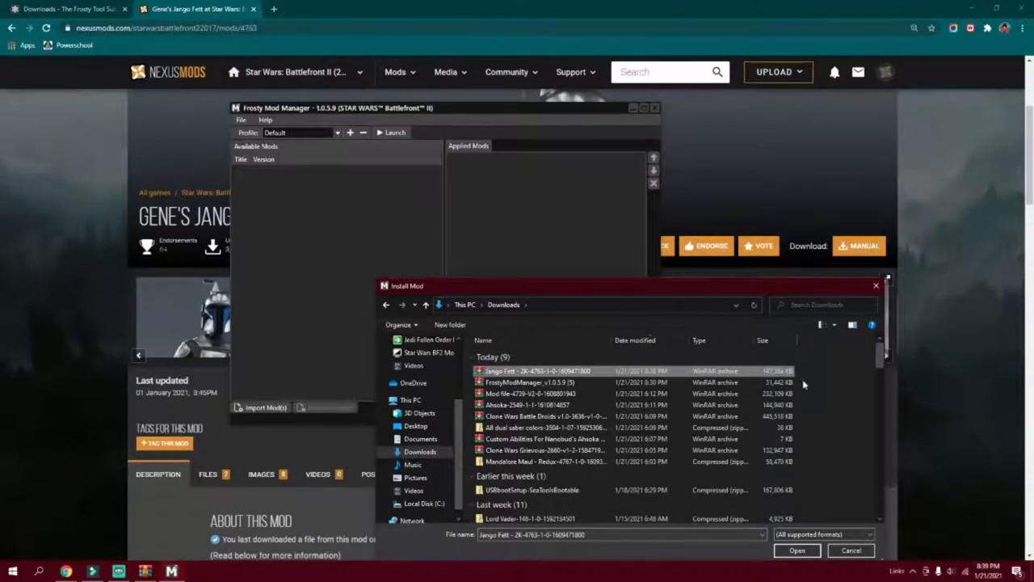
mouse_move(860, 424)
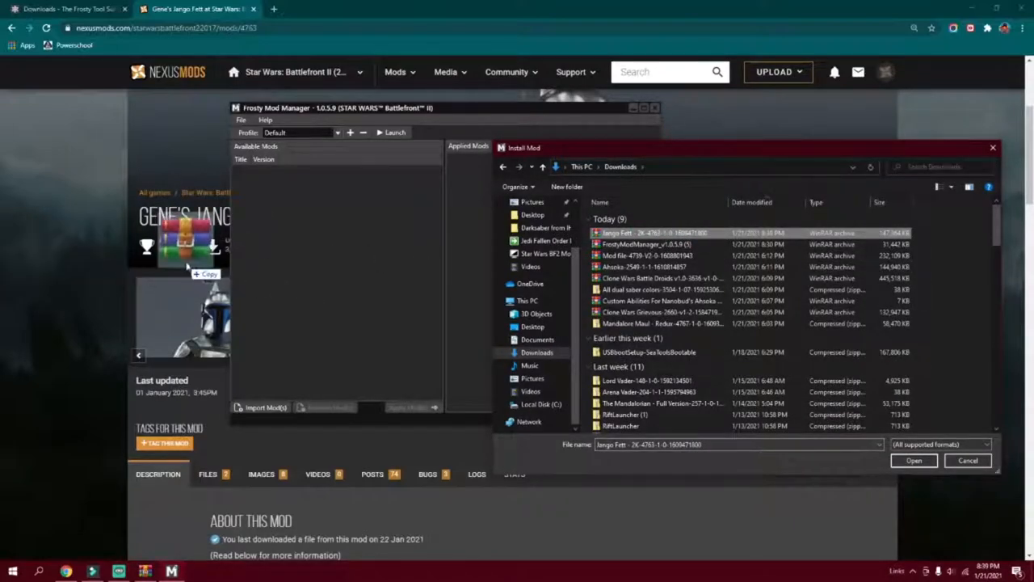
mouse_move(246, 310)
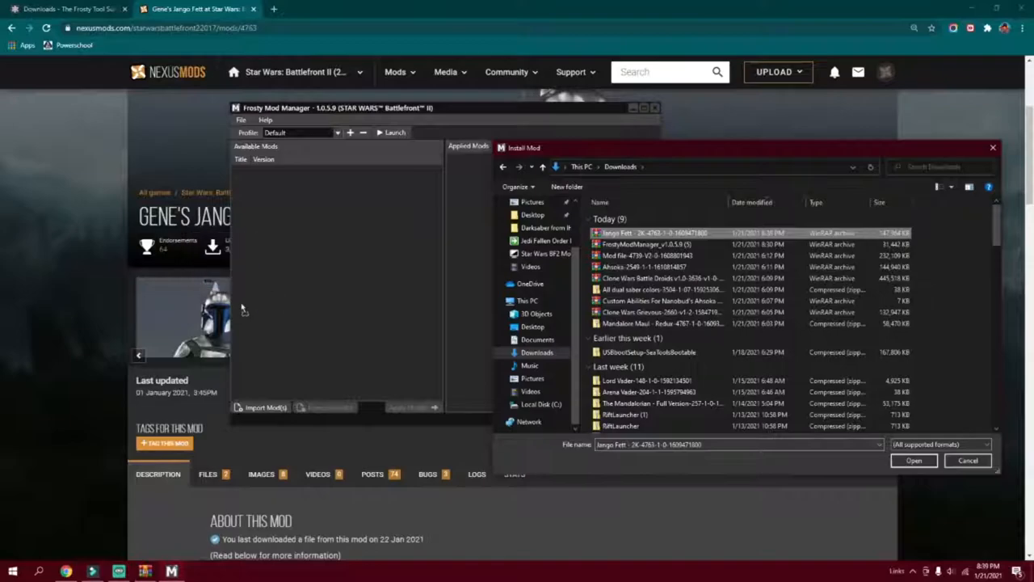
left_click(913, 461)
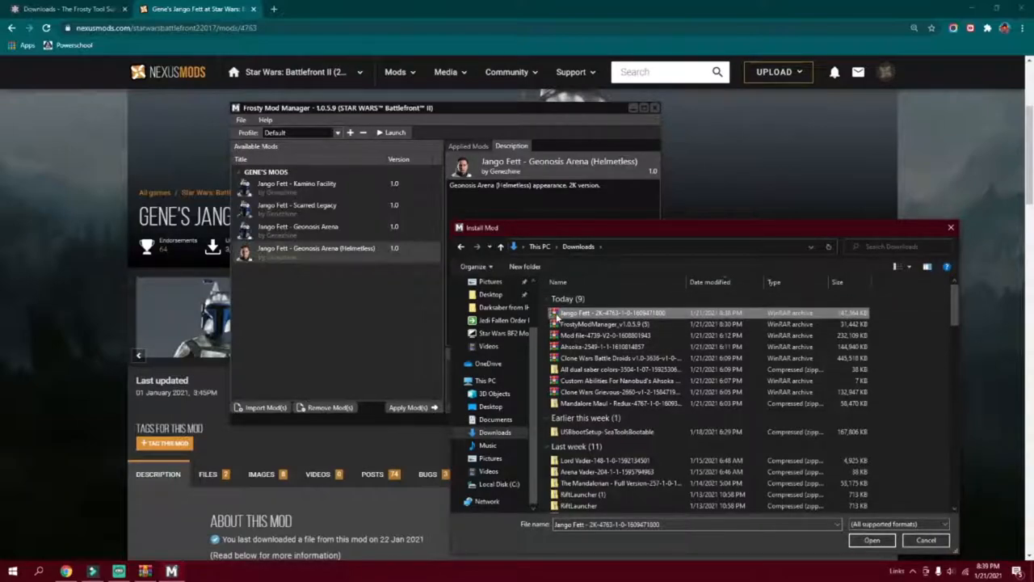
mouse_move(566, 315)
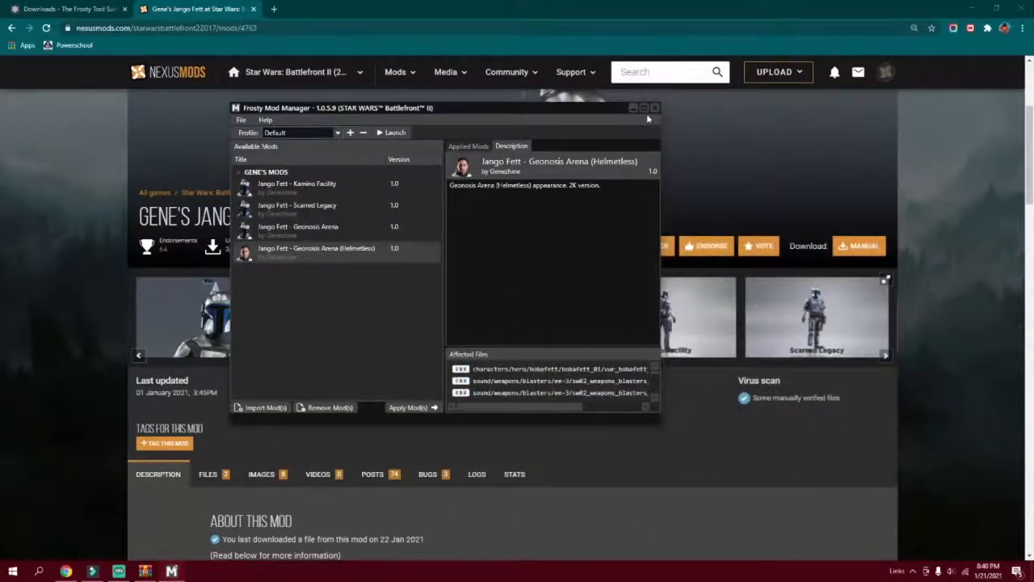
Maximize the mod manager and preview each Jango Fett variant's description in turn
left_click(643, 107)
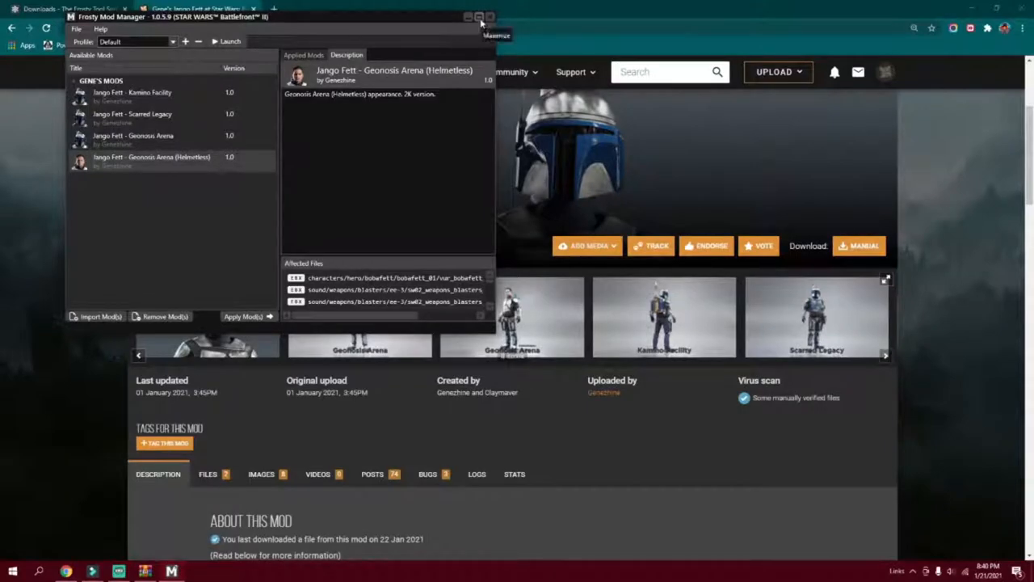
left_click(478, 16)
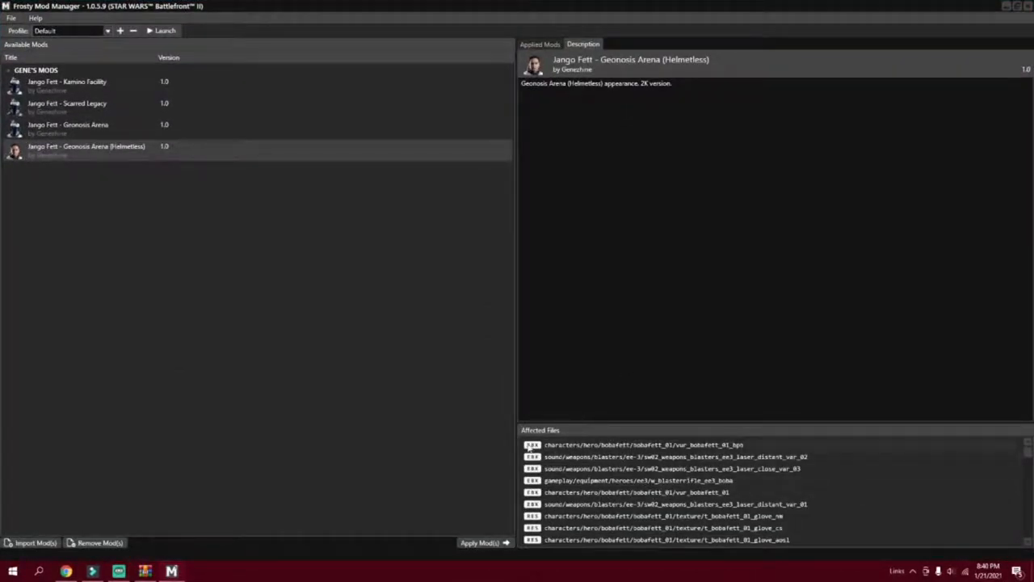
left_click(68, 81)
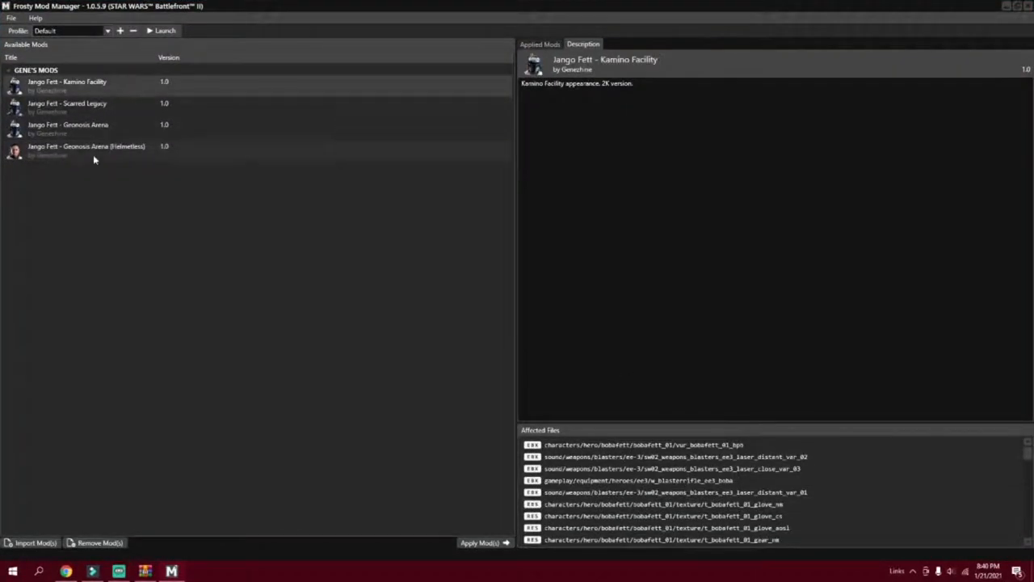
left_click(87, 149)
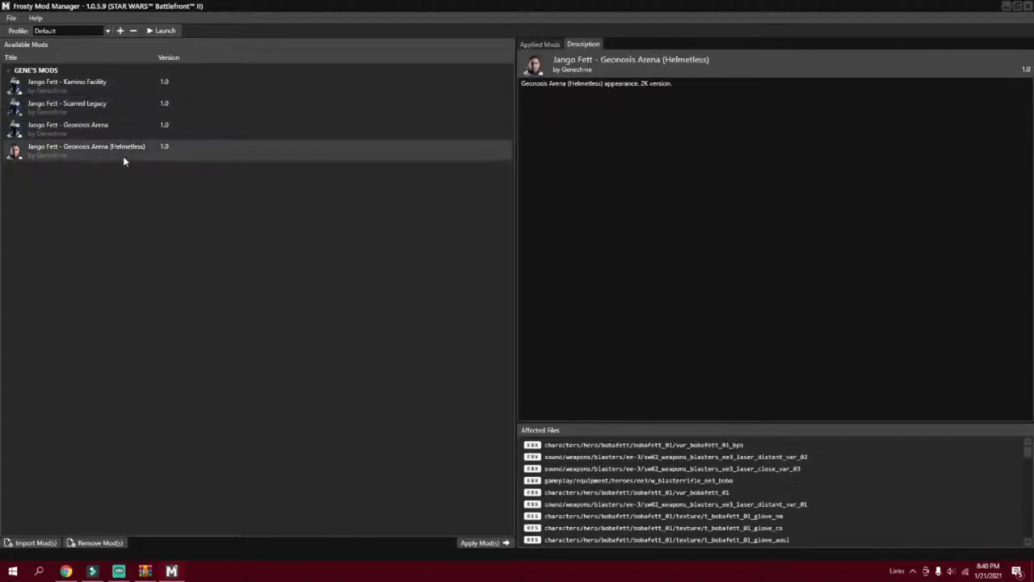
left_click(68, 125)
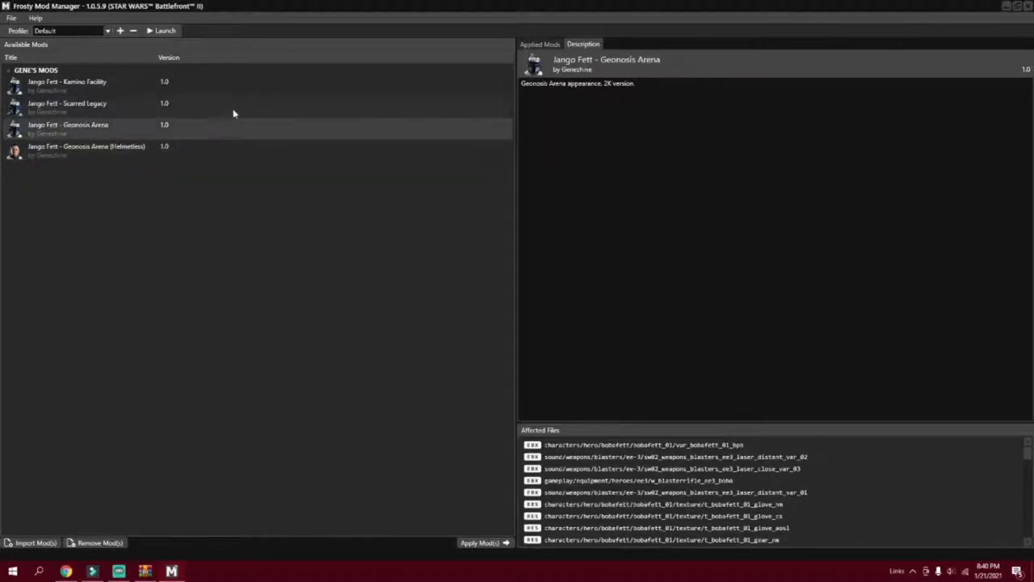
left_click(68, 81)
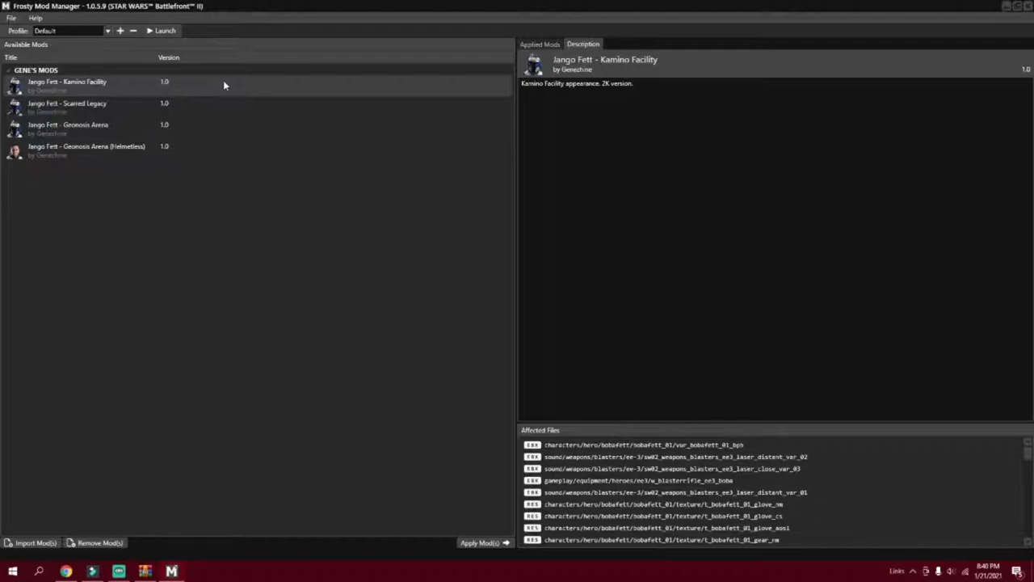
left_click(87, 148)
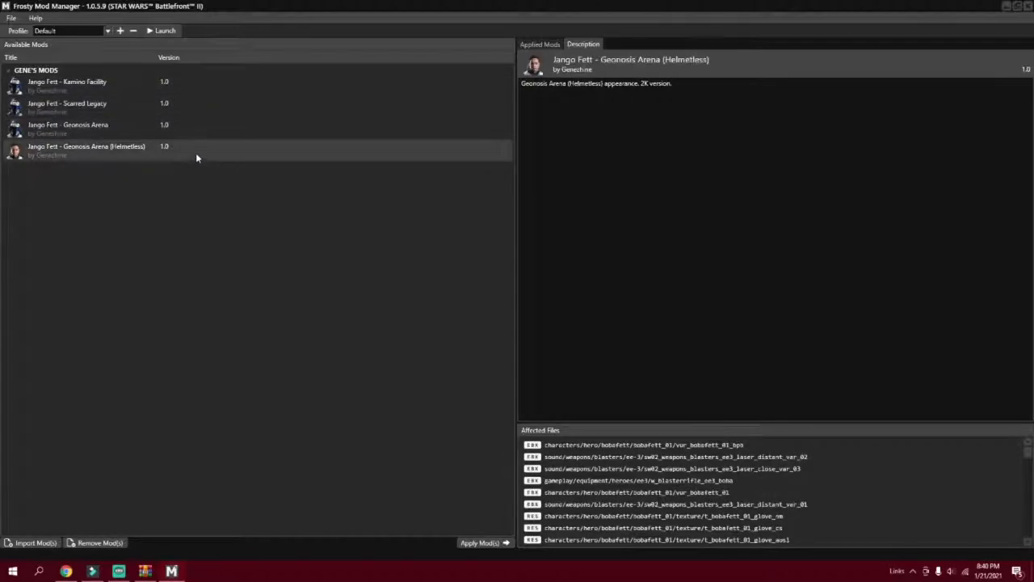
left_click(67, 81)
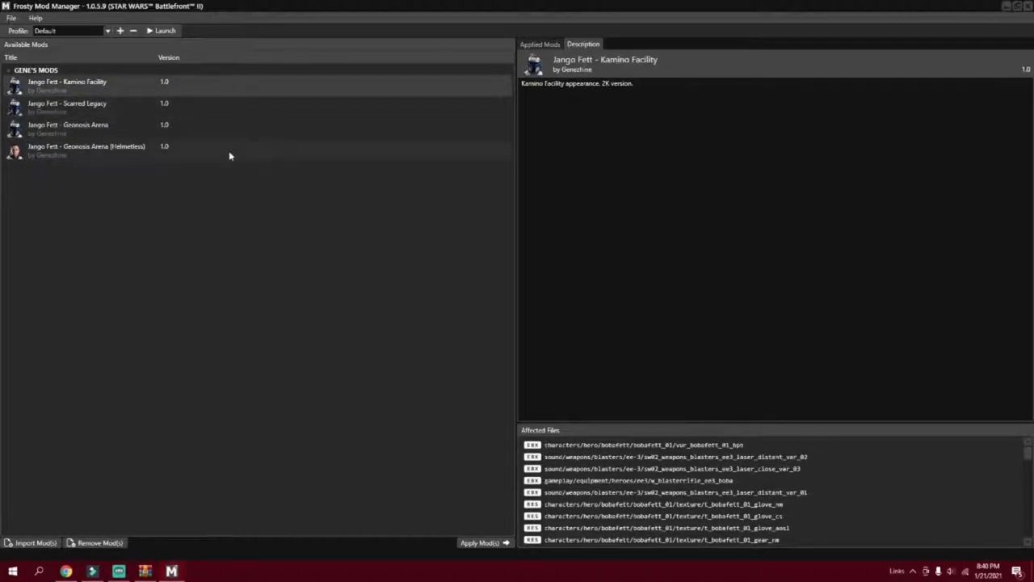
left_click(68, 103)
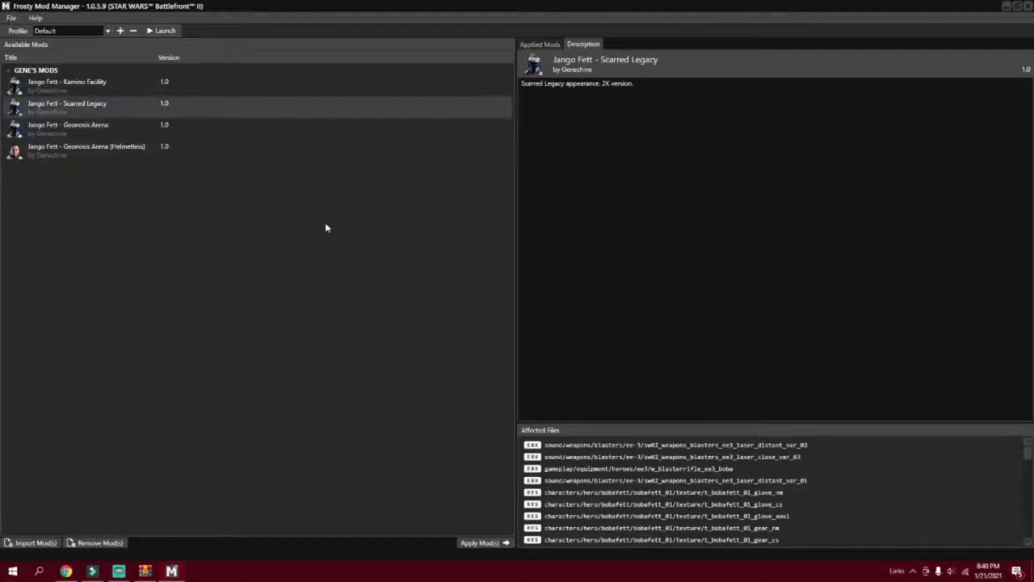
left_click(87, 151)
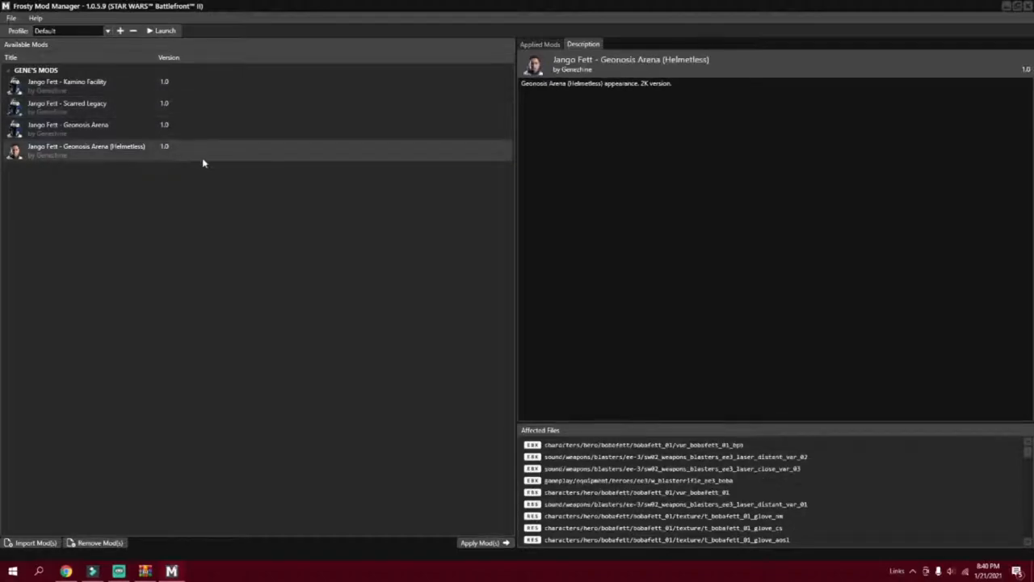
Apply the Jango Fett - Geonosis Arena mod to the applied mods list
left_click(68, 125)
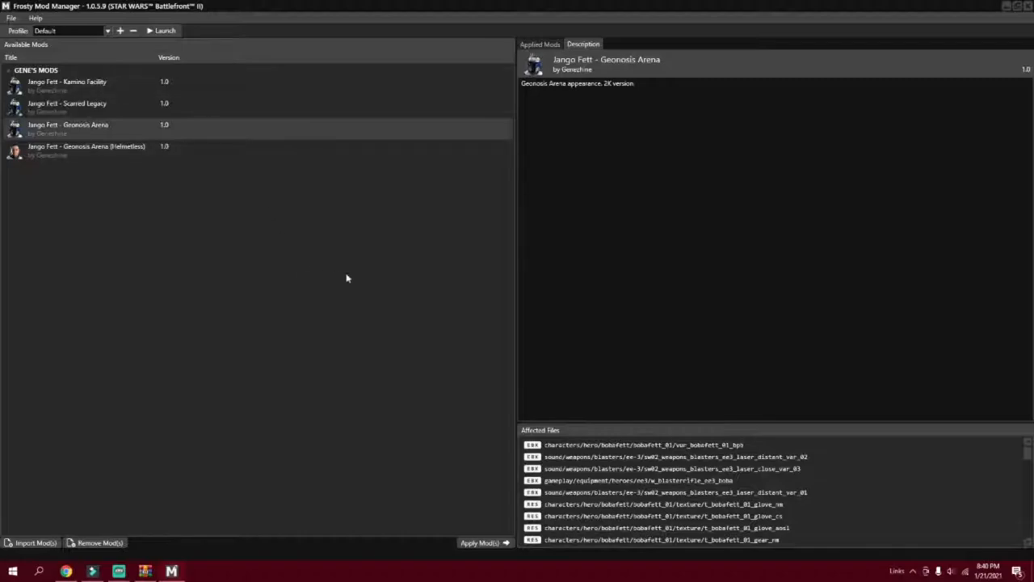
mouse_move(504, 543)
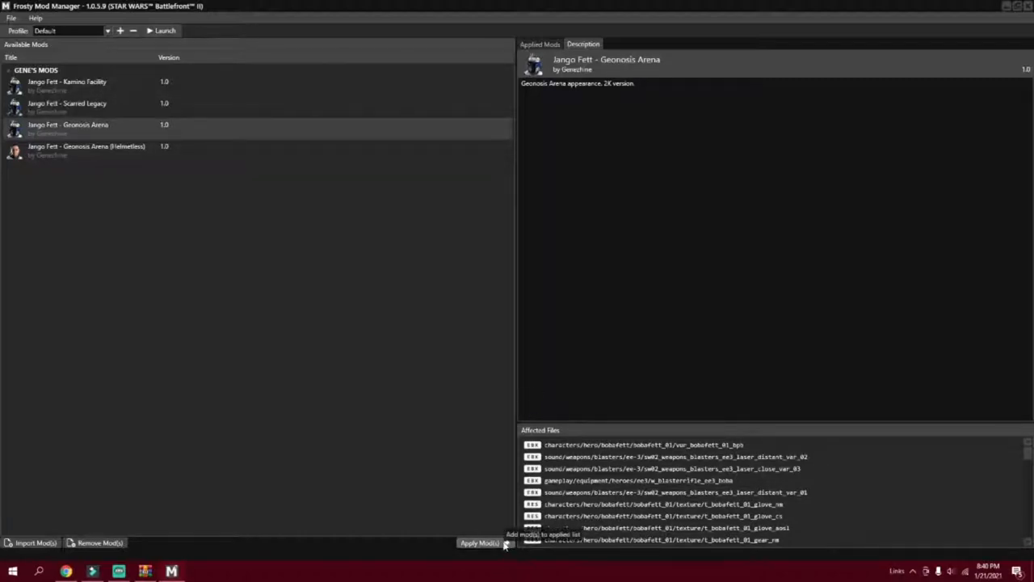
left_click(480, 544)
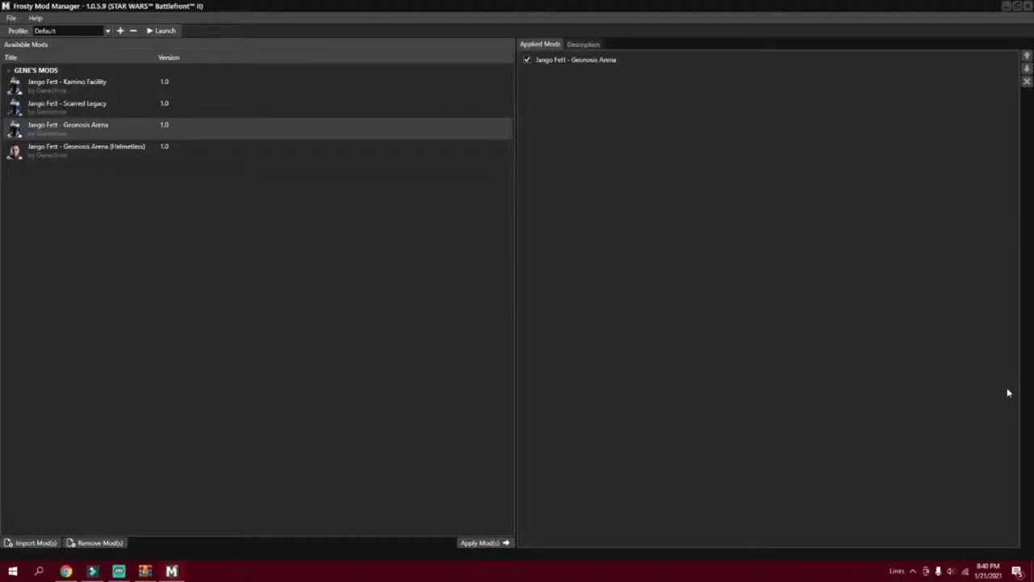
mouse_move(578, 165)
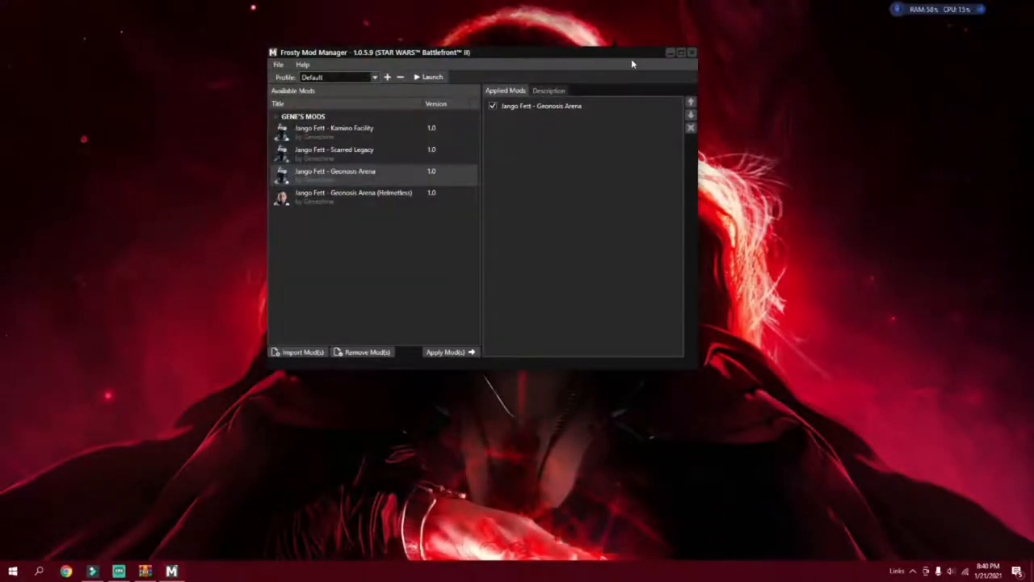
Launch Star Wars Battlefront II with the Geonosis Arena mod applied
left_click(433, 78)
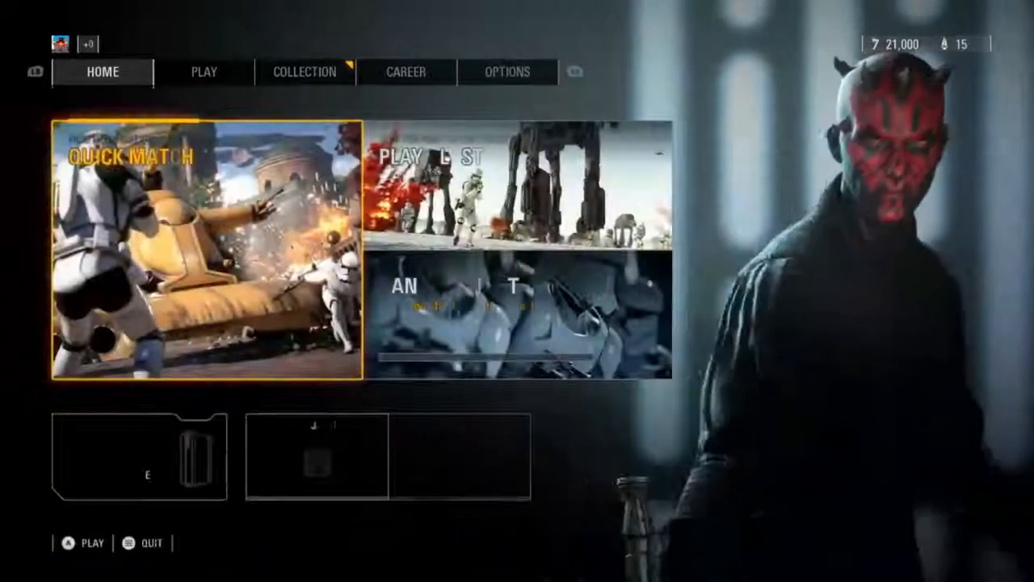
View Boba Fett's hero page in Collection, now wearing the Jango Fett armour
left_click(304, 72)
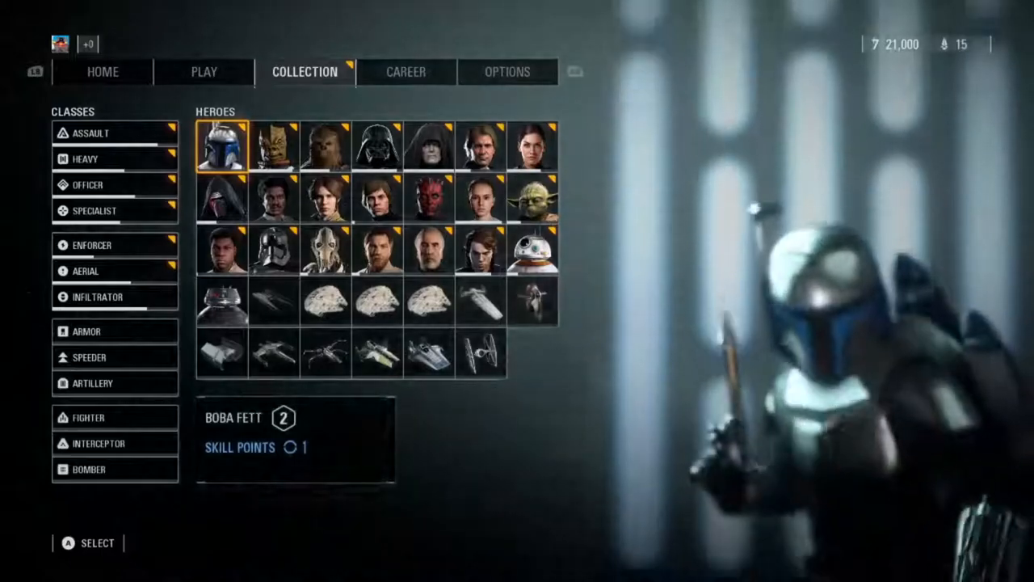
left_click(221, 145)
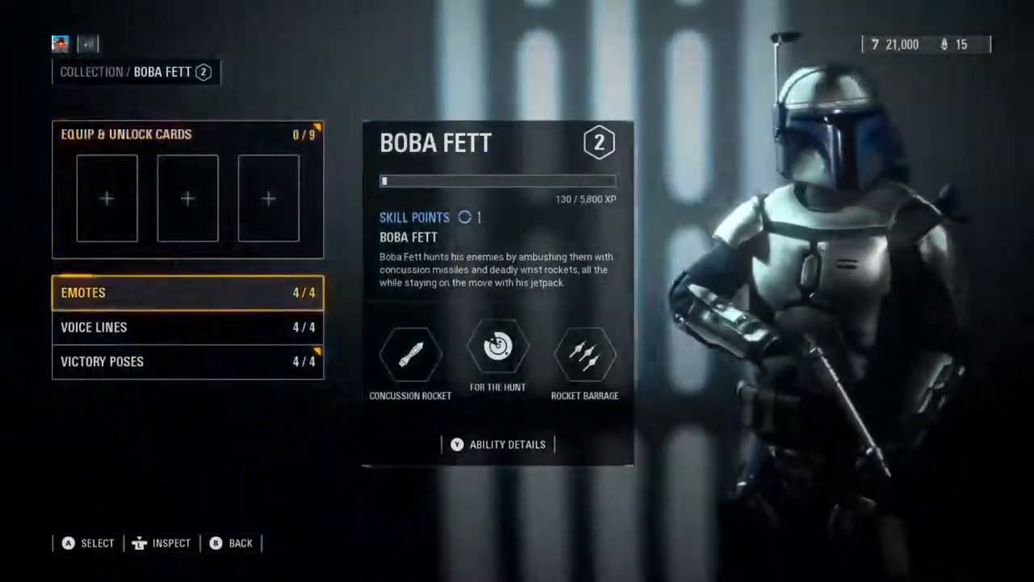